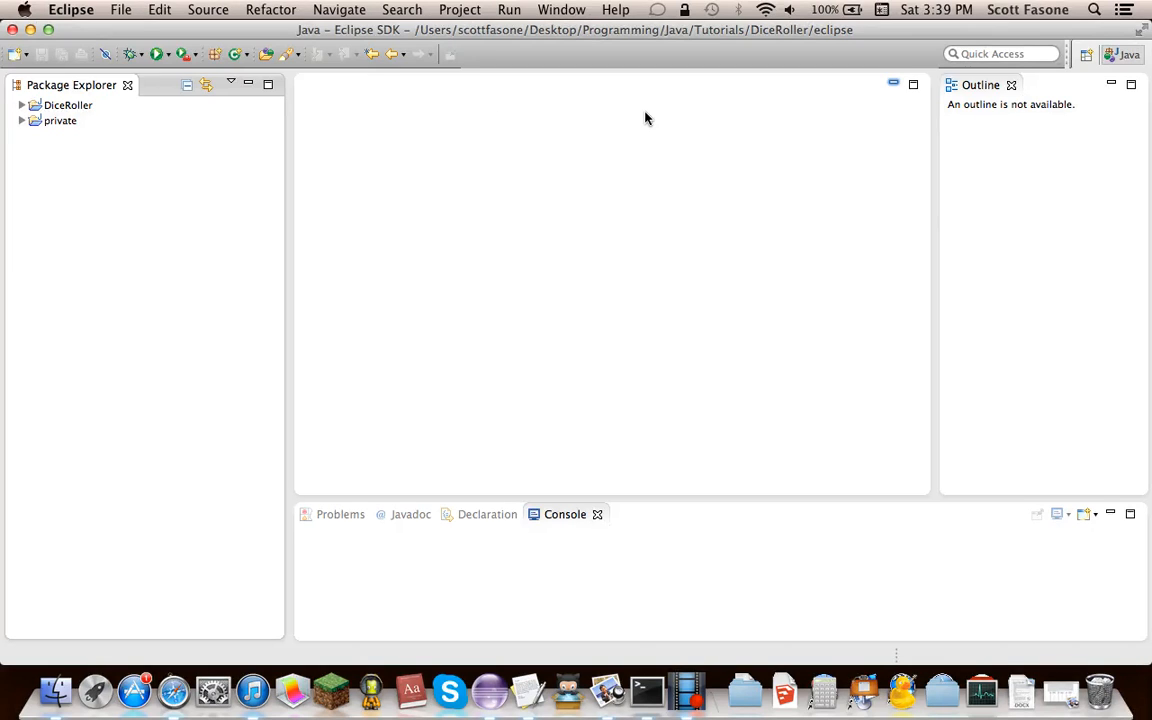
pyautogui.moveTo(653, 120)
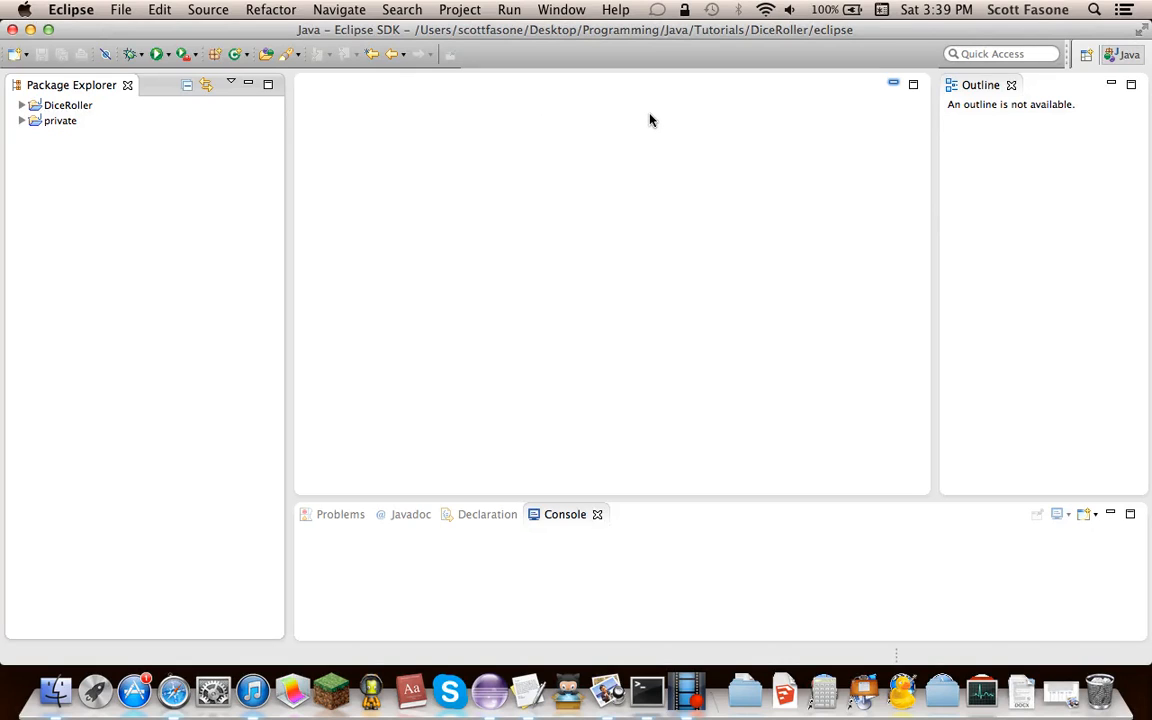
pyautogui.moveTo(305, 143)
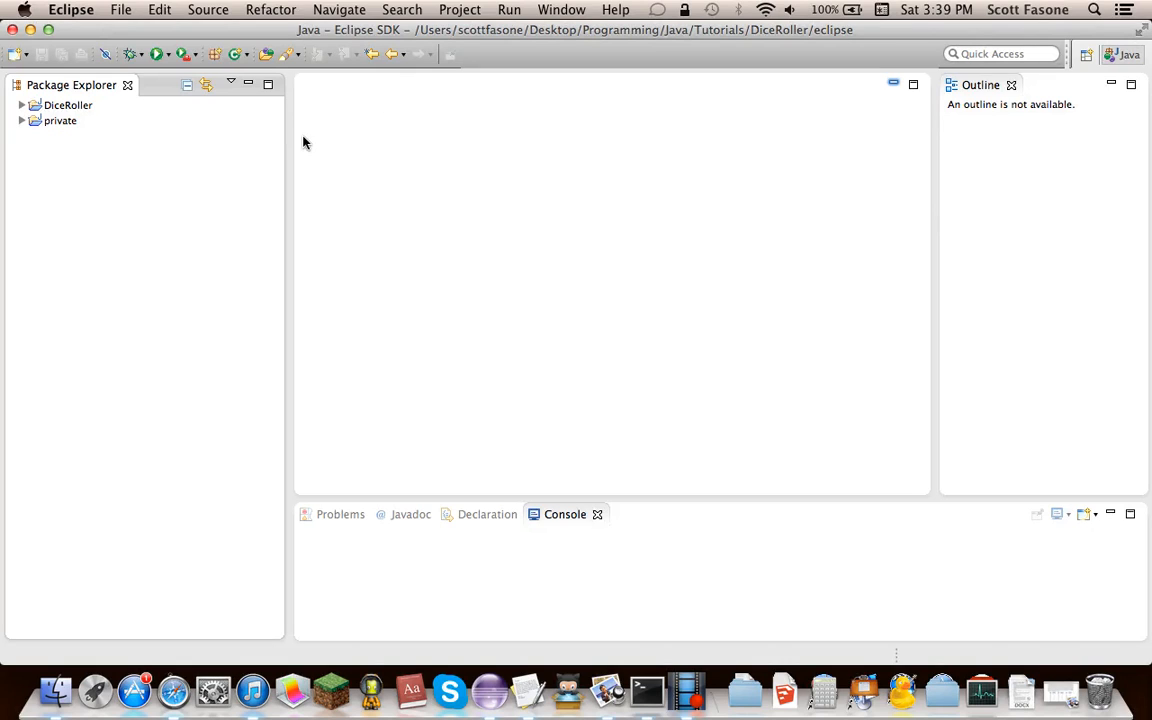
pyautogui.moveTo(370, 132)
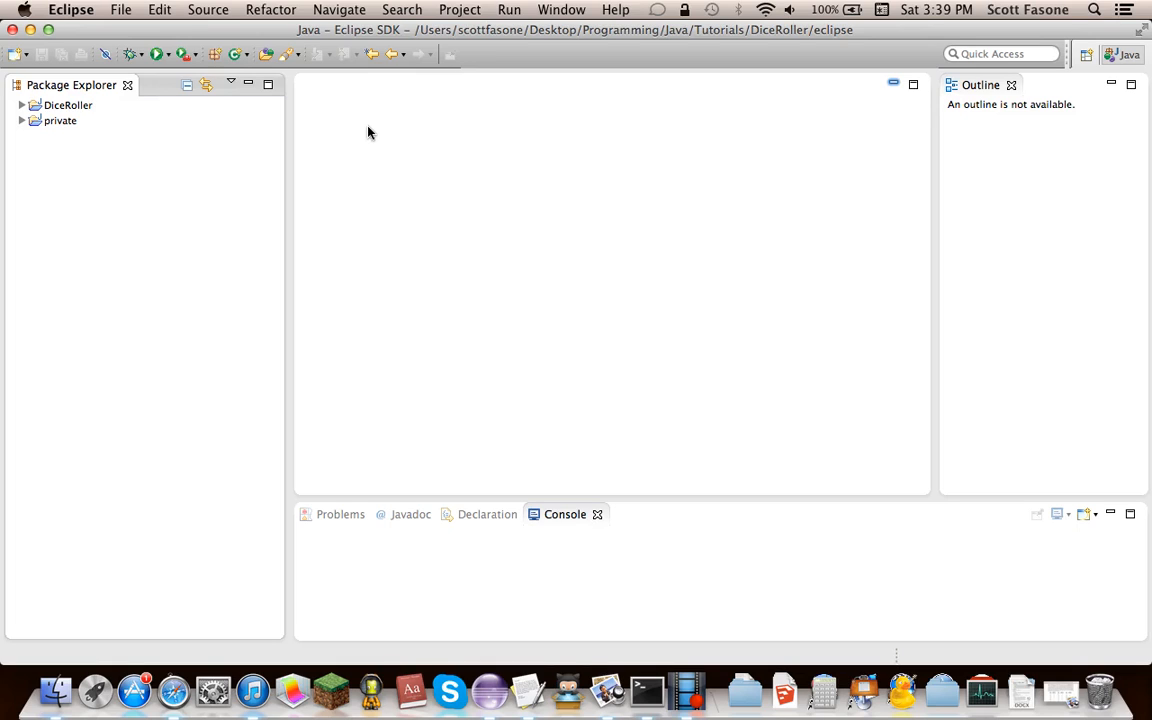
pyautogui.moveTo(101, 55)
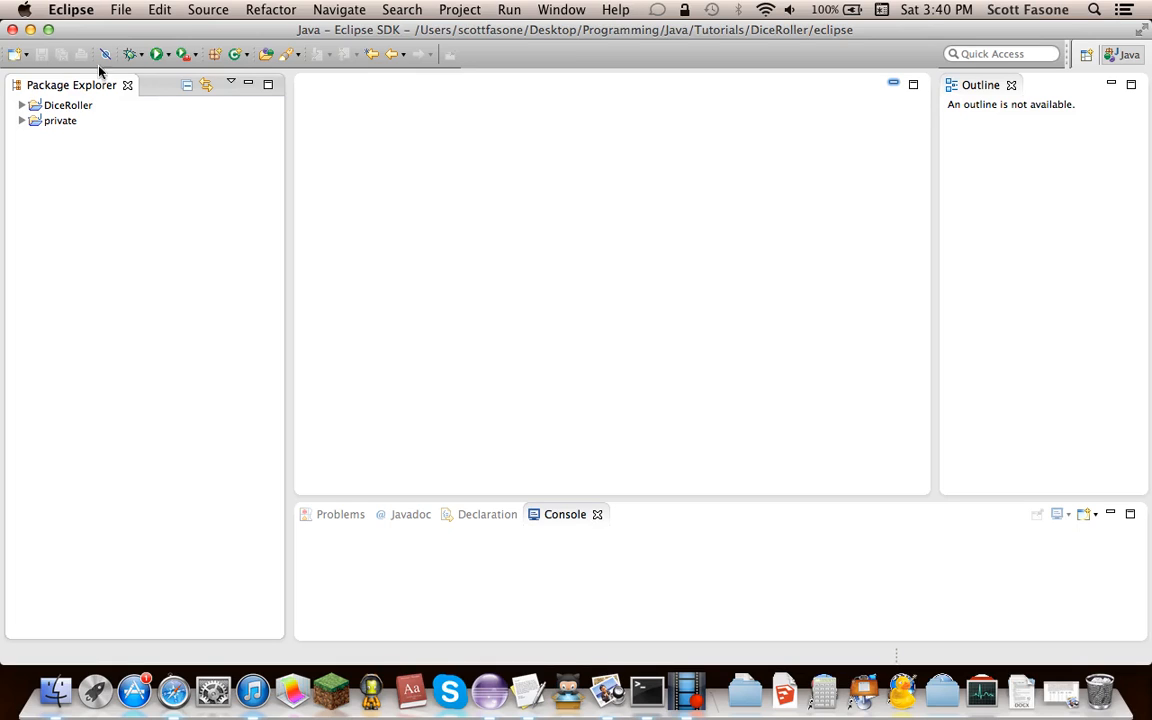
# Step: Expand the DiceRoller project to reveal the BFS.res dice images and start a new Java package
pyautogui.click(23, 108)
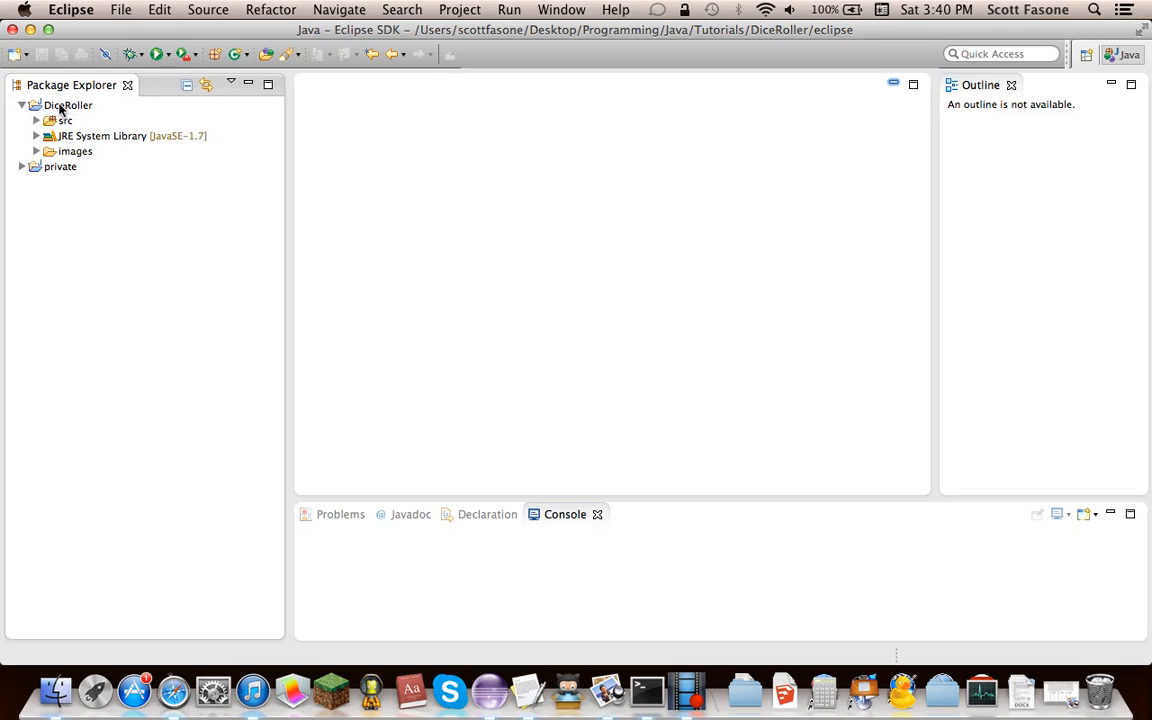
pyautogui.rightClick(55, 104)
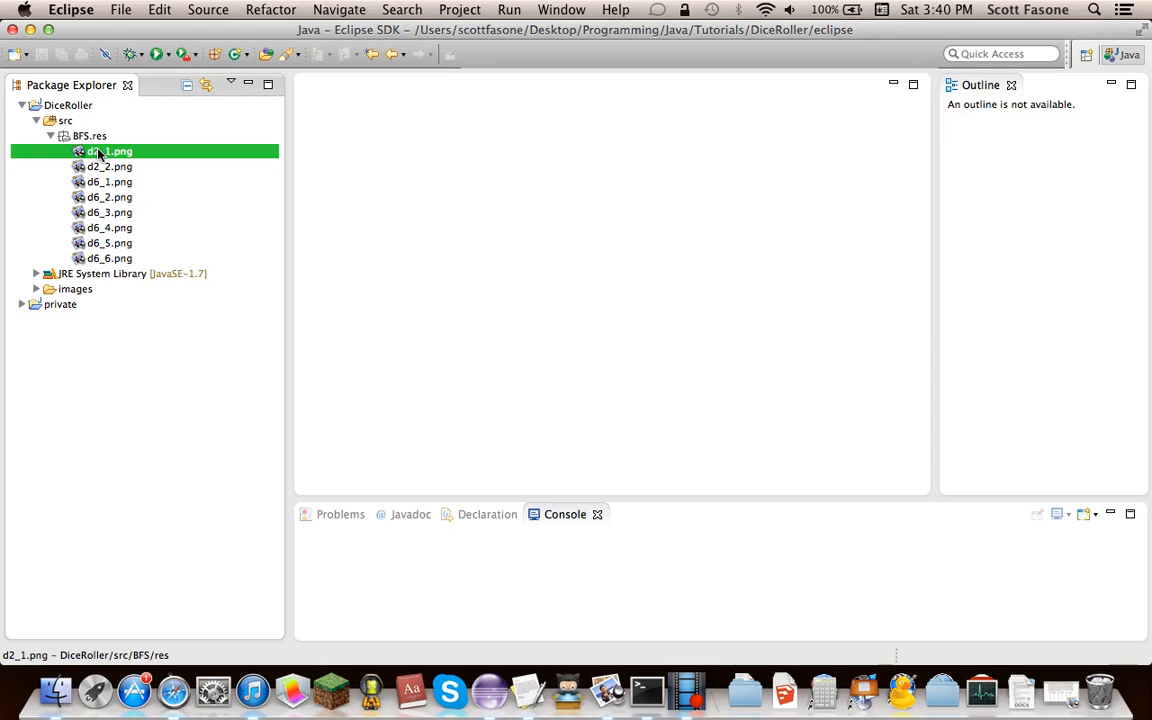
pyautogui.click(56, 128)
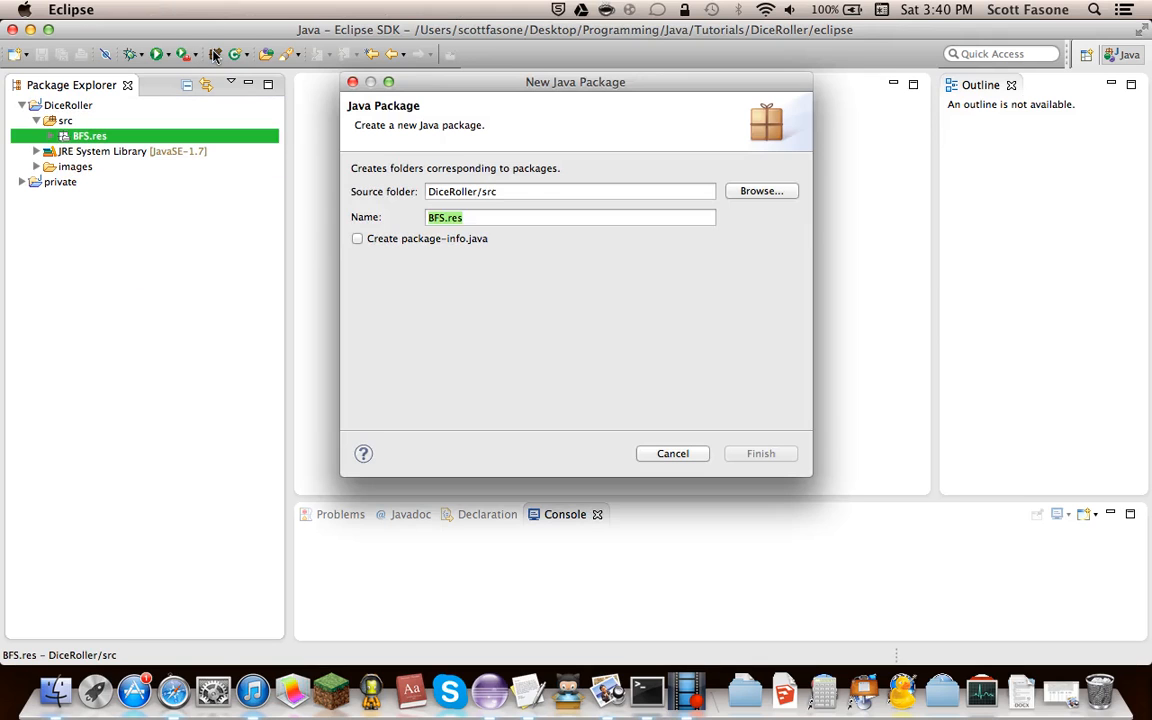
# Step: Create the BFS.diceroller package in DiceRoller's src folder
pyautogui.write('BFS.')
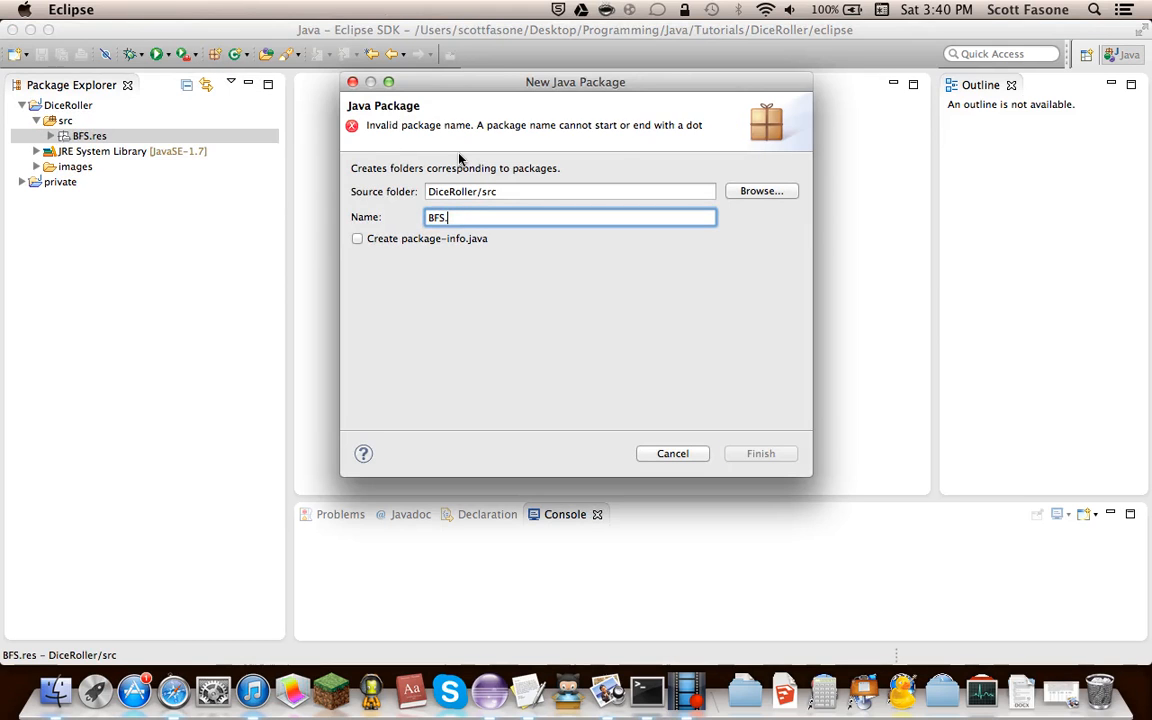
pyautogui.write('dicerolle')
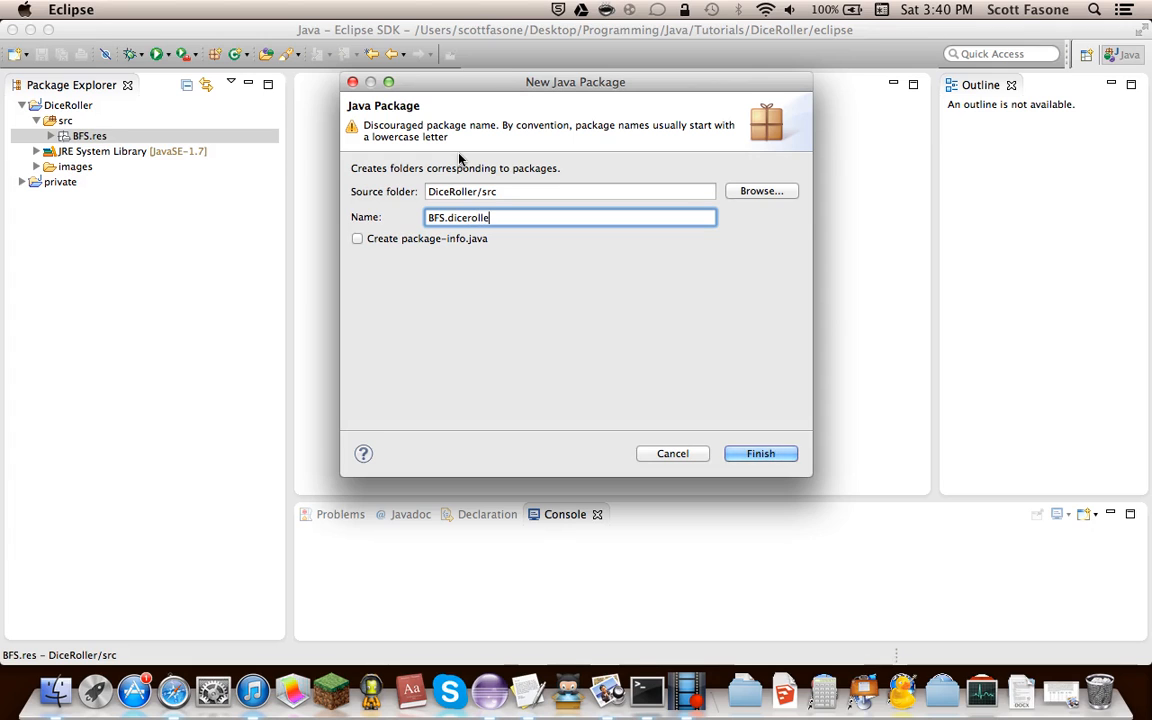
pyautogui.click(760, 453)
pyautogui.write('Main')
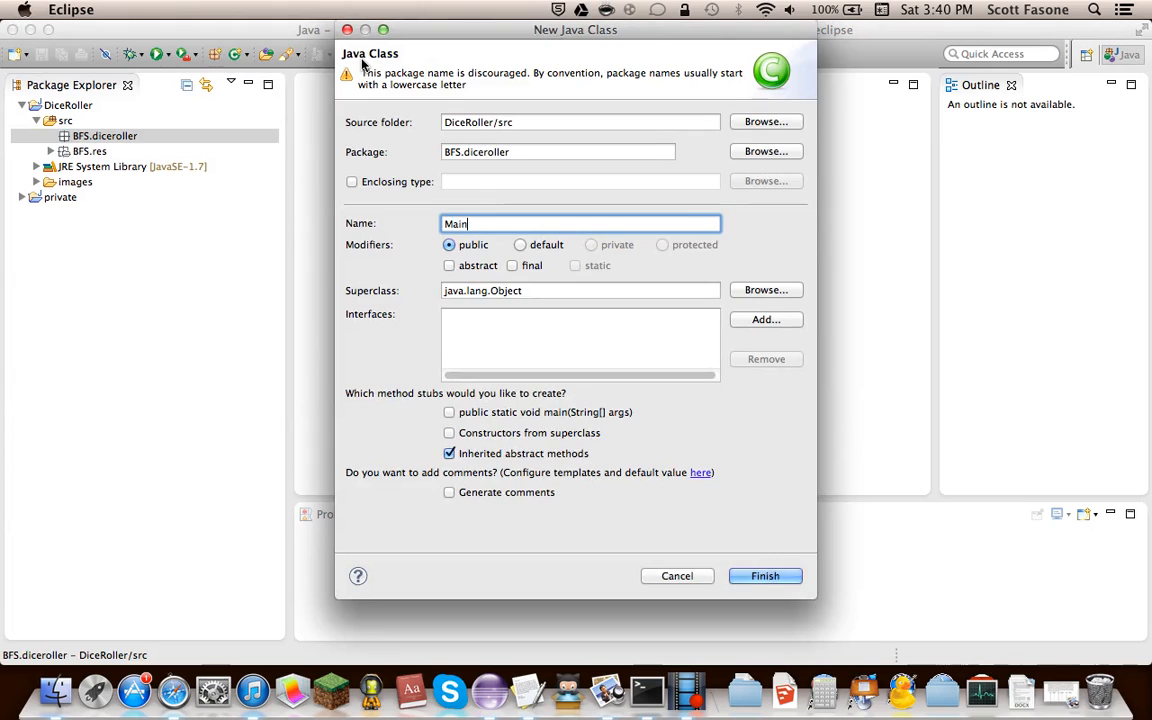
# Step: Finish the class wizard to create Main.java in BFS.diceroller
pyautogui.click(765, 576)
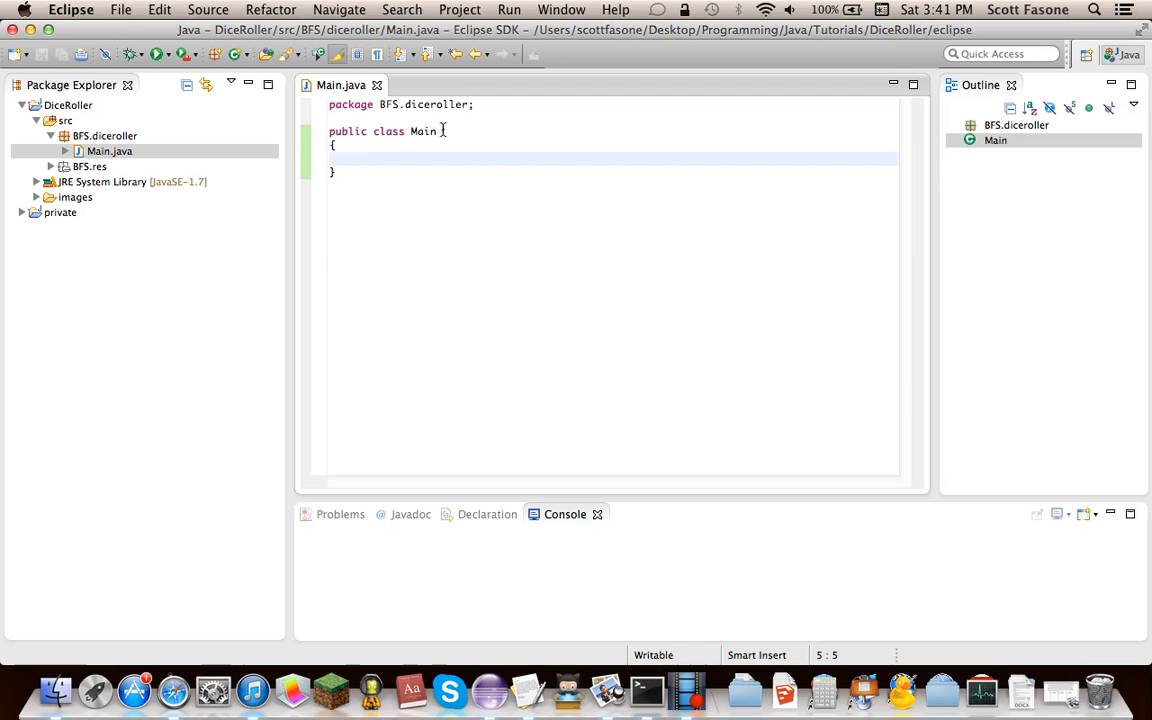
# Step: Declare a public Frame frame field and import java.awt.Frame through the quick fix
pyautogui.write('public J')
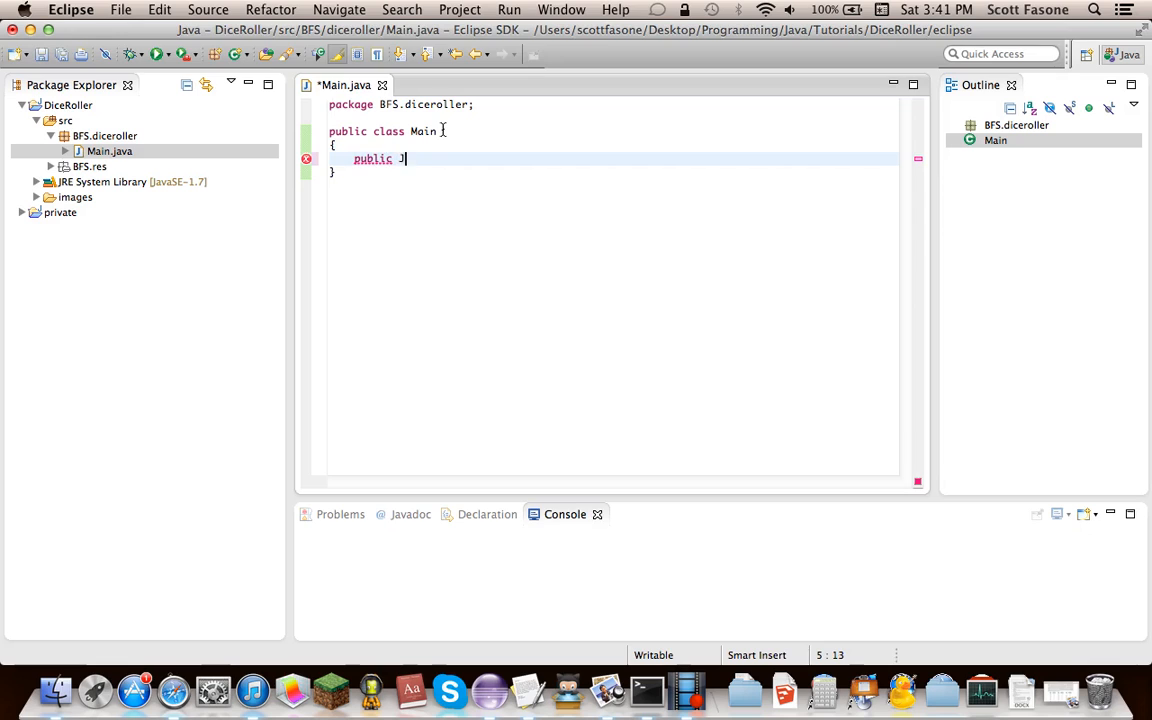
pyautogui.write('Fra')
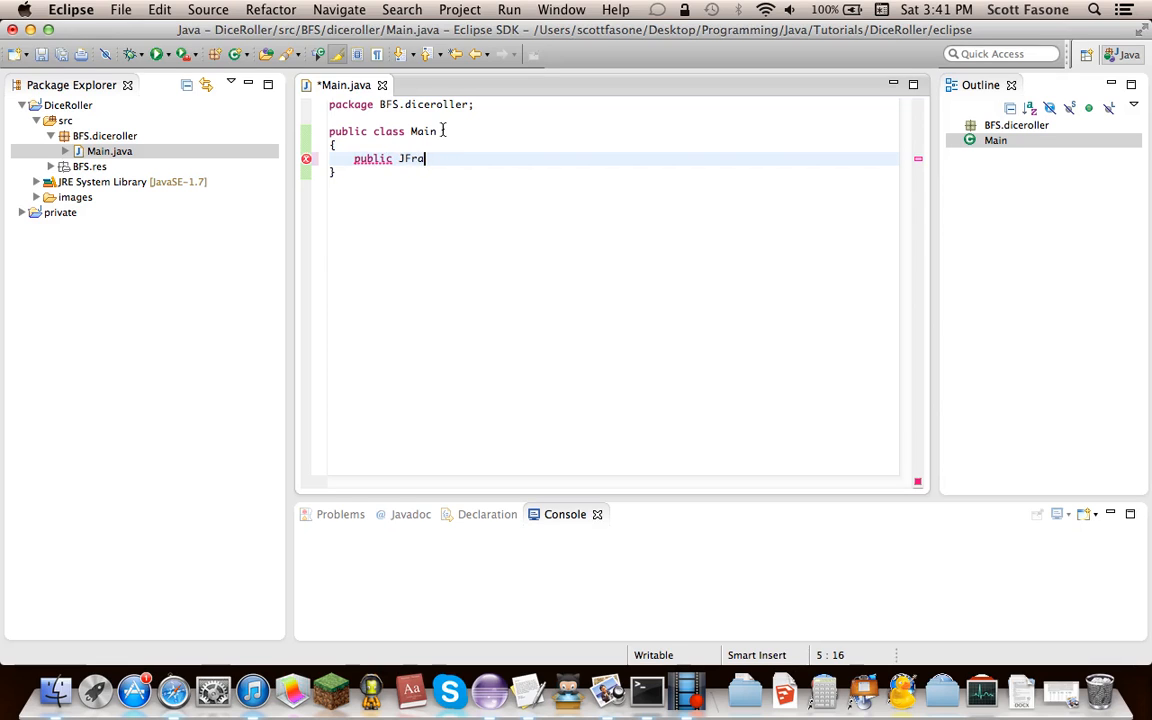
pyautogui.write('me')
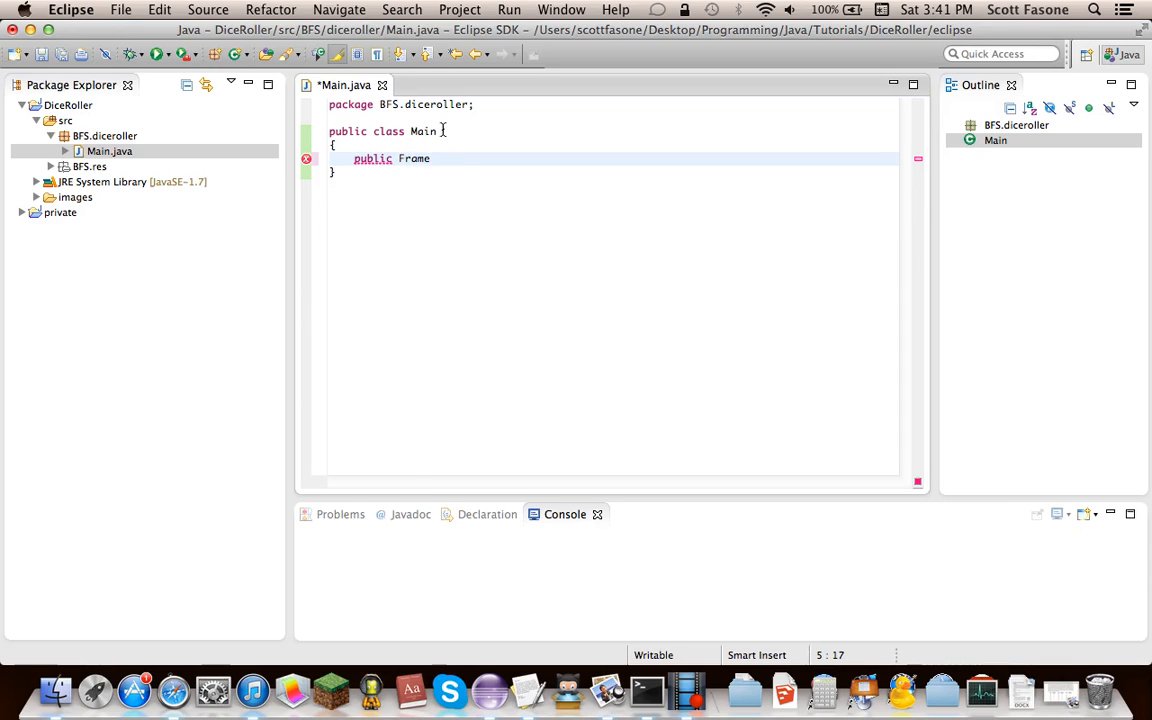
pyautogui.write('frame;')
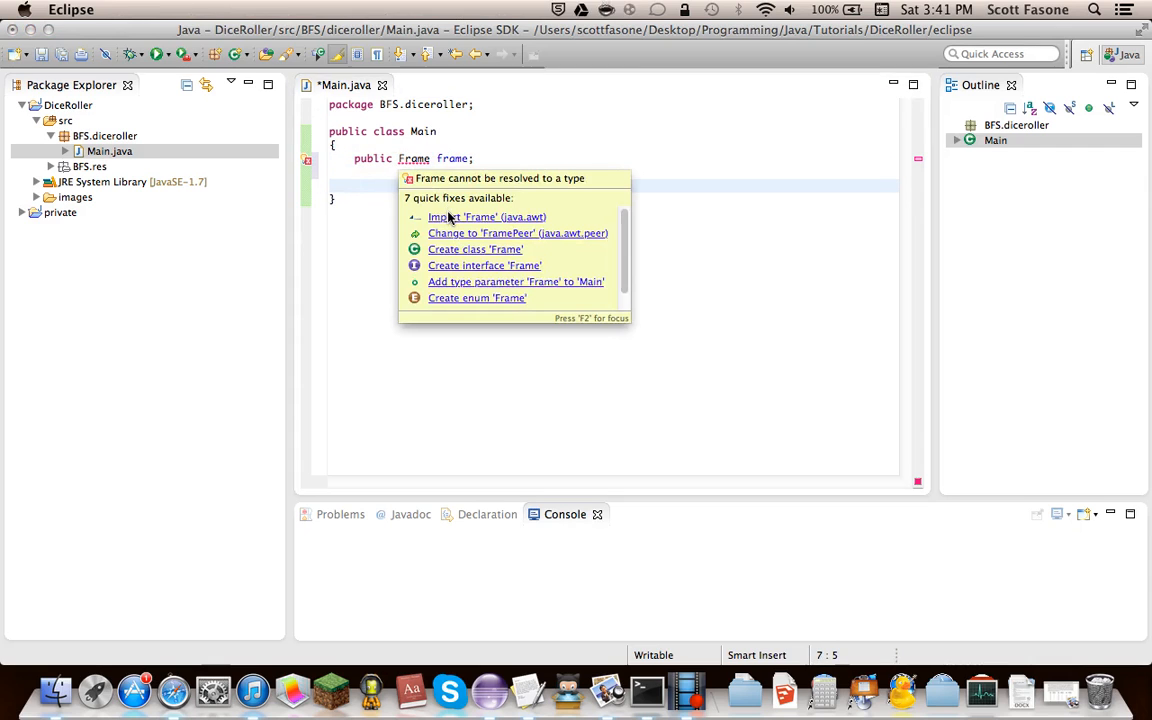
pyautogui.click(486, 217)
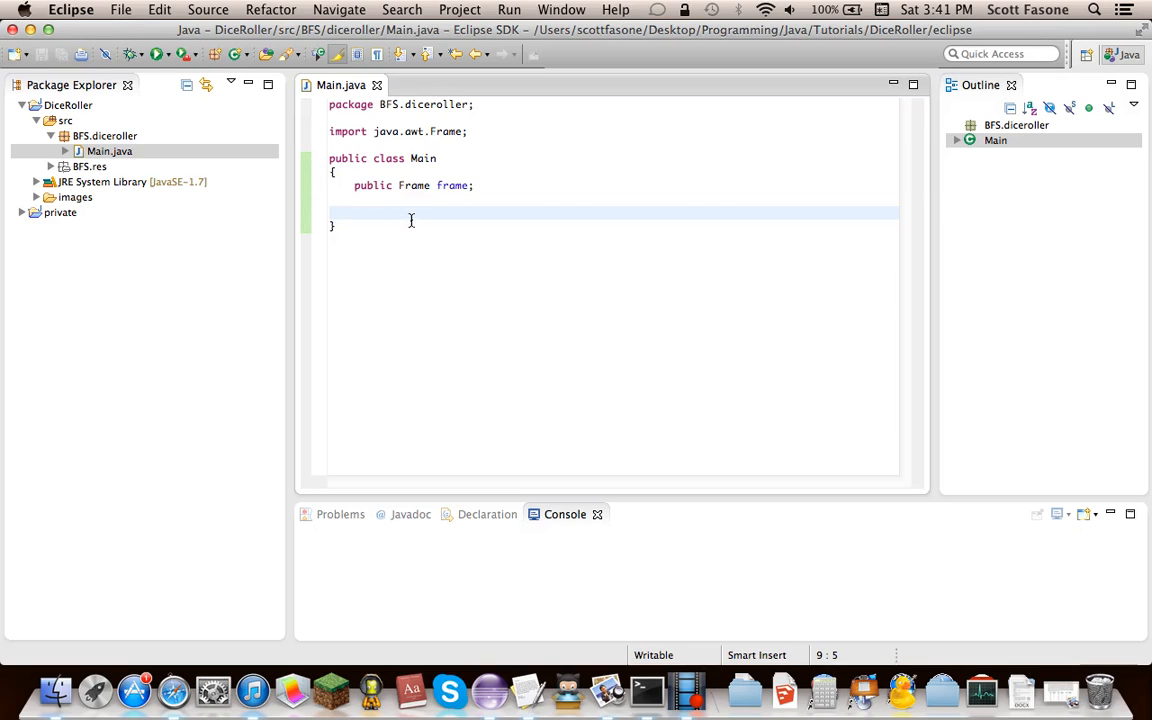
# Step: Add an empty main(String[] args) method and a Main() constructor assigning frame = new Frame()
pyautogui.write('public')
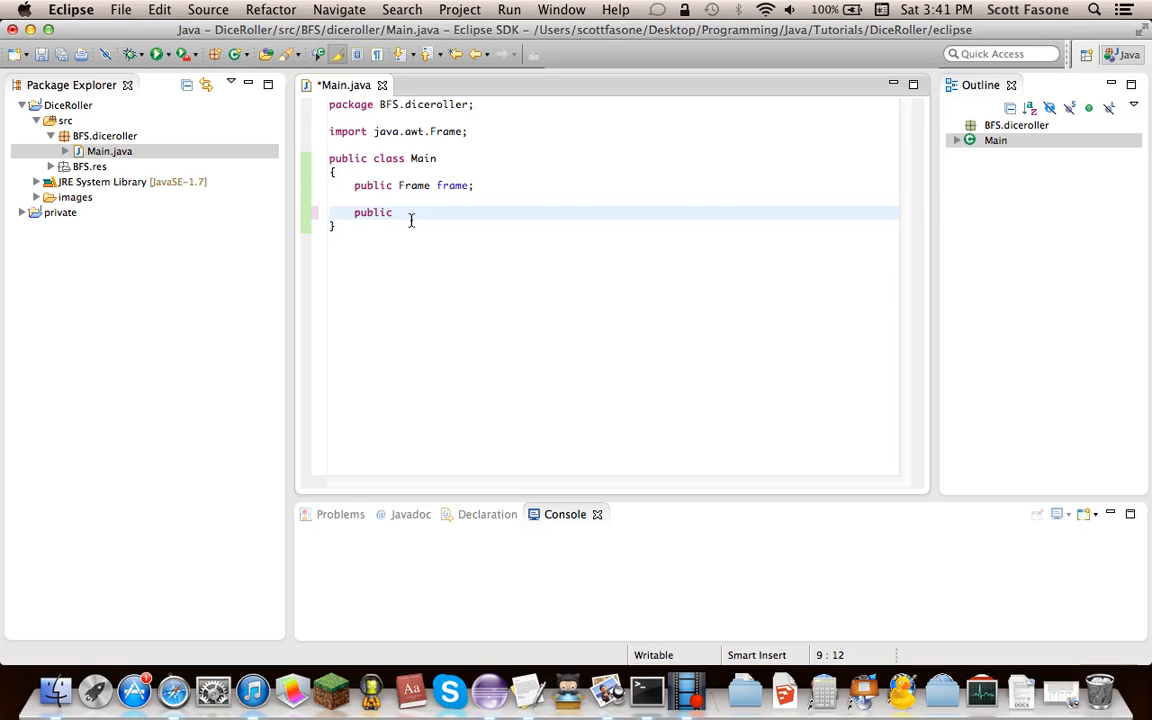
pyautogui.write('Main(')
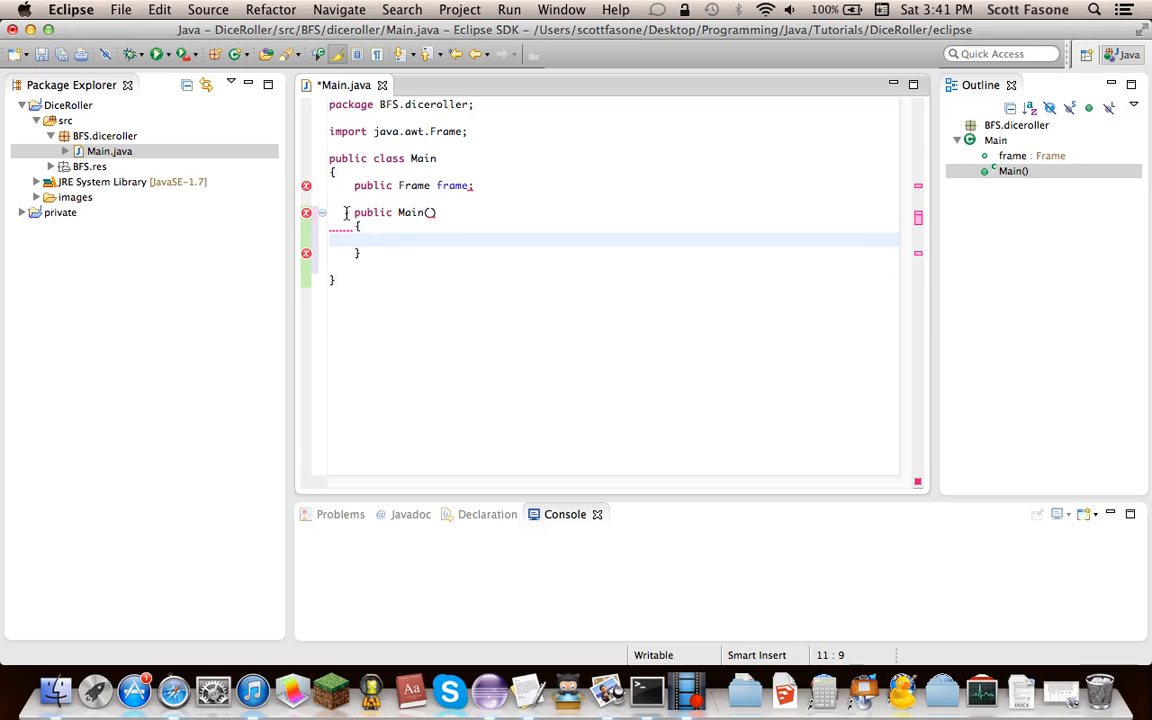
pyautogui.write('public static void')
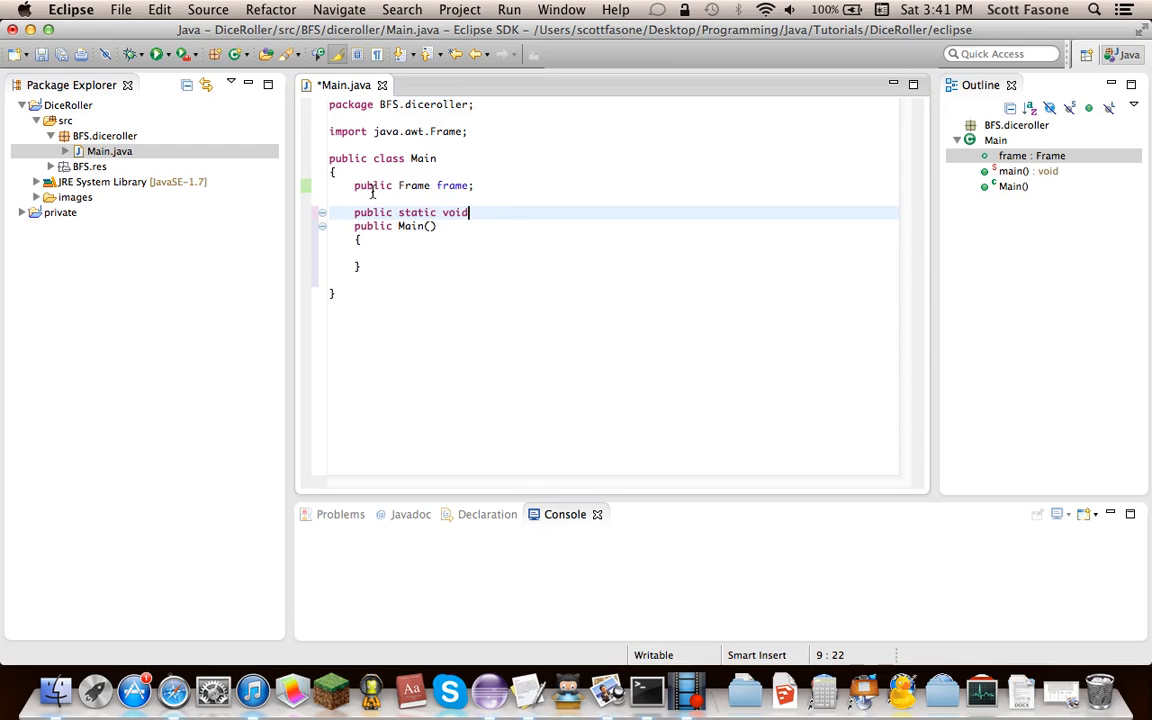
pyautogui.write('main(String[] )')
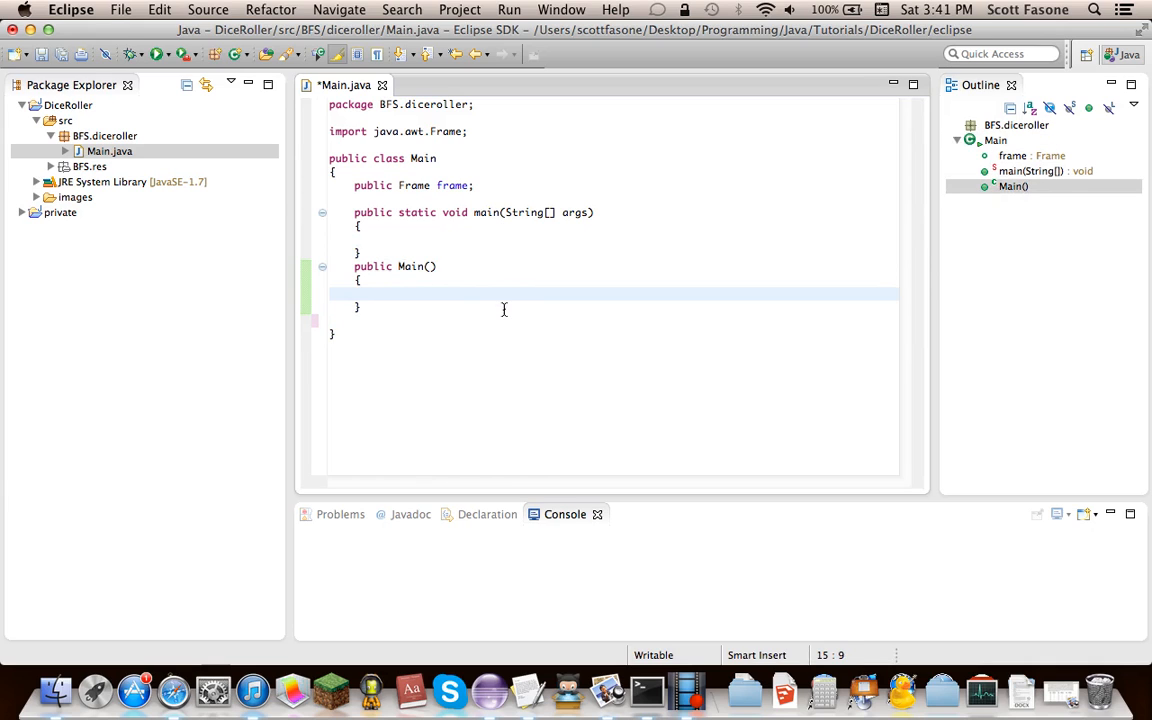
pyautogui.write('frame')
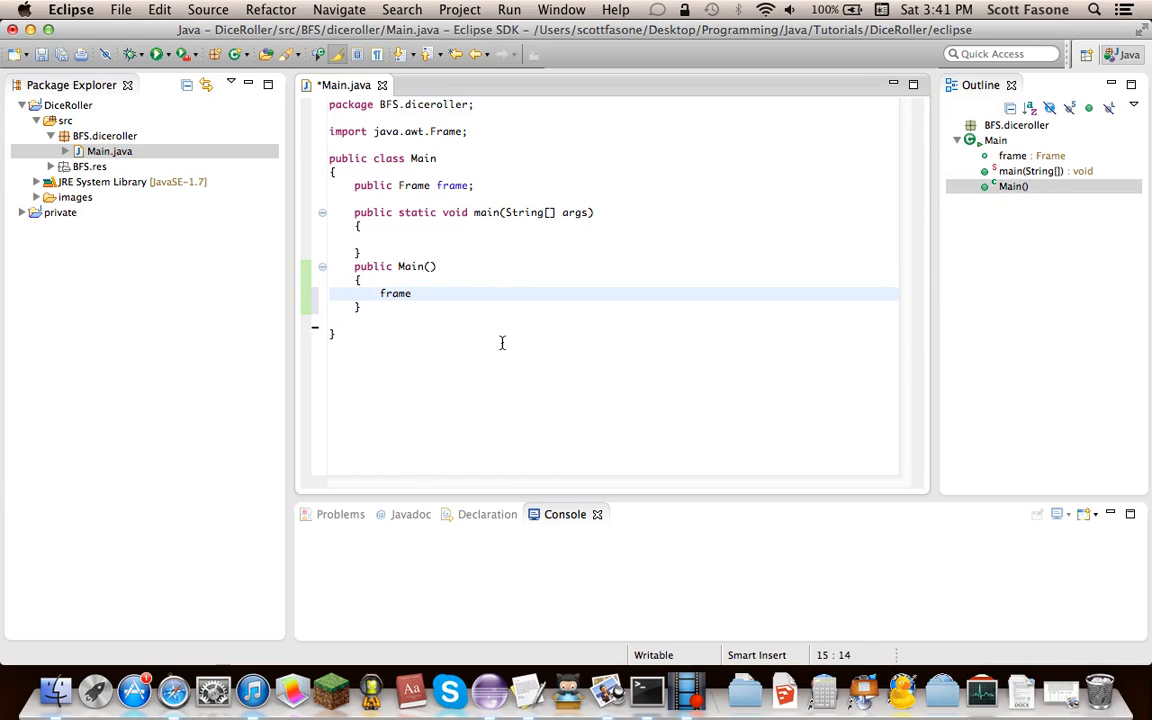
pyautogui.write('= new')
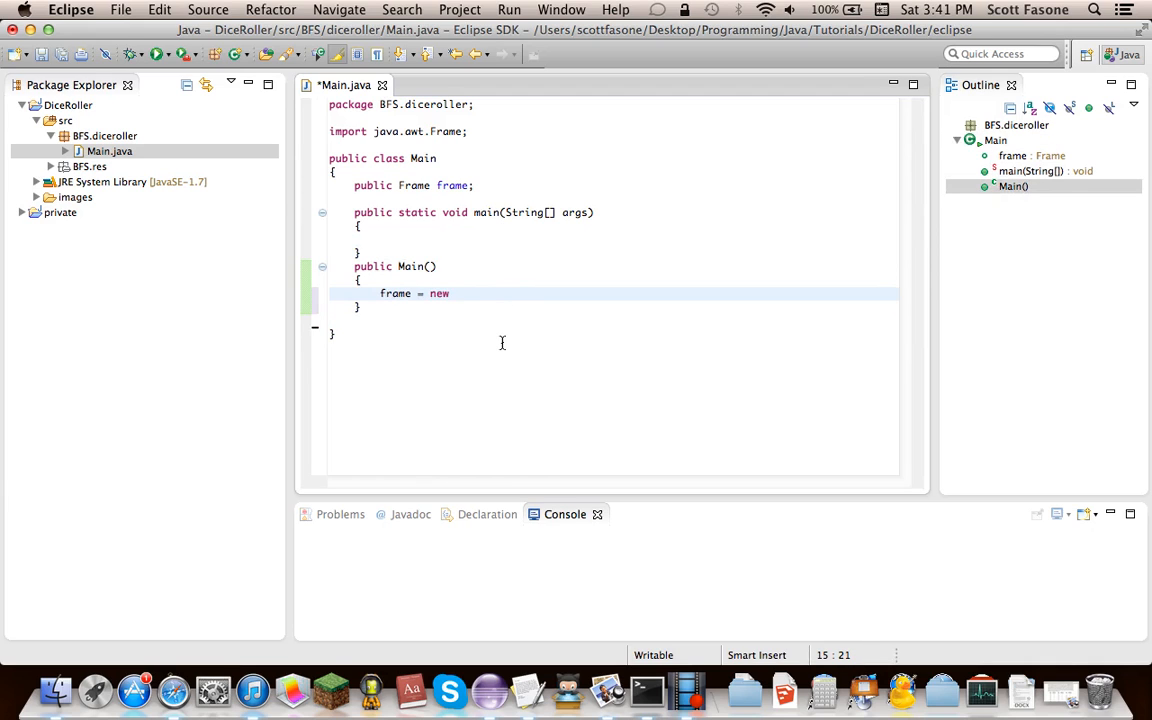
pyautogui.write('Frame();')
pyautogui.write('p')
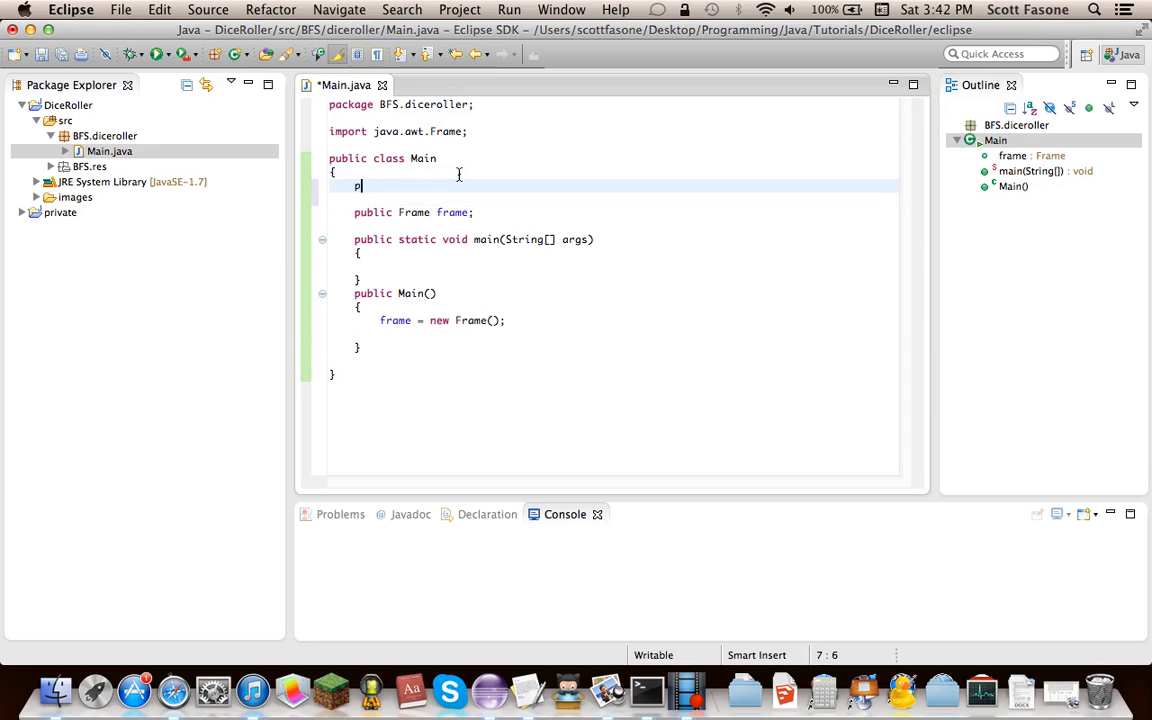
# Step: Declare a public static final String TITLE constant set to "Dice Roller"
pyautogui.write('ublic static')
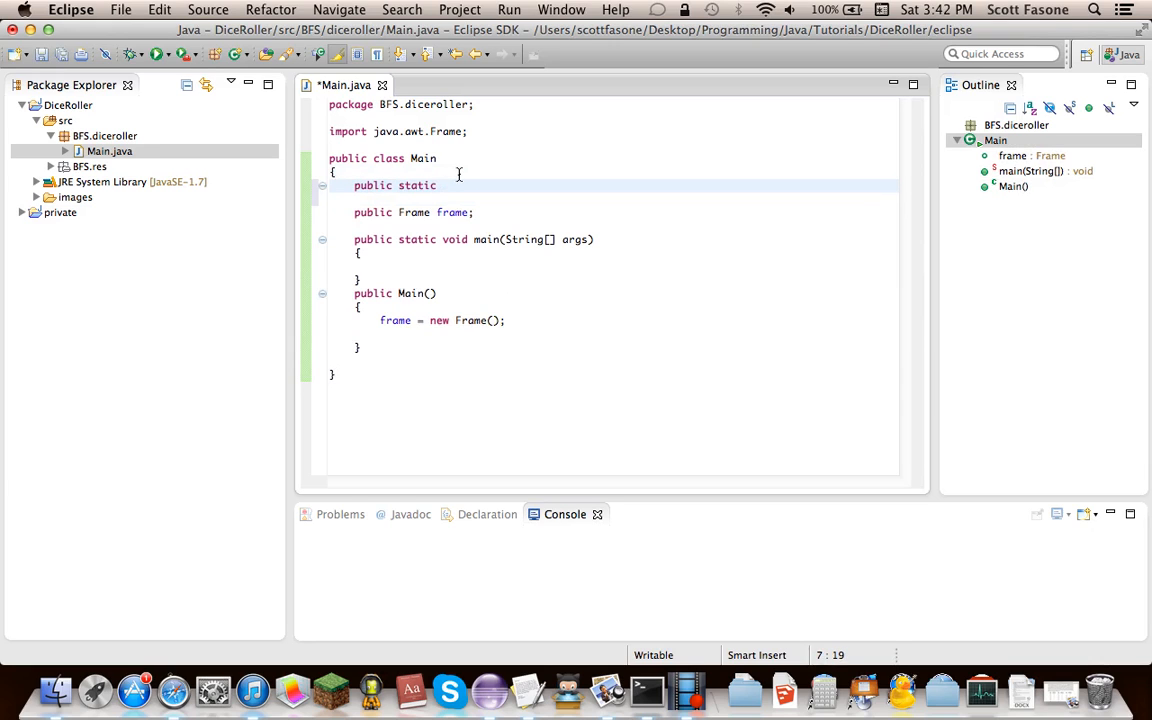
pyautogui.write('final')
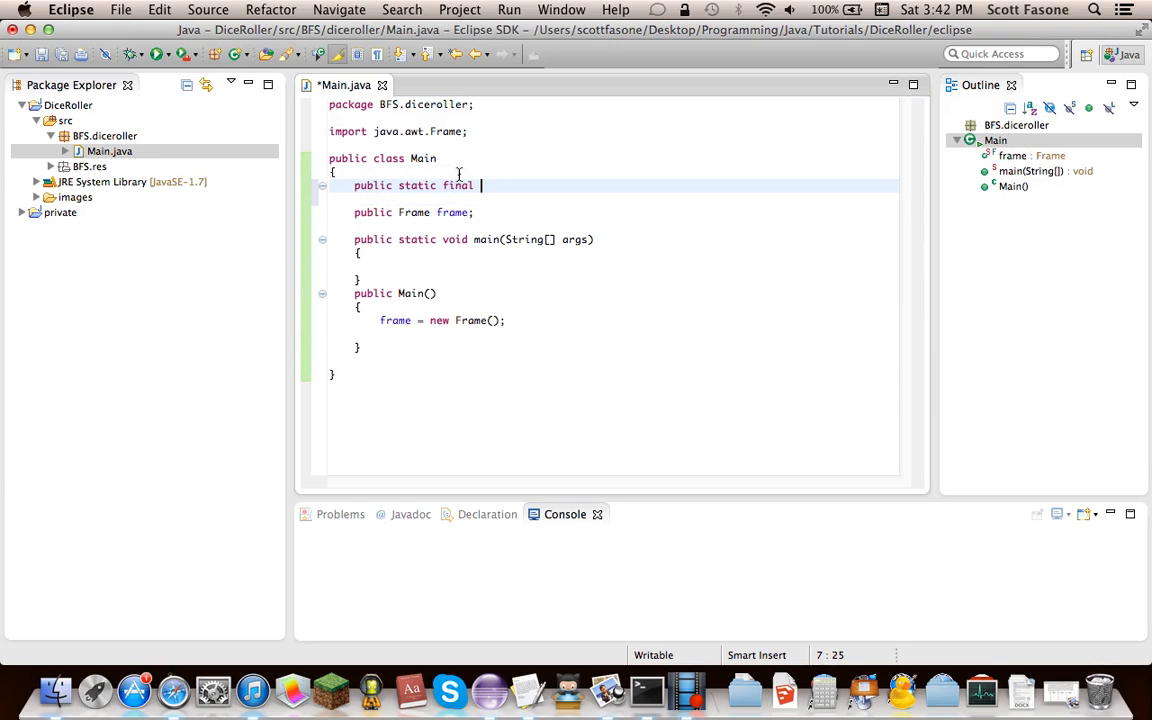
pyautogui.write('String TITE')
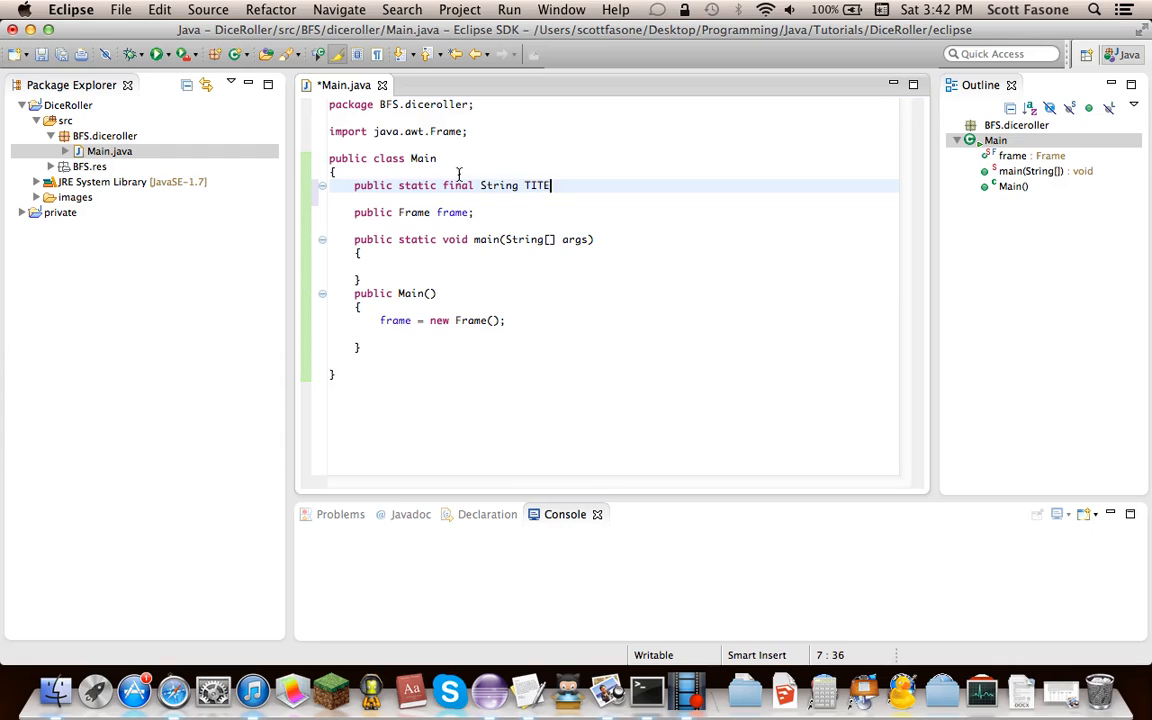
pyautogui.write('LE =')
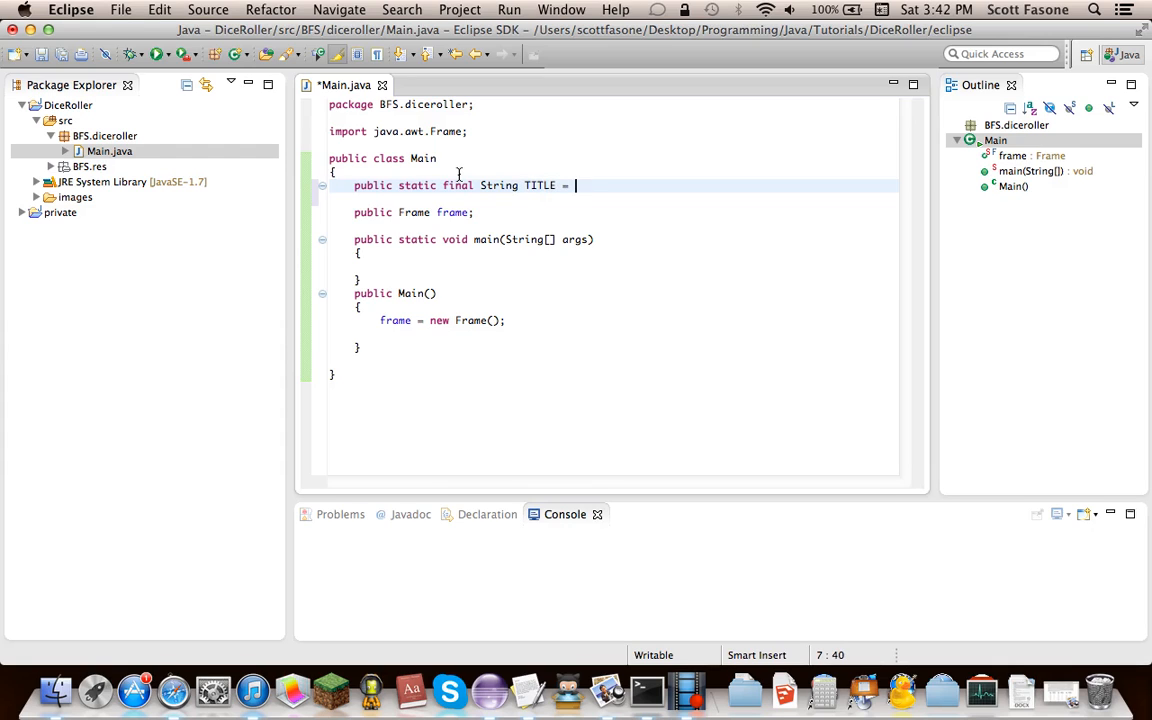
pyautogui.write('"Dice R')
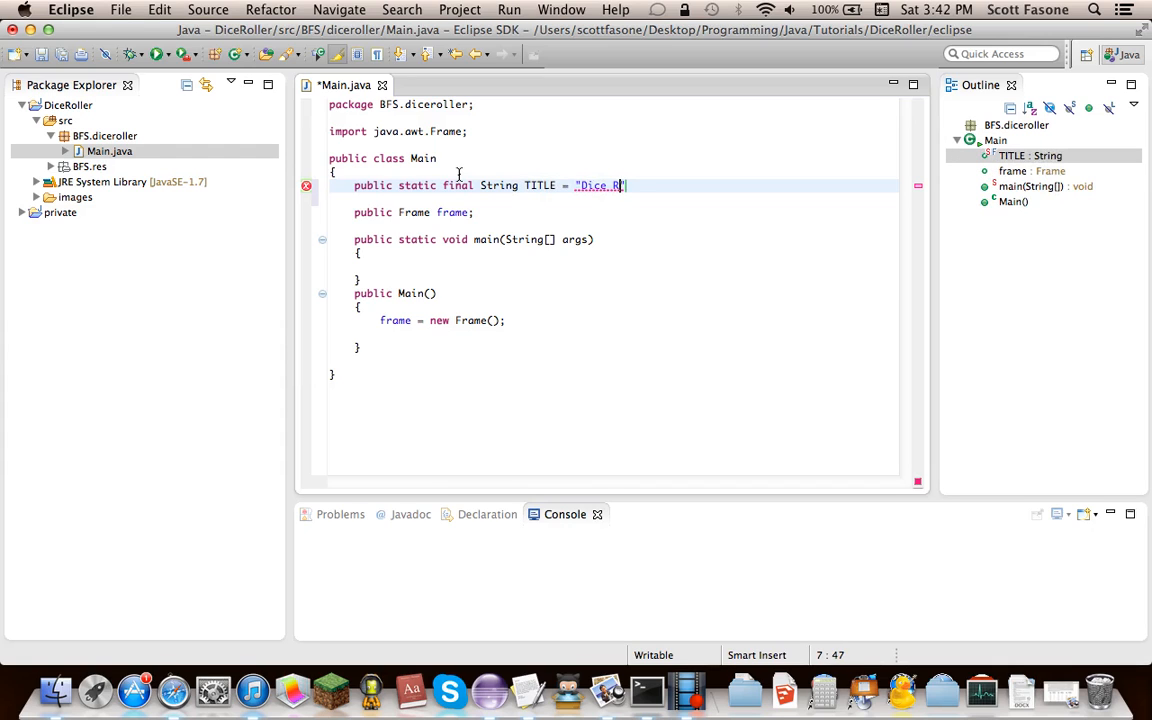
pyautogui.write('oller";')
pyautogui.write('public st')
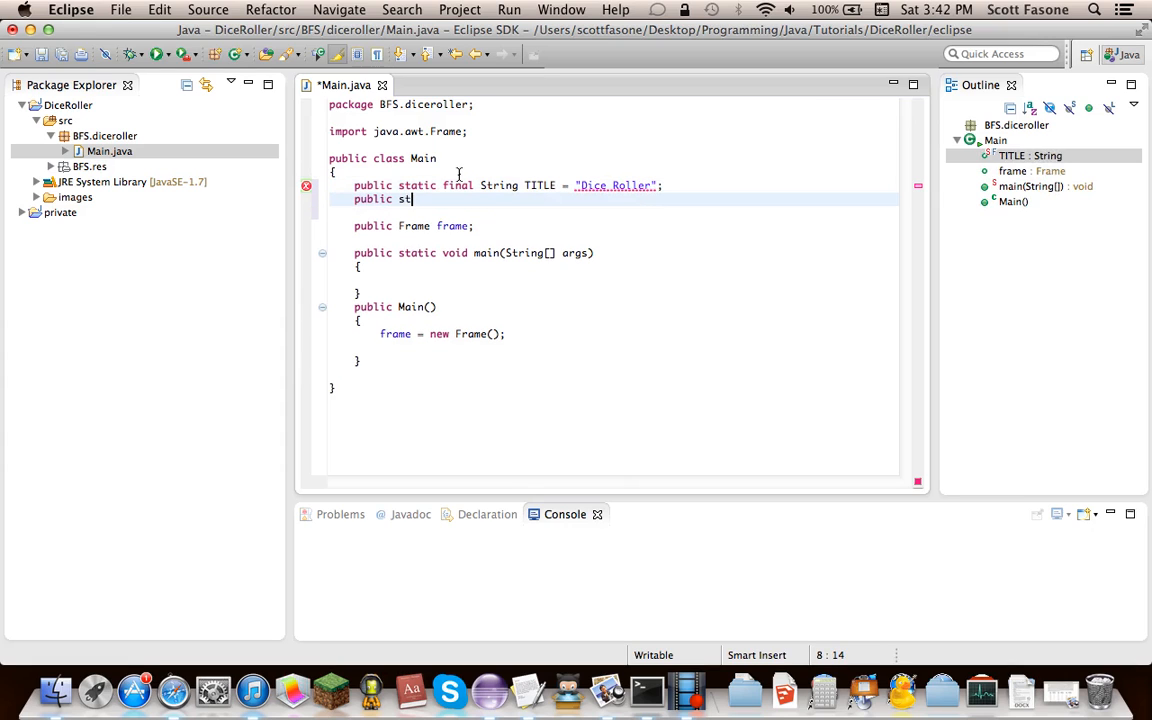
# Step: Add a SIZE constant of new Dimension(600, 200), import java.awt.Dimension, and save
pyautogui.write('atic')
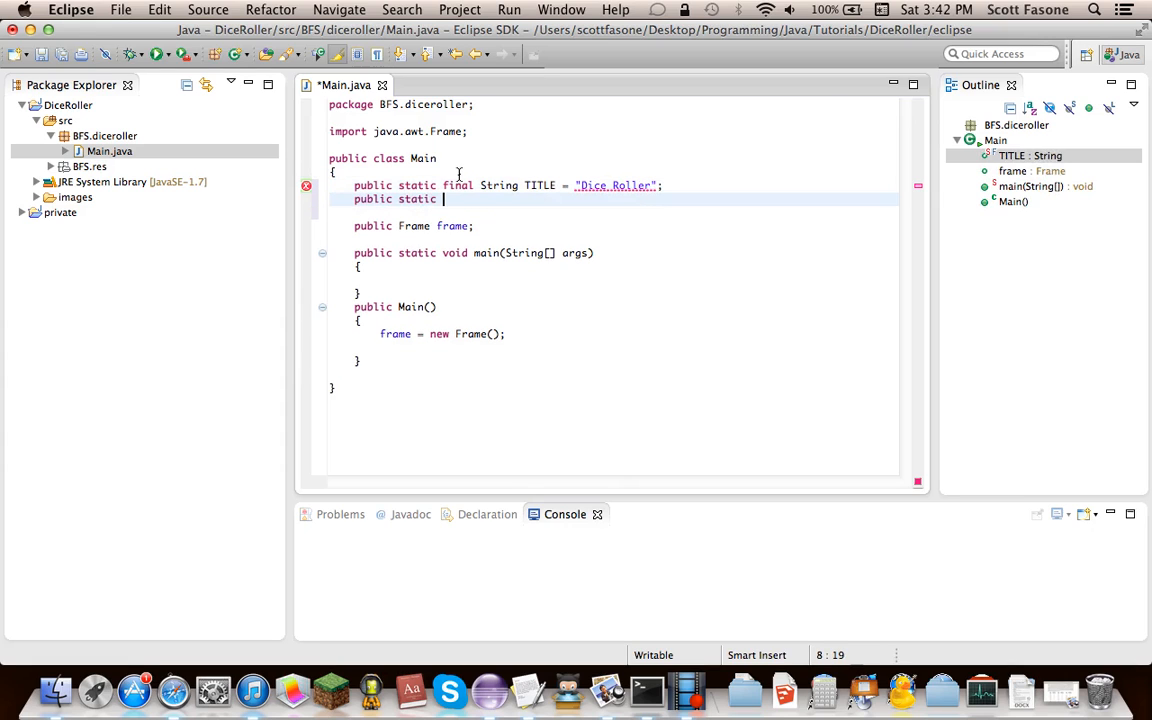
pyautogui.write('final Dimension')
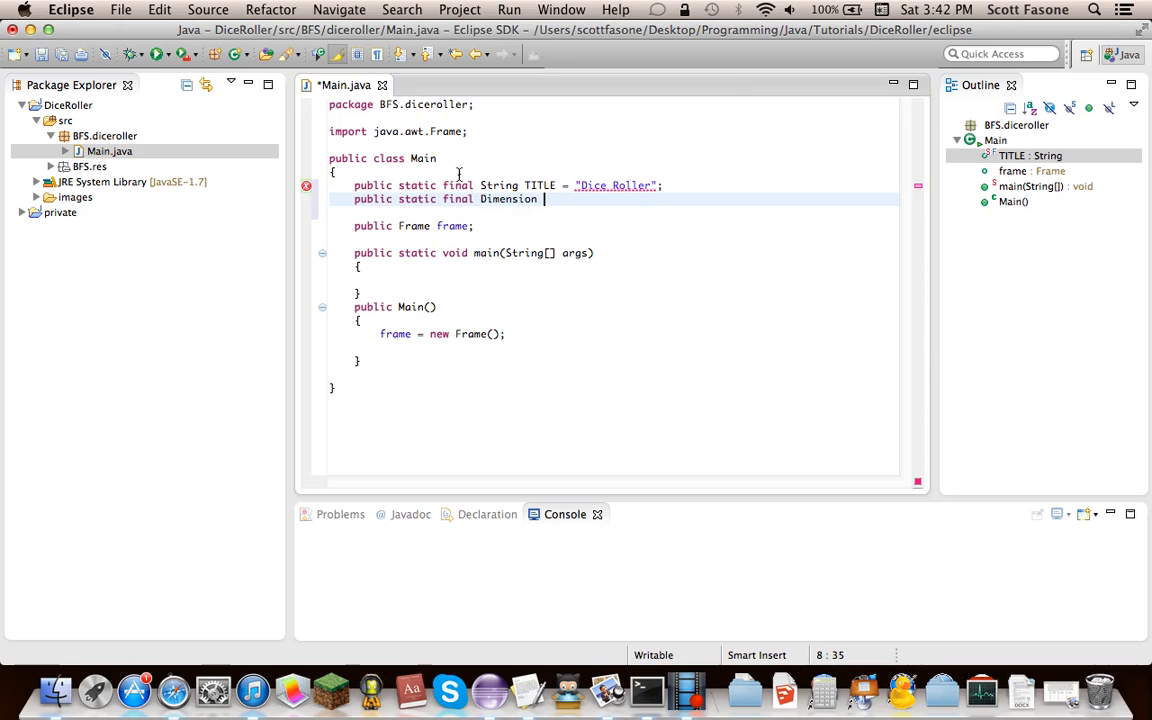
pyautogui.write('SIZE =')
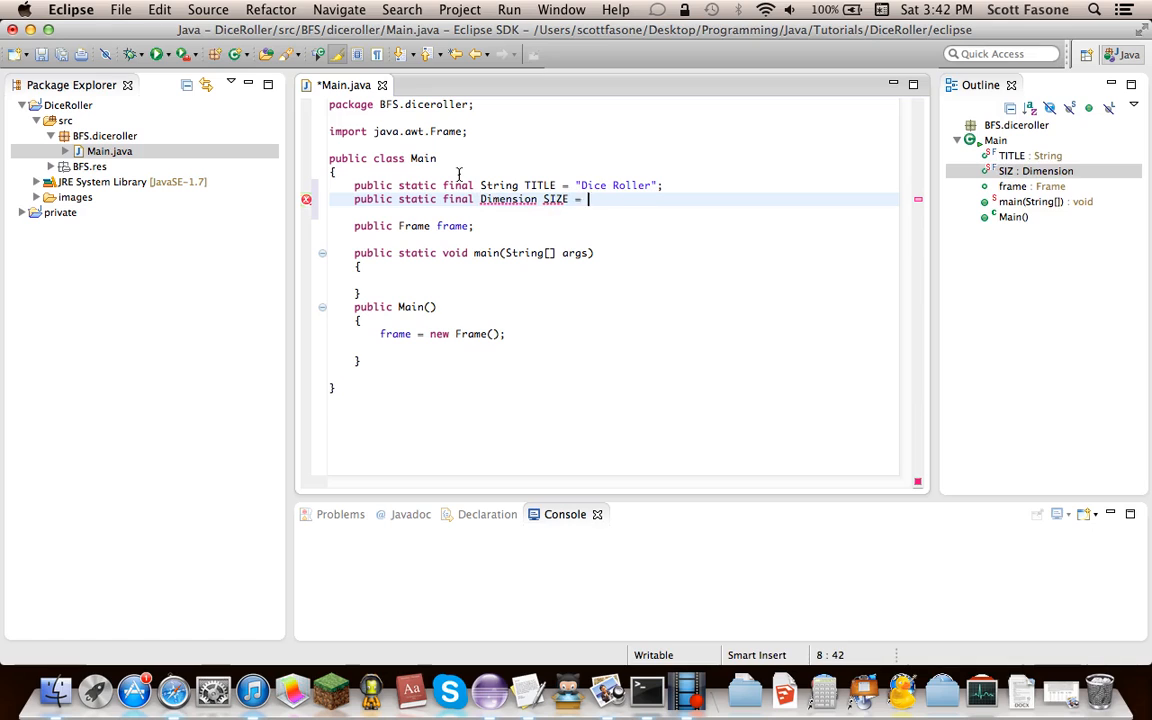
pyautogui.write('new Dimension()')
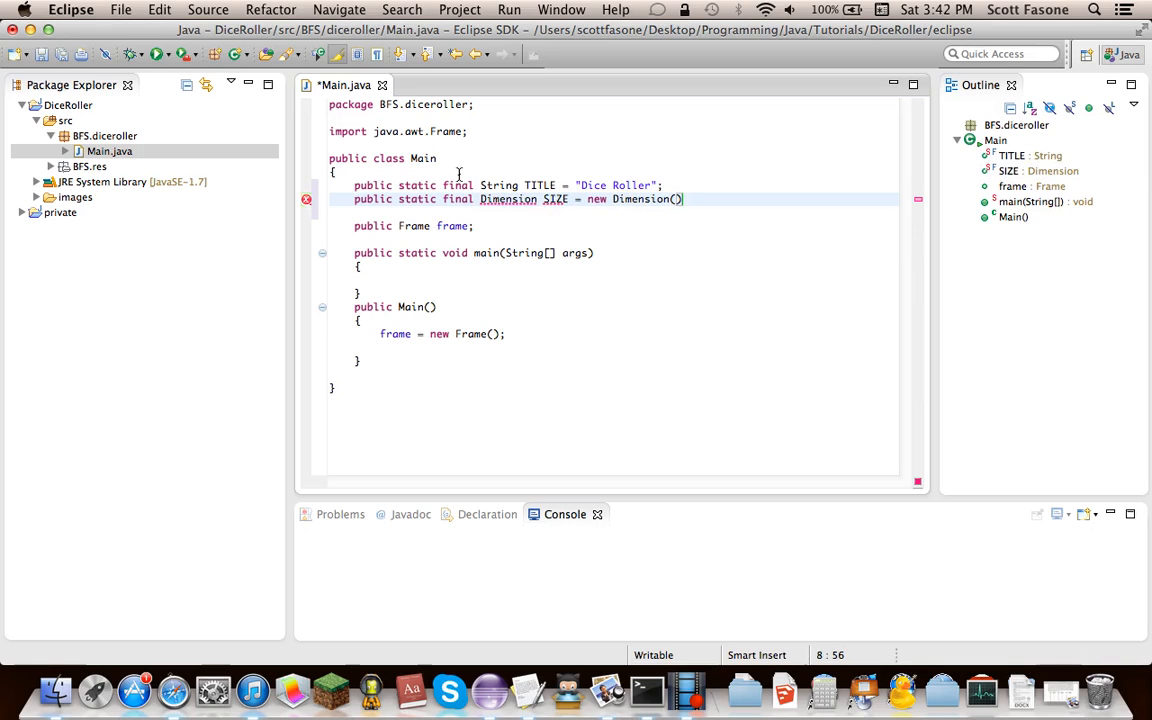
pyautogui.write('600,')
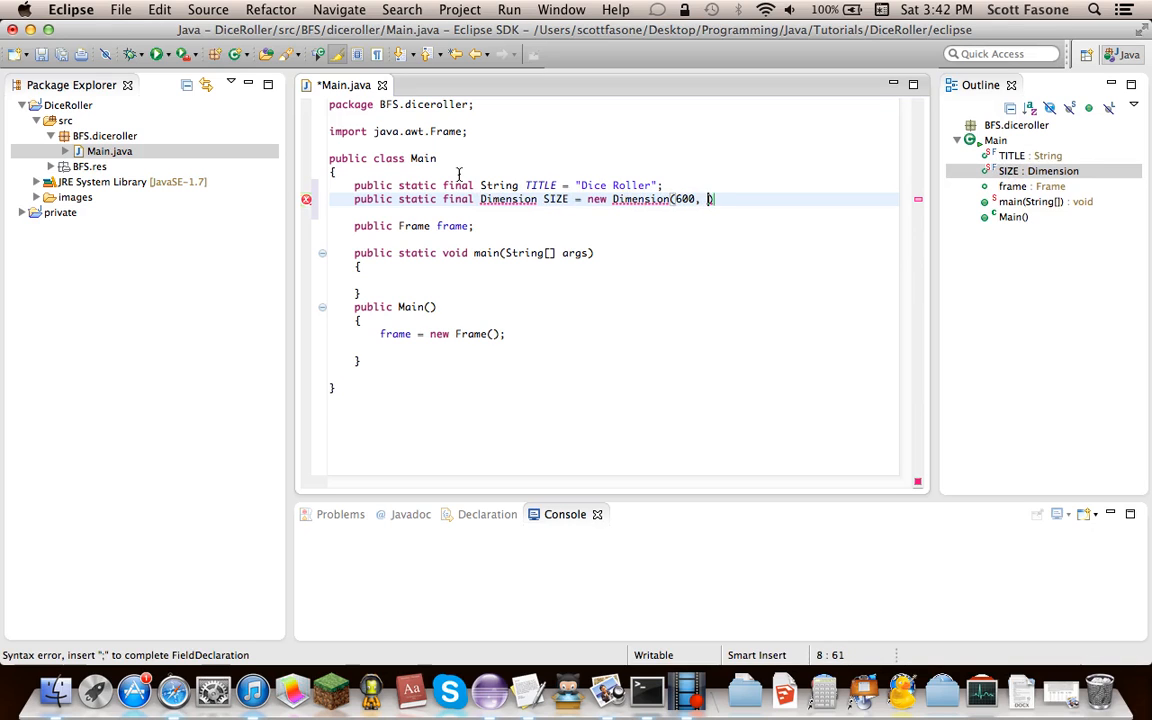
pyautogui.write('200);')
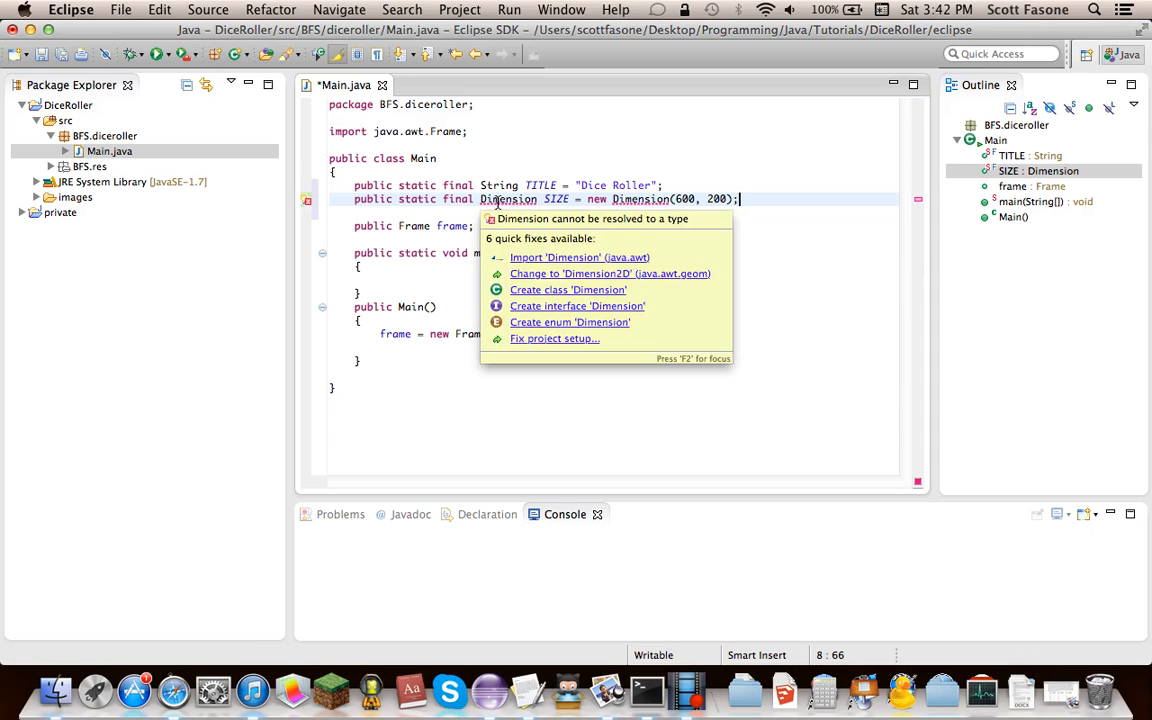
pyautogui.click(567, 257)
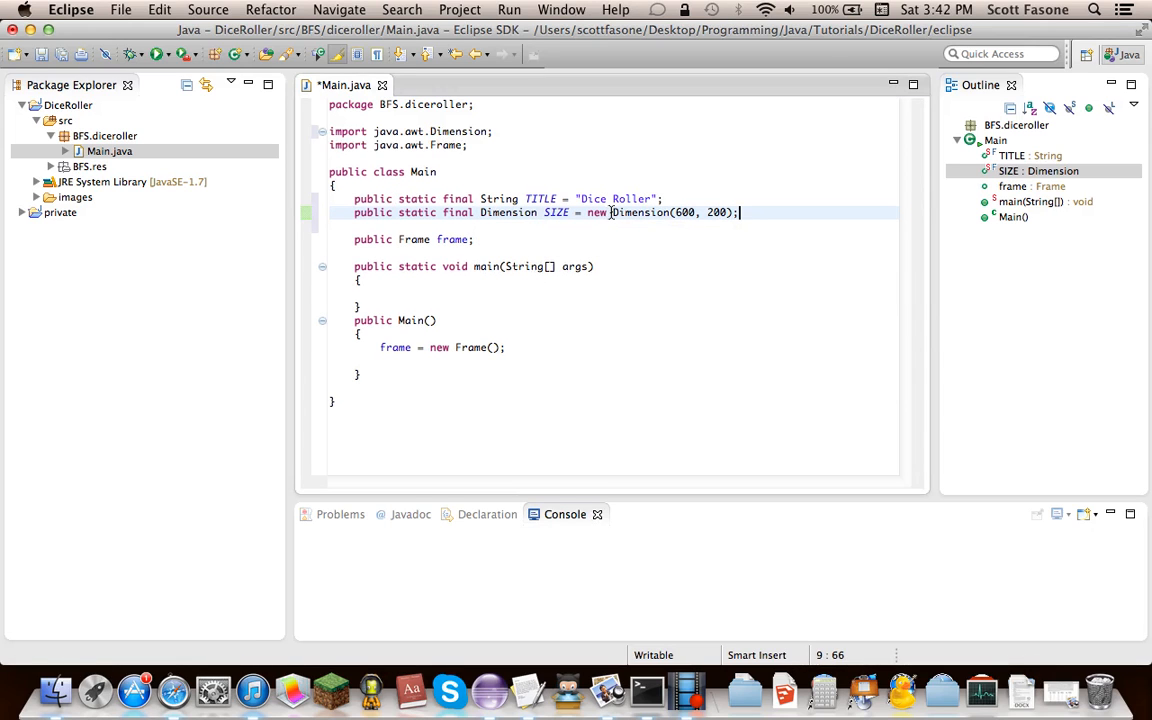
pyautogui.press('cmd+s')
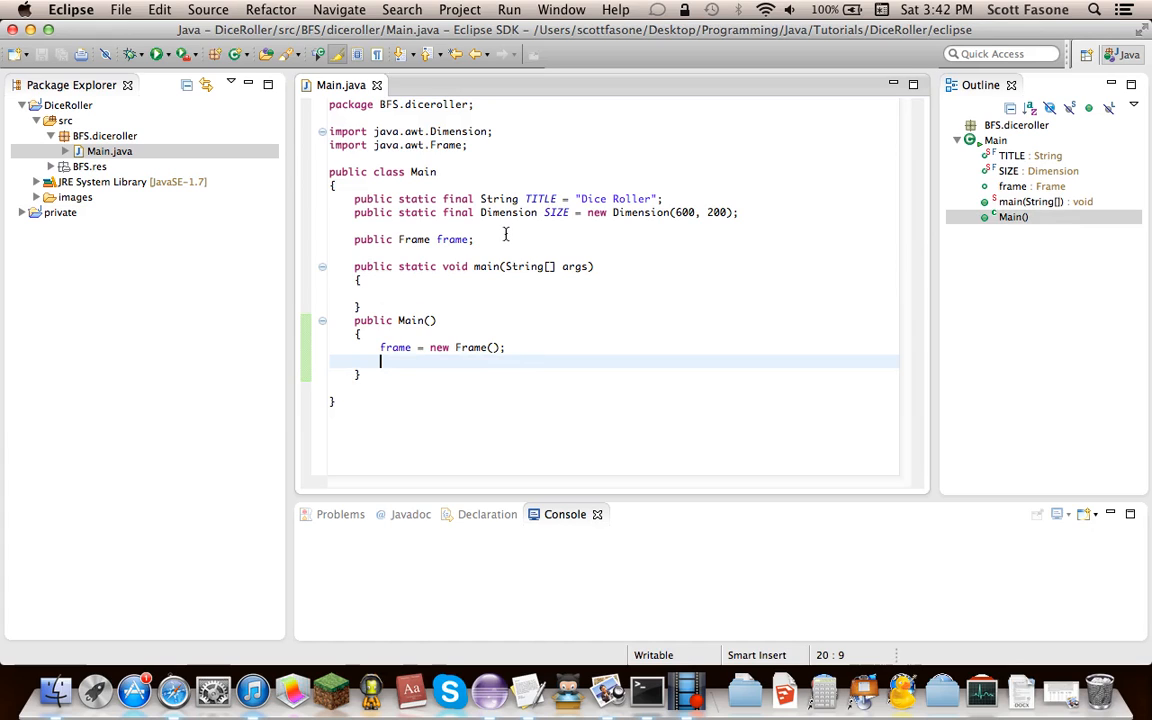
pyautogui.moveTo(604, 356)
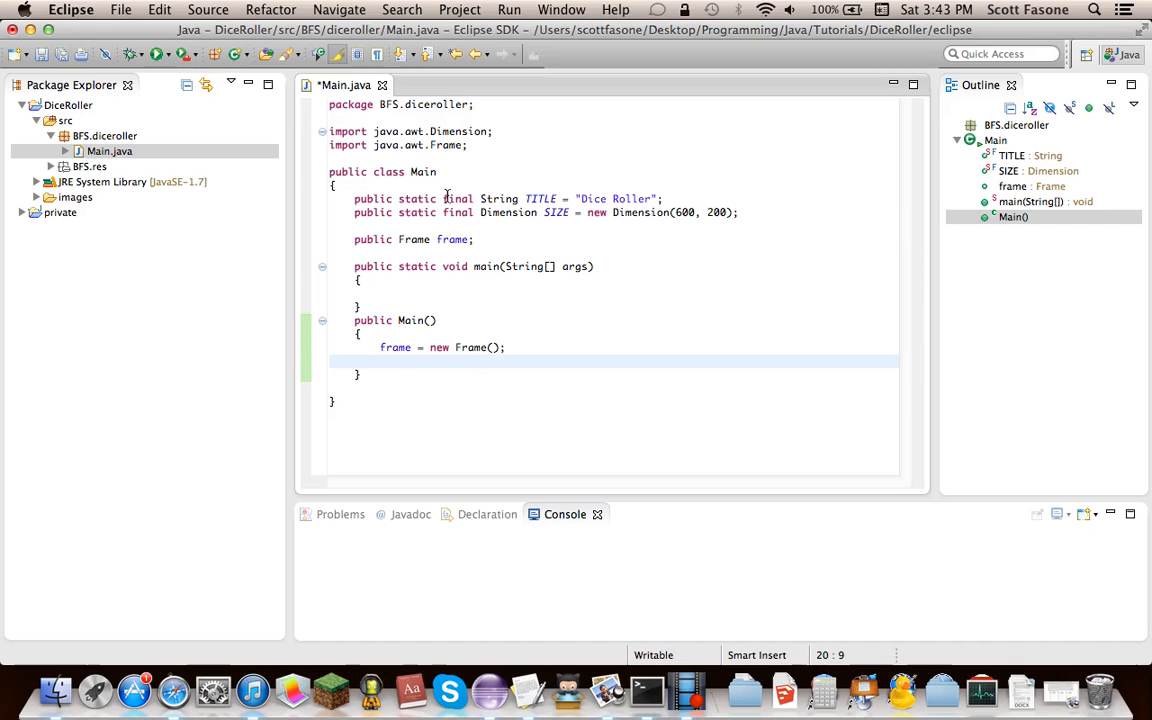
# Step: Make Main implement WindowListener and Runnable, generating run() and window-event method stubs
pyautogui.write('implements')
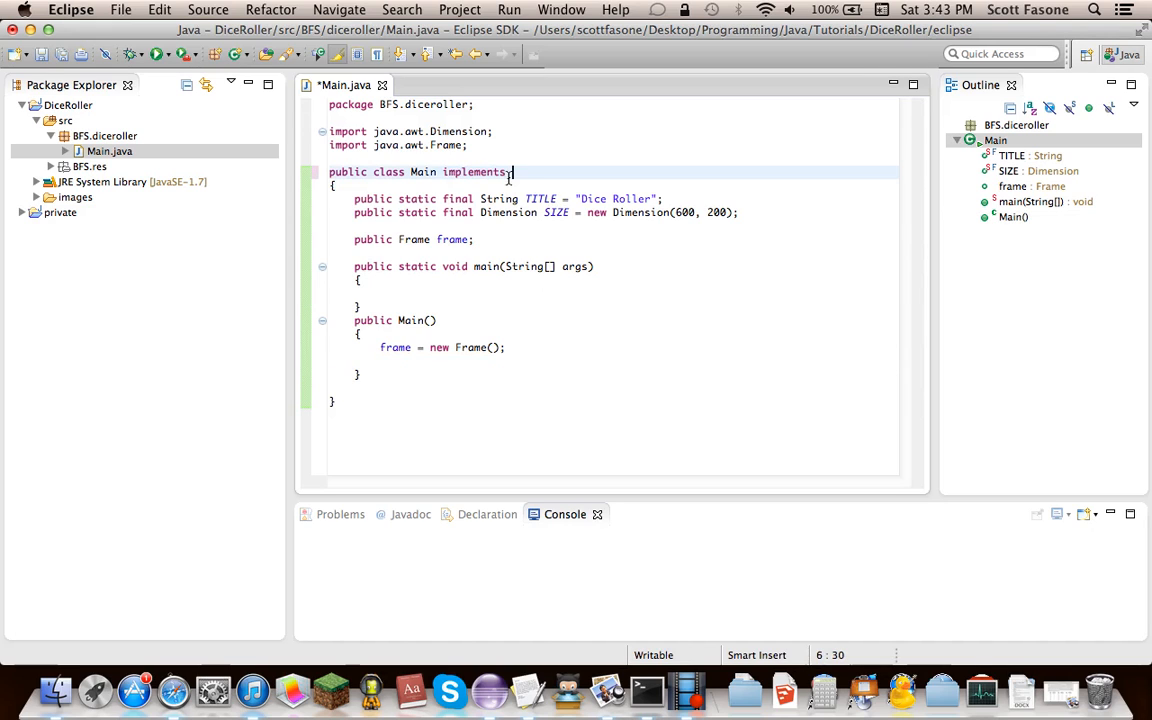
pyautogui.write('WindowListe')
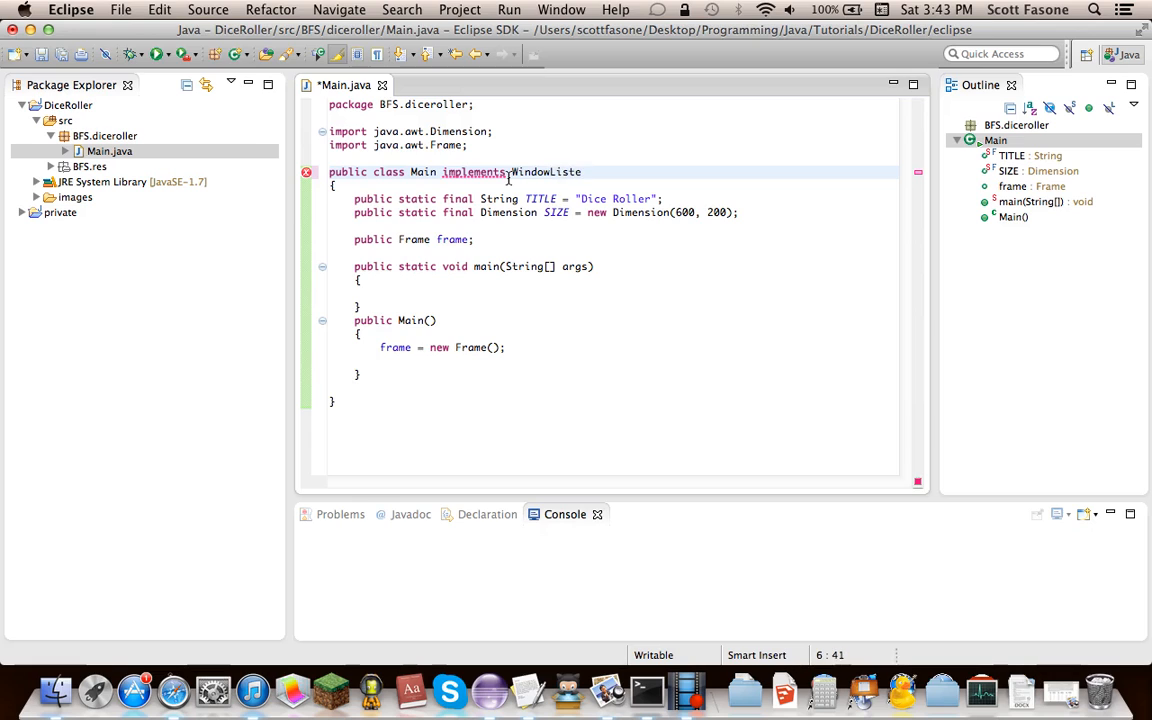
pyautogui.write(', Runnable')
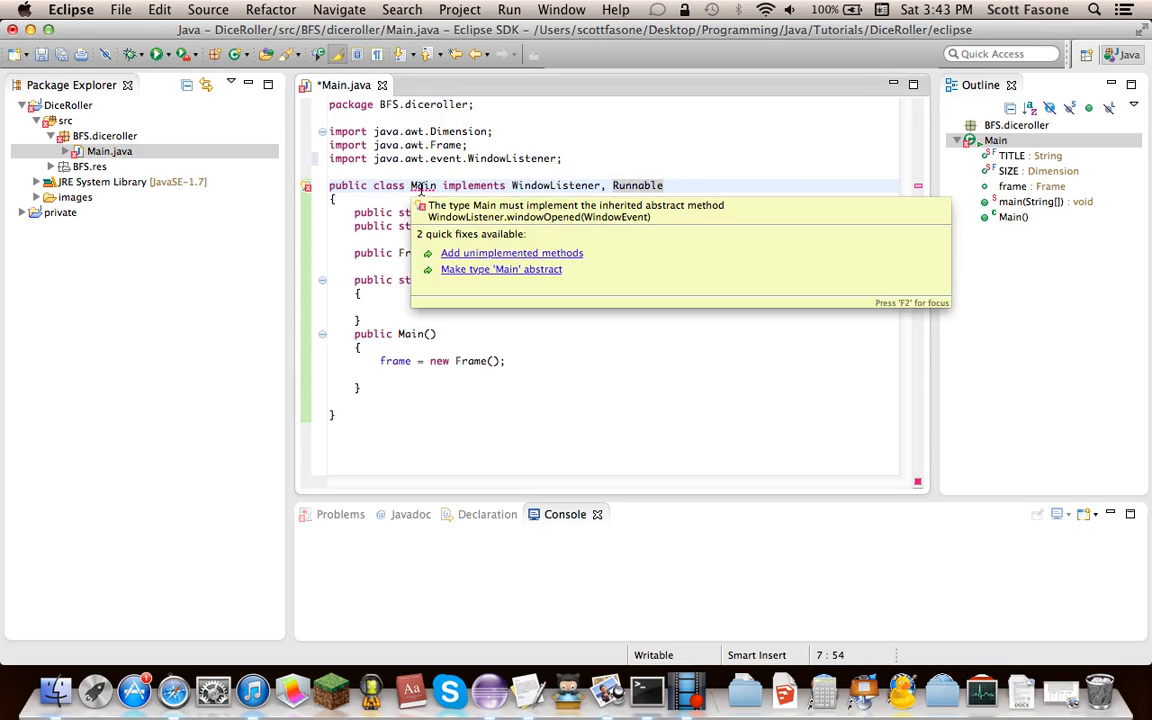
pyautogui.click(511, 252)
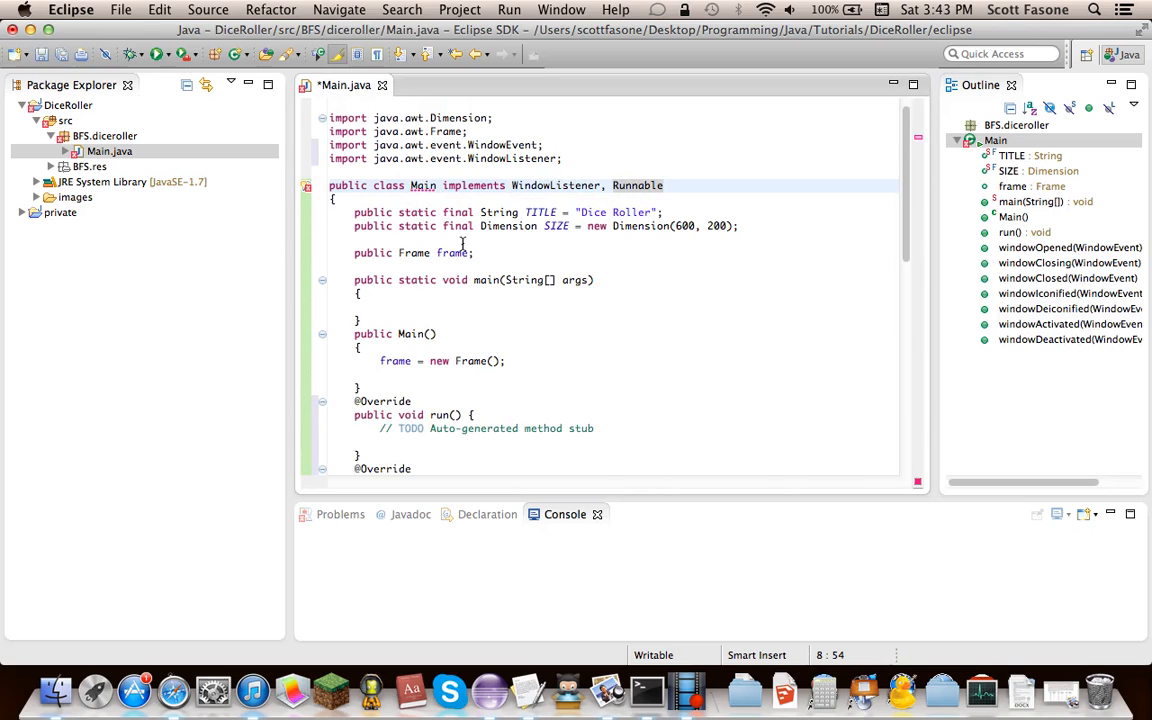
pyautogui.scroll(-3)
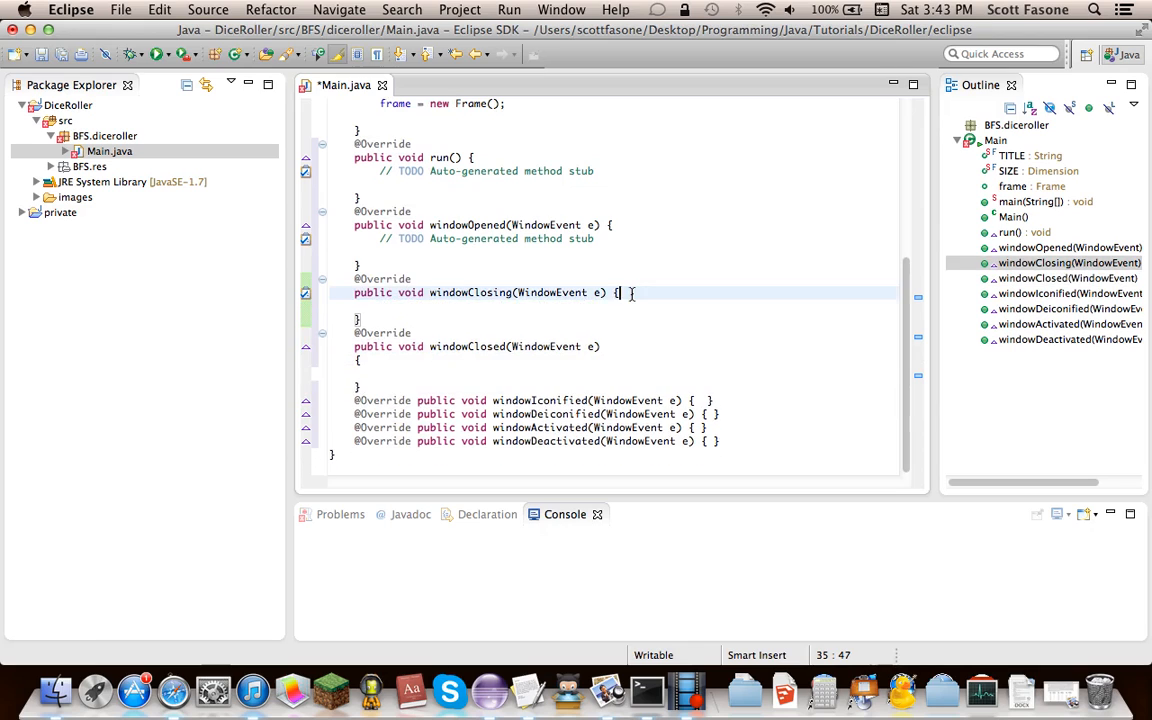
pyautogui.press('Enter')
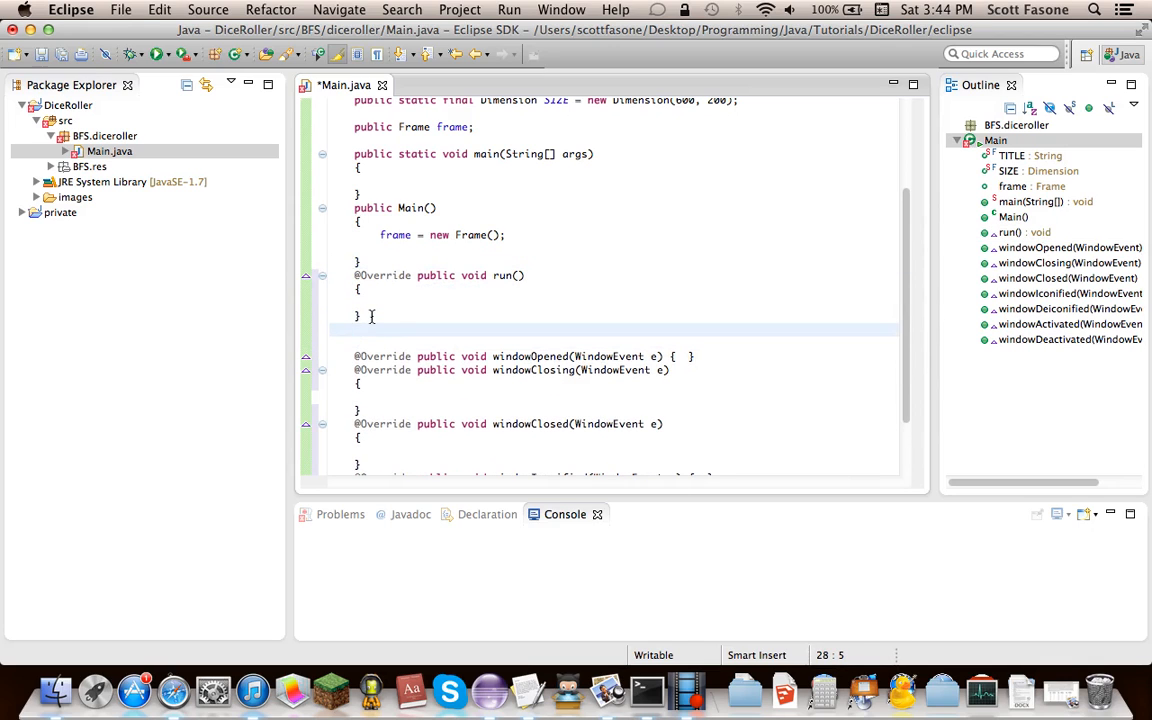
# Step: Add an empty public void draw() method below run() and save
pyautogui.write('public void d')
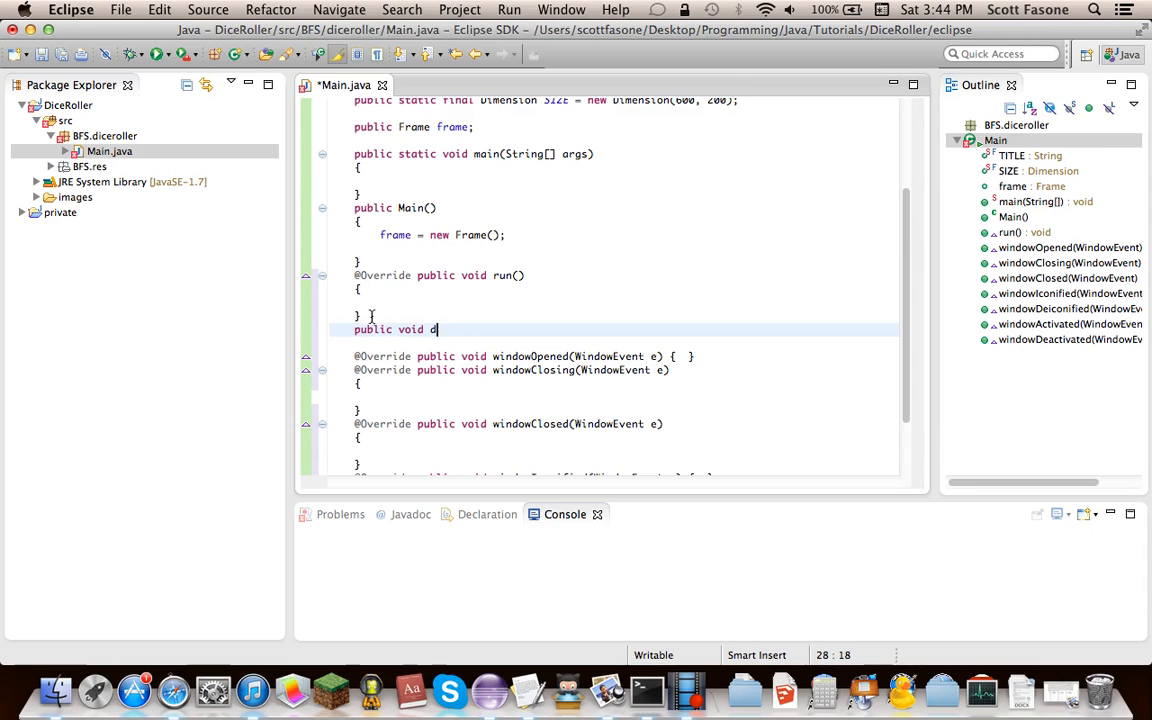
pyautogui.write('raw()')
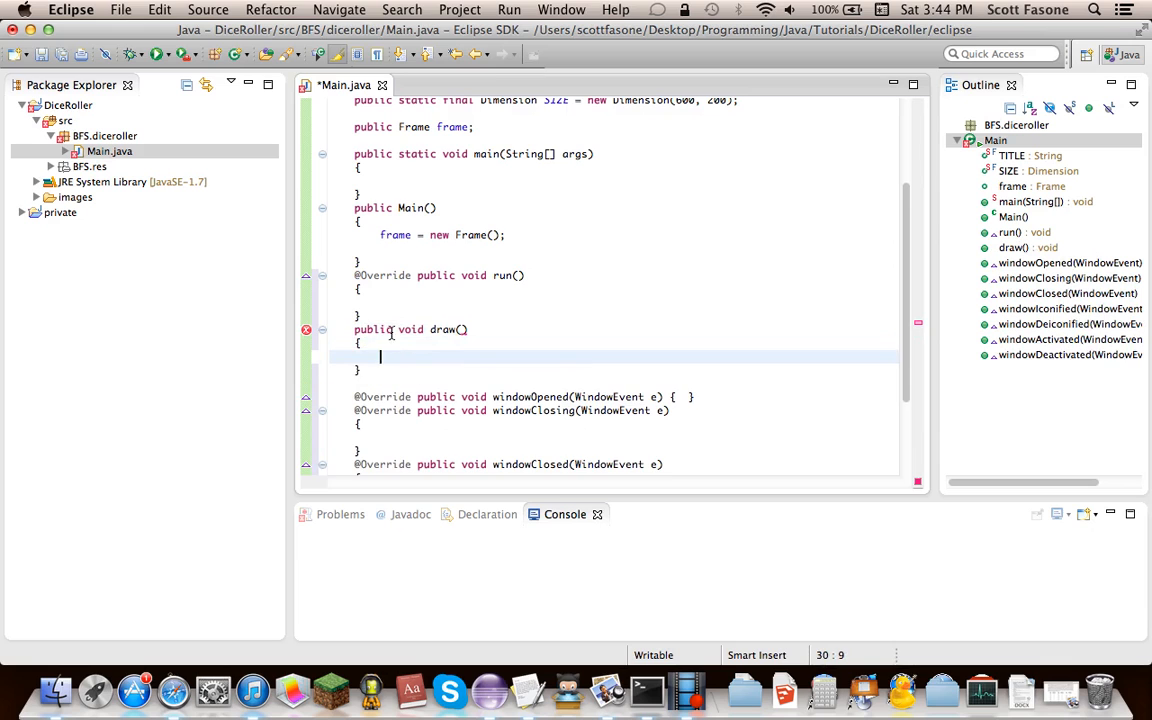
pyautogui.press('Cmd+s')
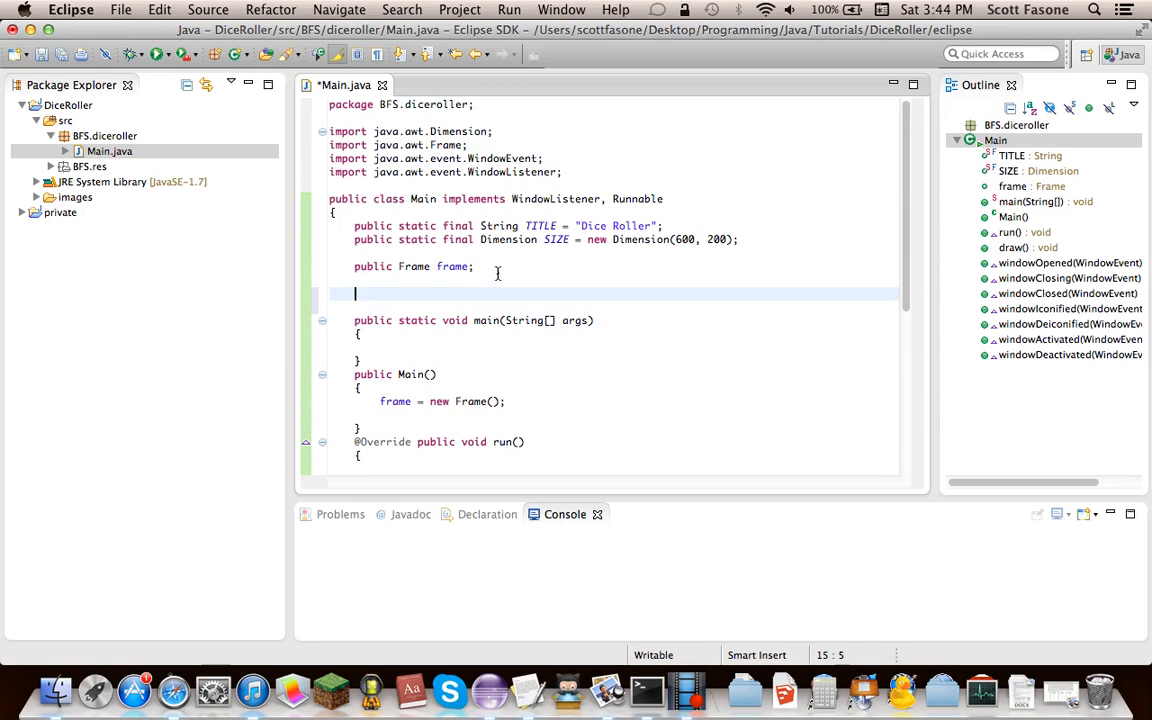
# Step: Declare private boolean fields isRunning and isDone
pyautogui.write('private boole')
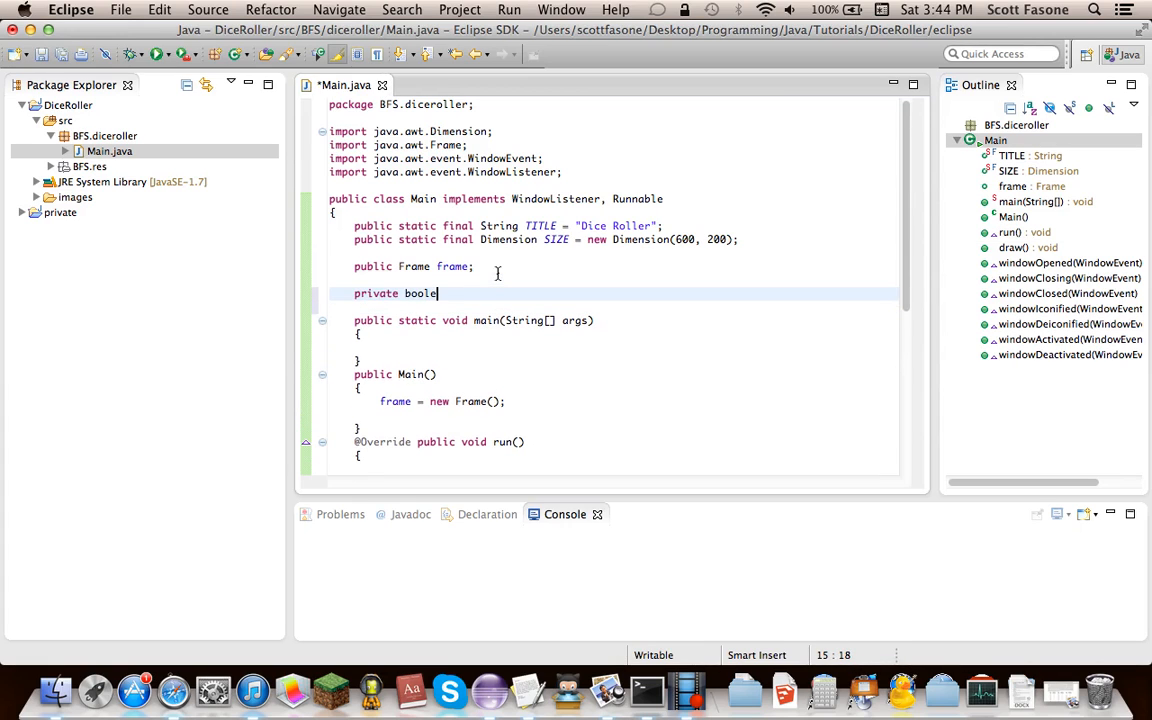
pyautogui.write('an isRunni')
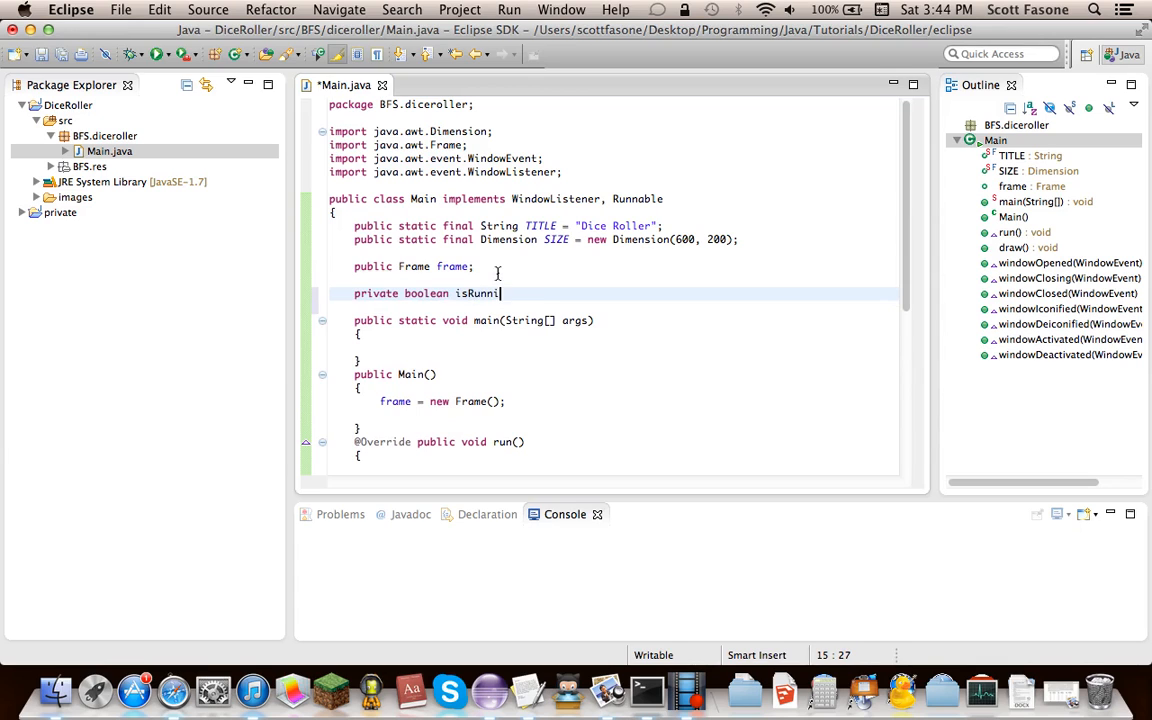
pyautogui.write('ng,')
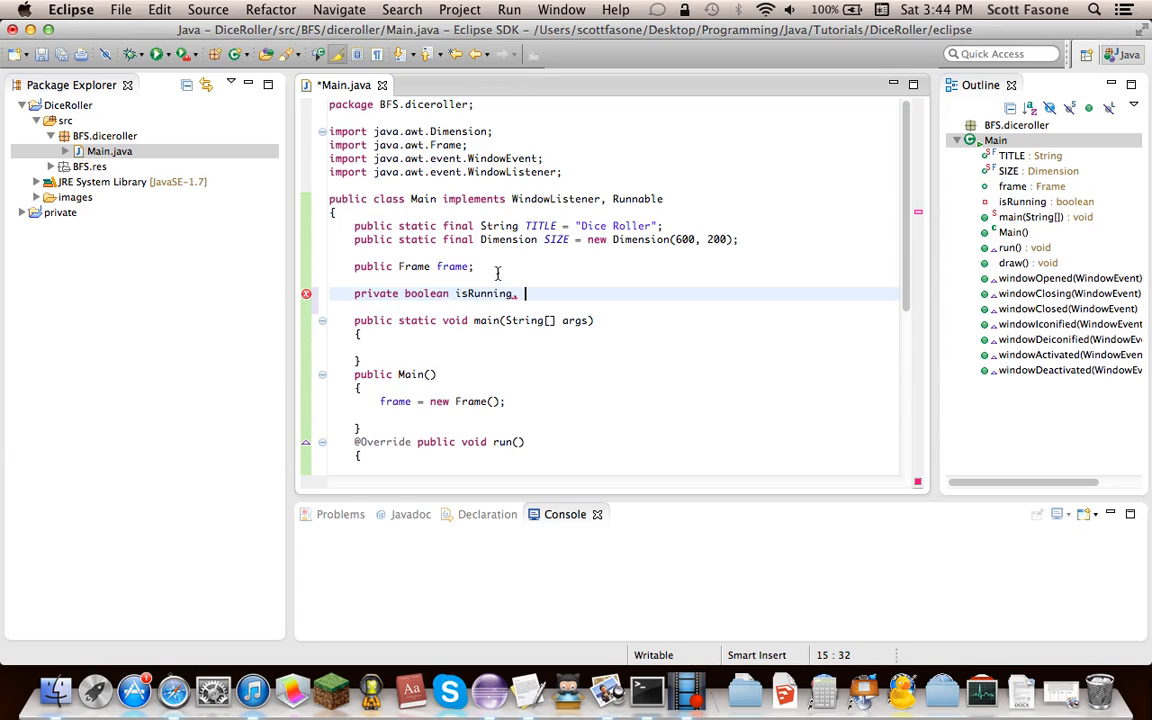
pyautogui.write('isDone;')
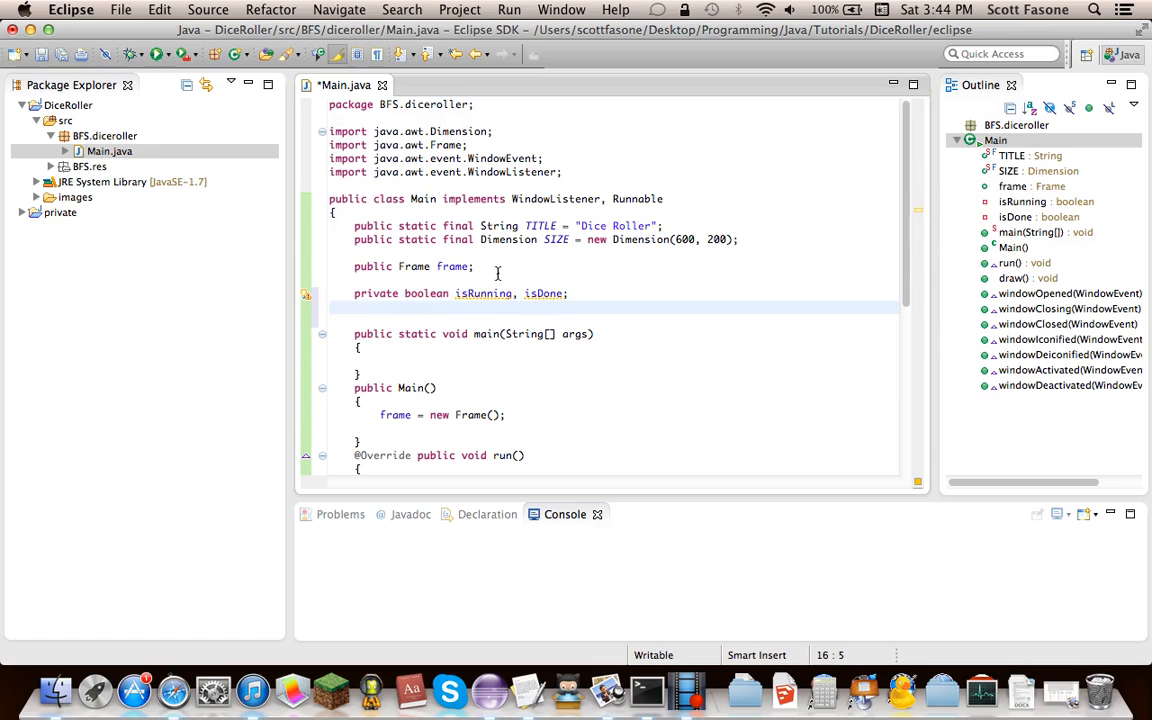
# Step: Add a private Image imgBuffer field and import java.awt.Image via quick fix
pyautogui.write('private')
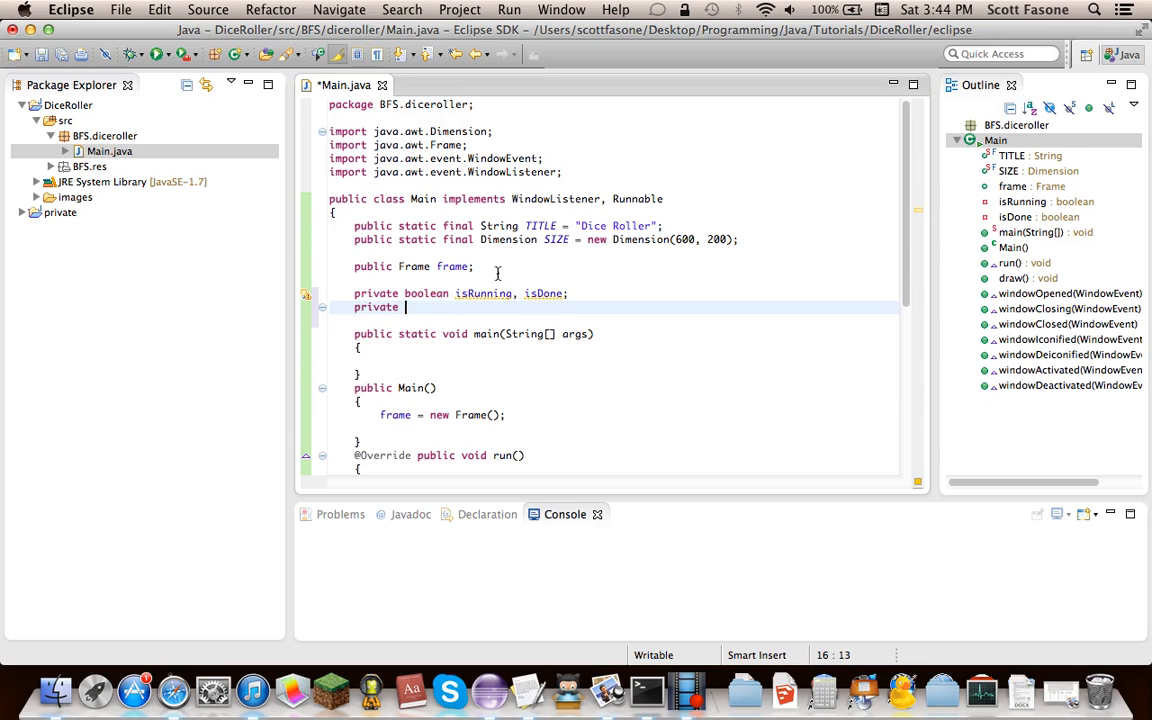
pyautogui.write('Image')
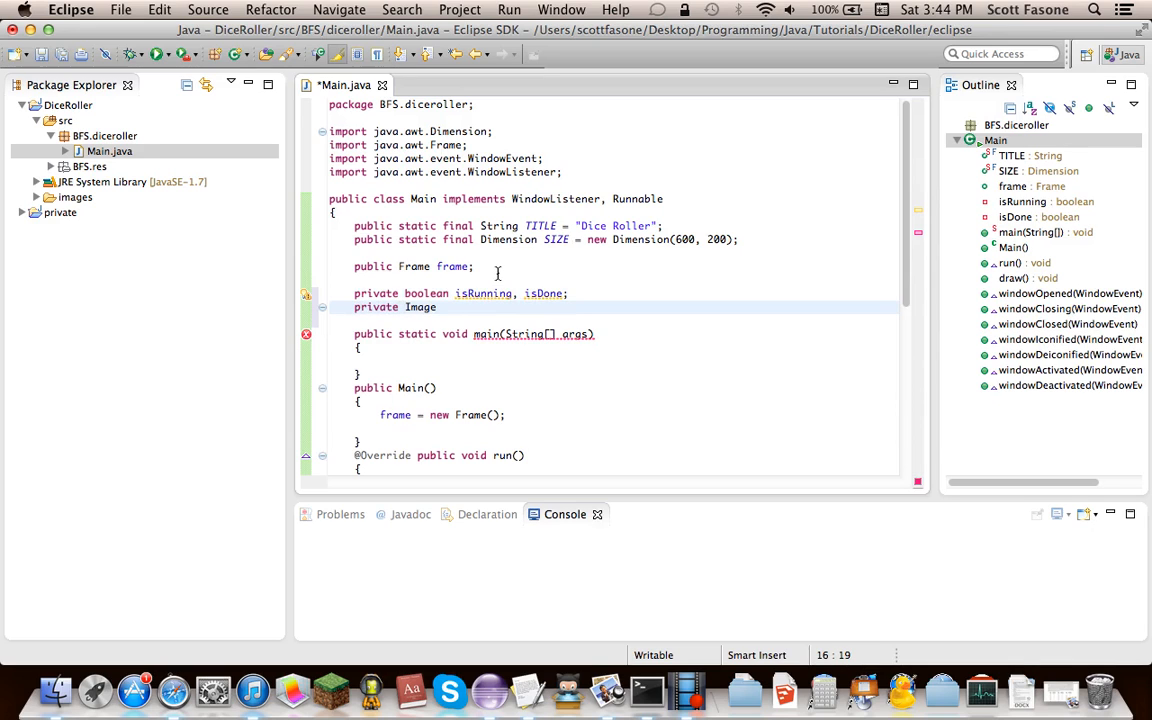
pyautogui.write('imgBuffer;')
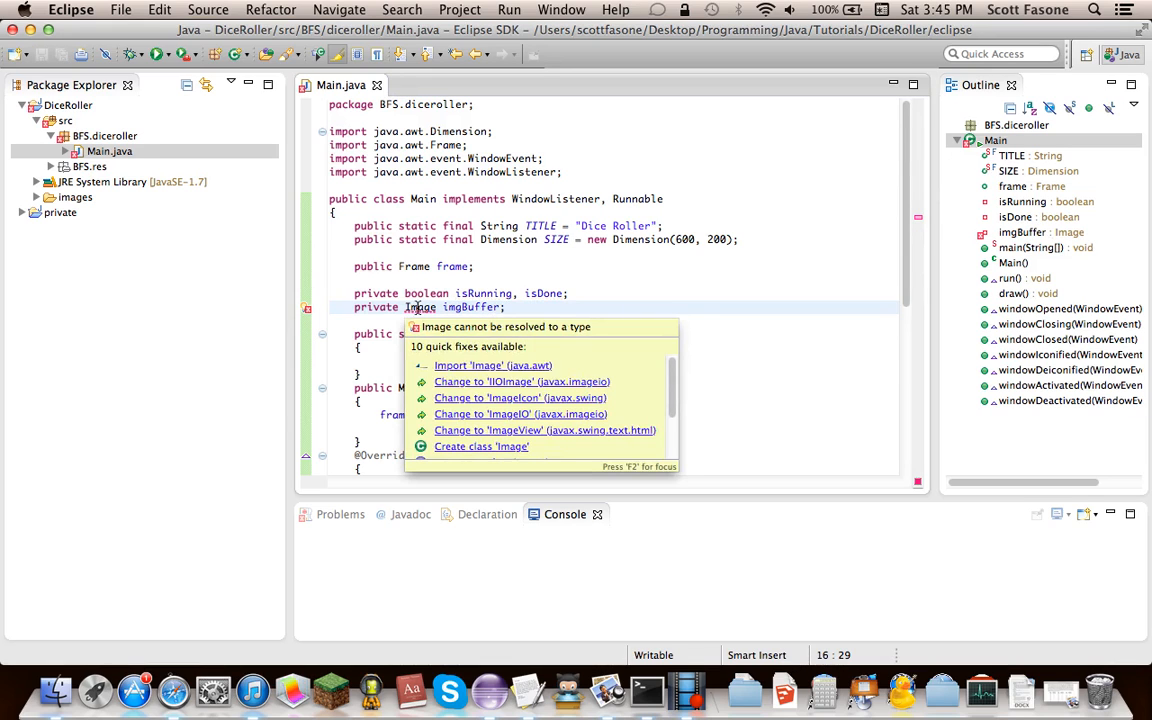
pyautogui.click(492, 365)
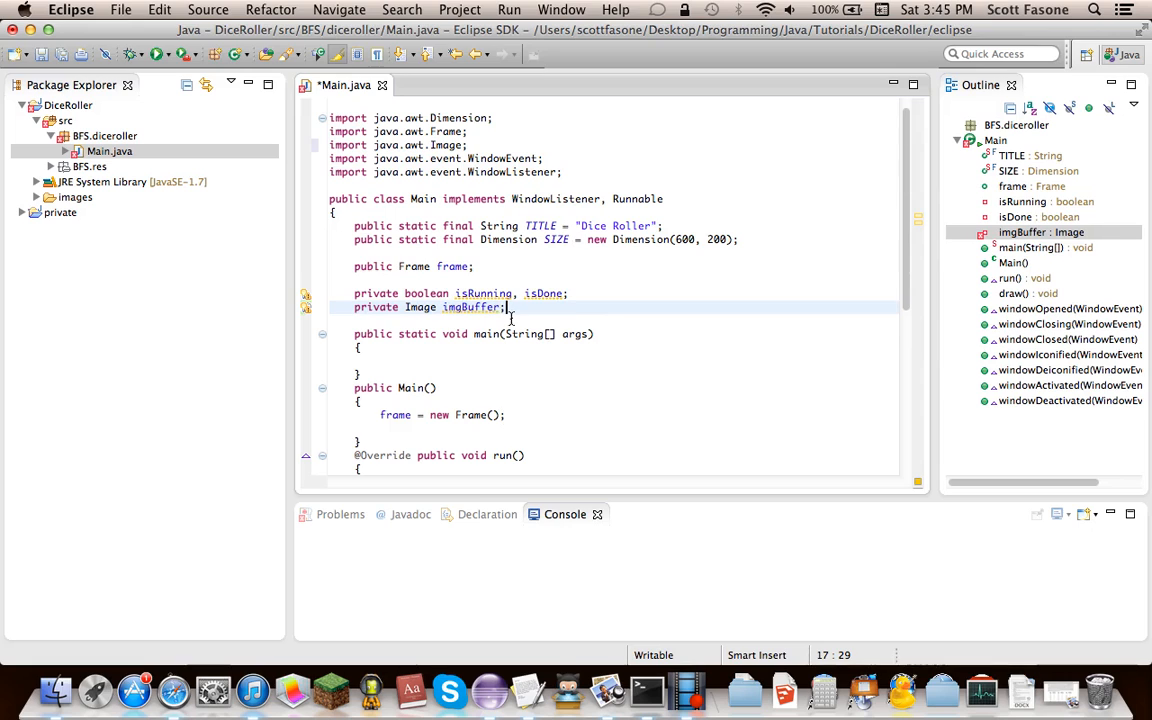
pyautogui.moveTo(563, 270)
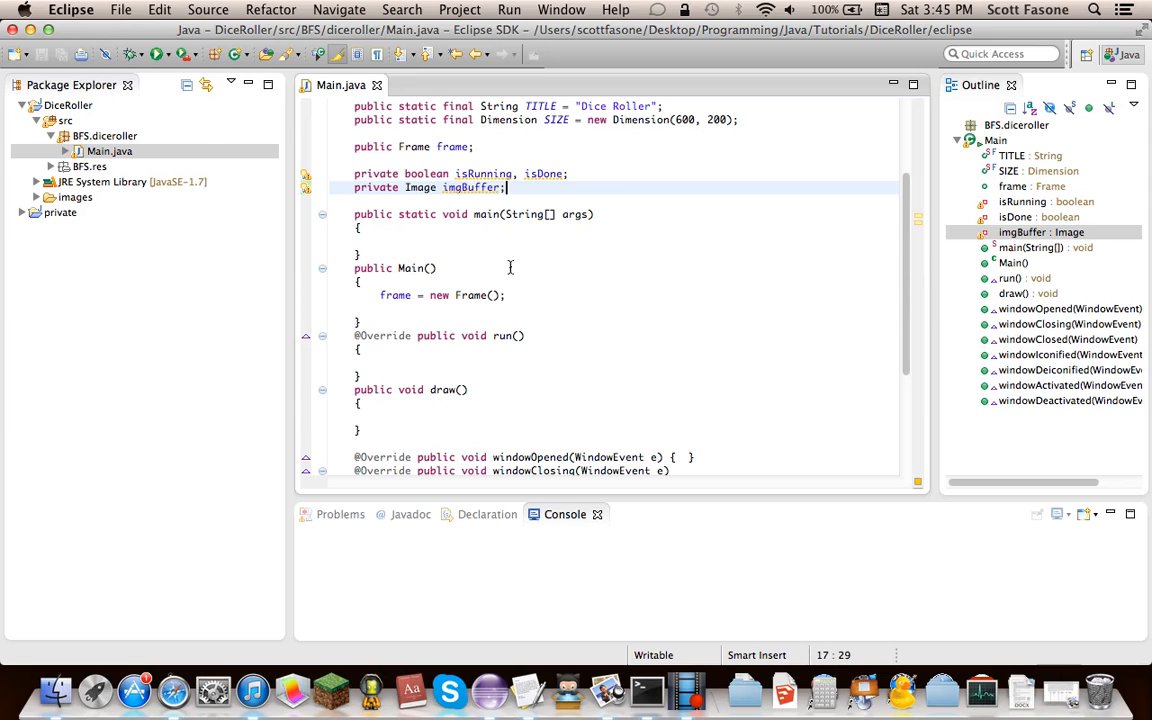
pyautogui.scroll(-3)
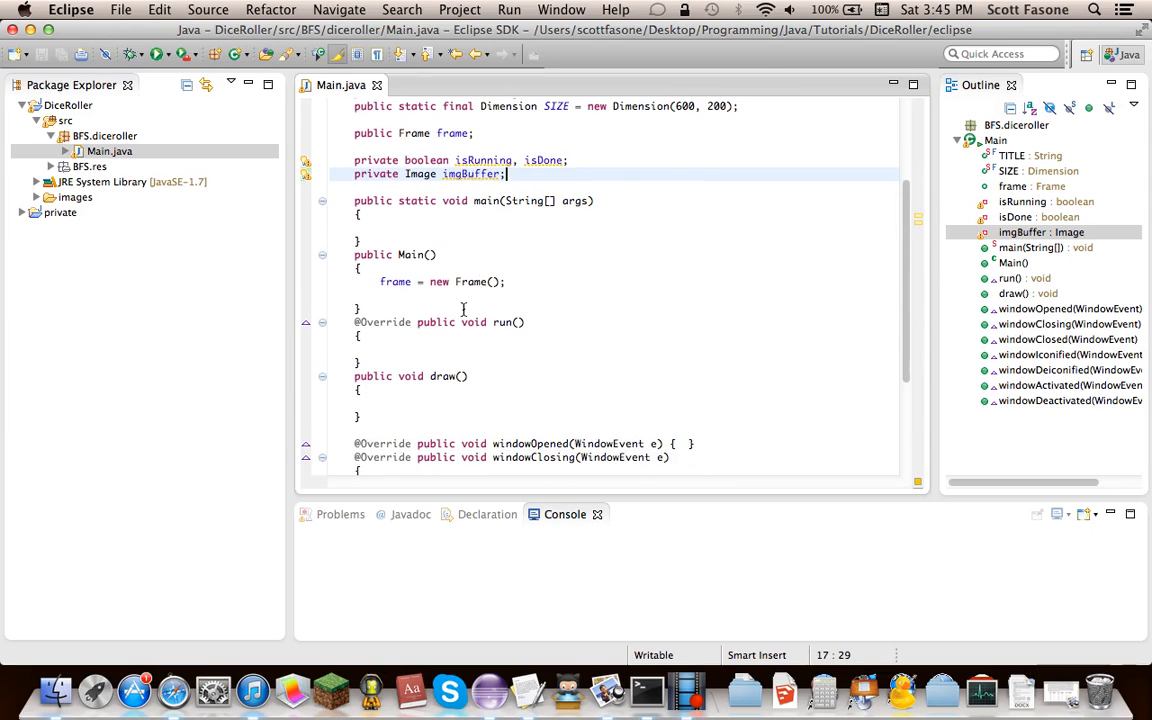
# Step: In draw(), cast imgBuffer.getGraphics() to Graphics2D g2 and finish with g2.dispose()
pyautogui.write('Graphics2D')
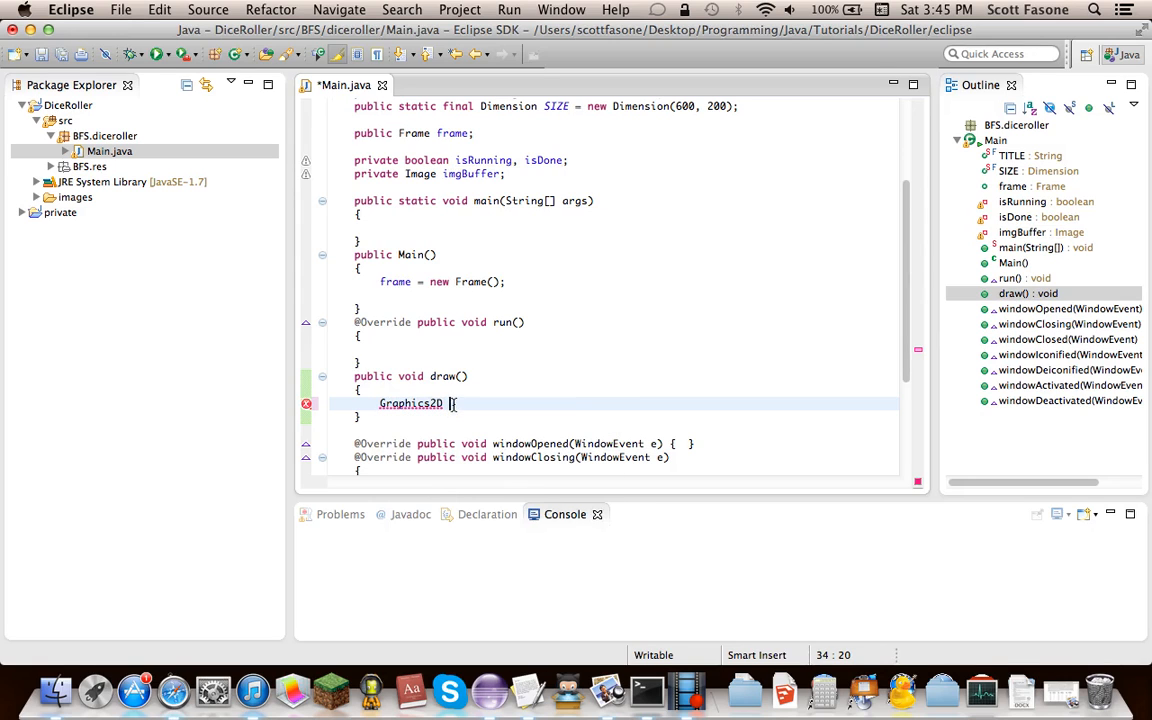
pyautogui.write('g2')
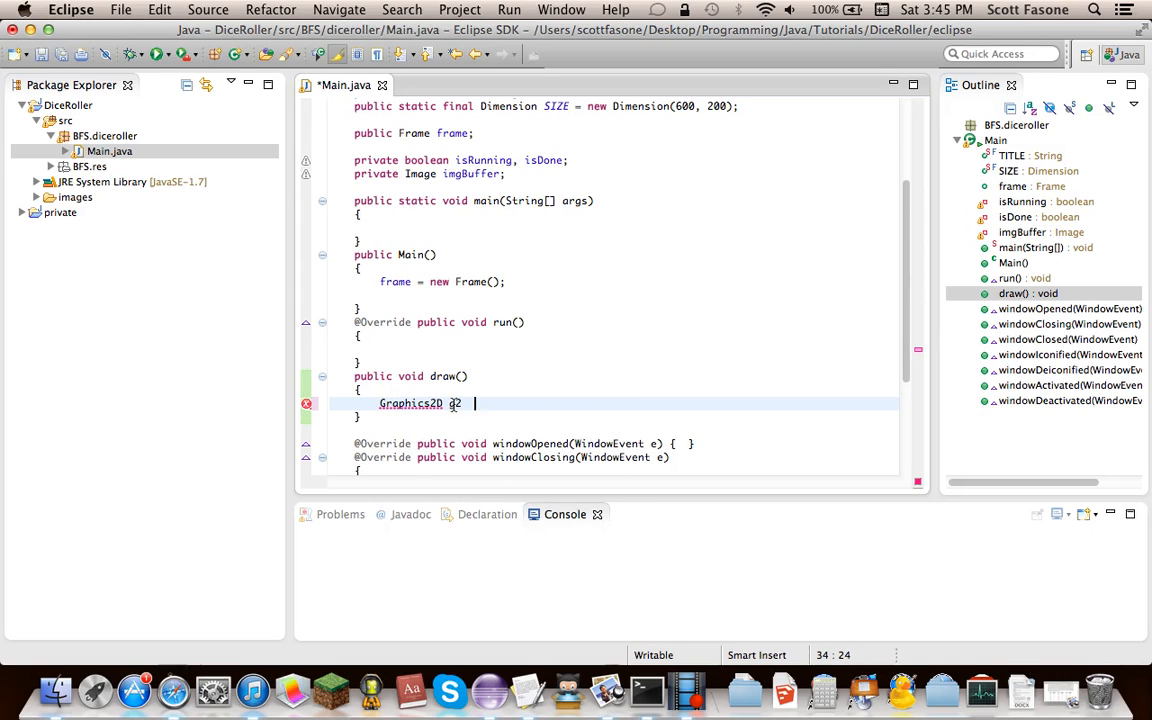
pyautogui.write('=')
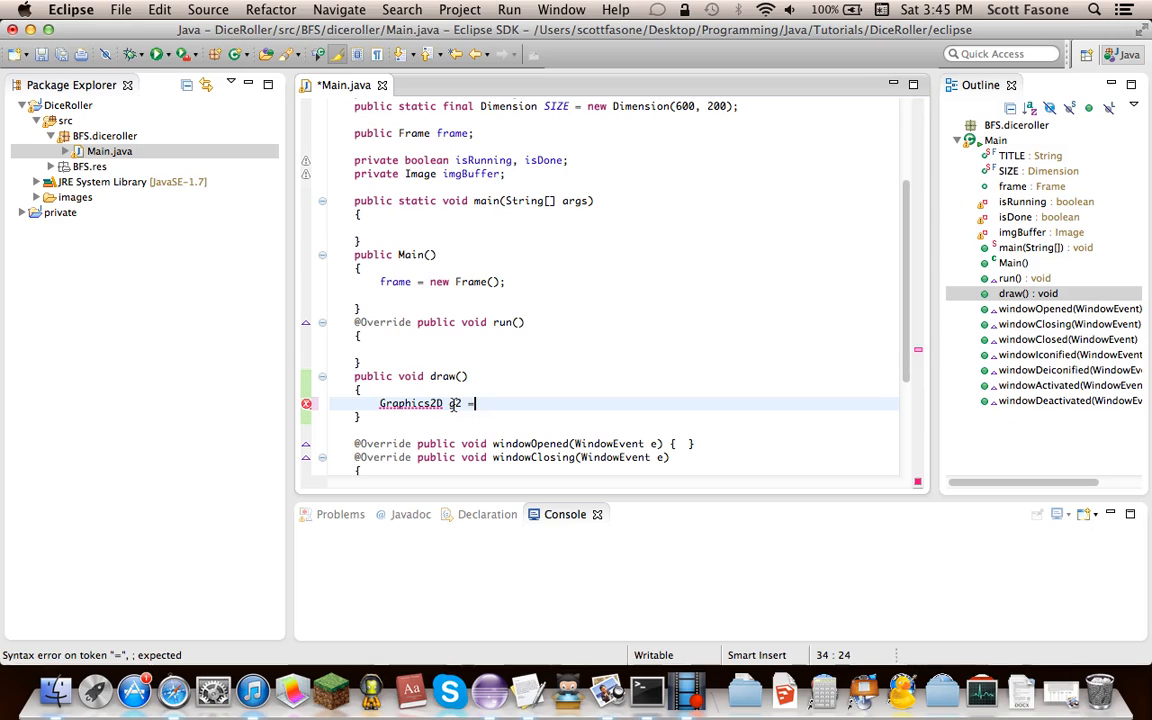
pyautogui.write('imgBu')
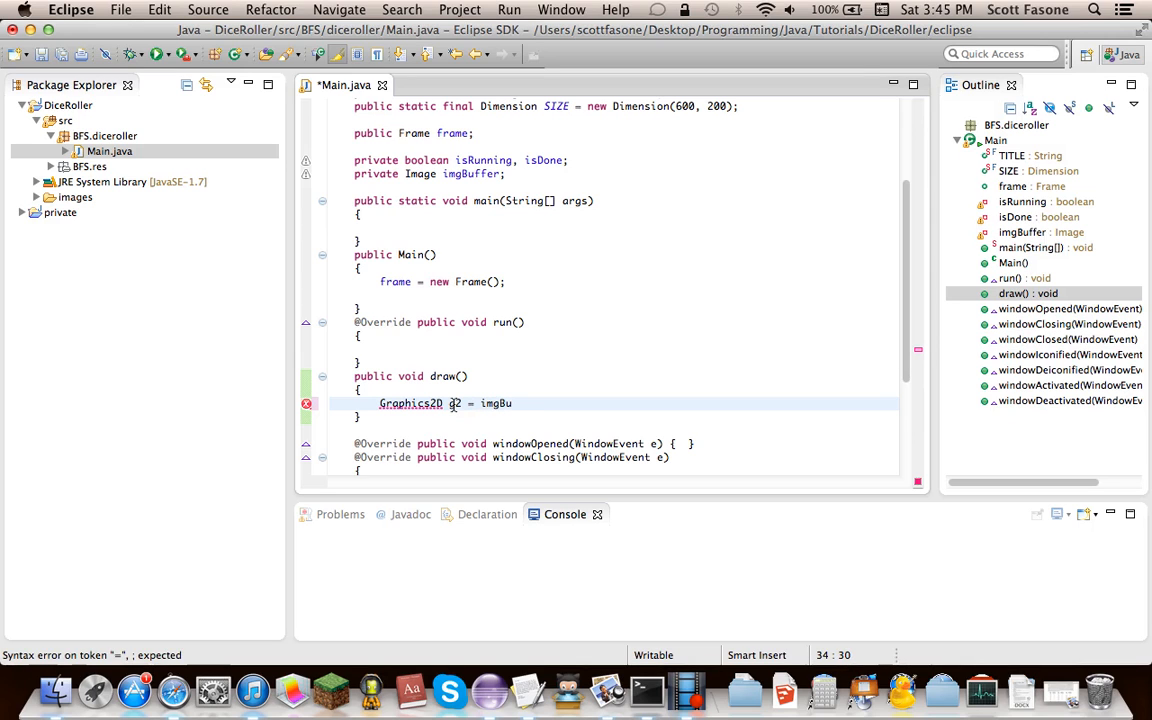
pyautogui.write('.getGraphics();')
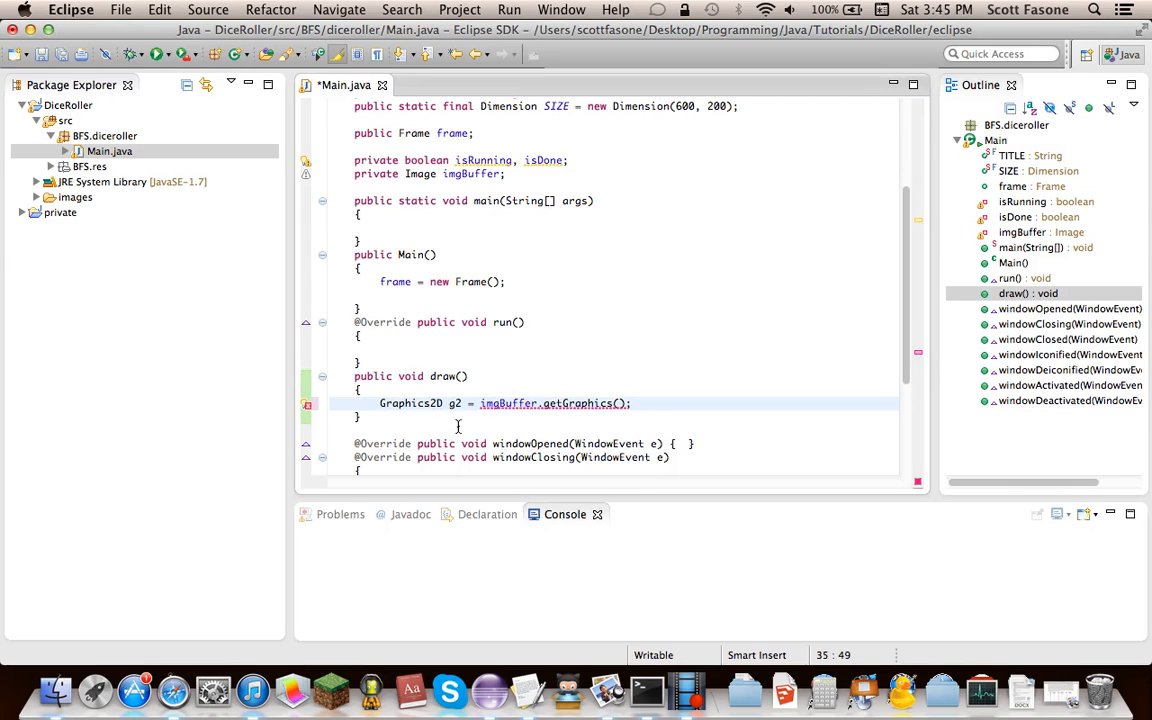
pyautogui.moveTo(554, 403)
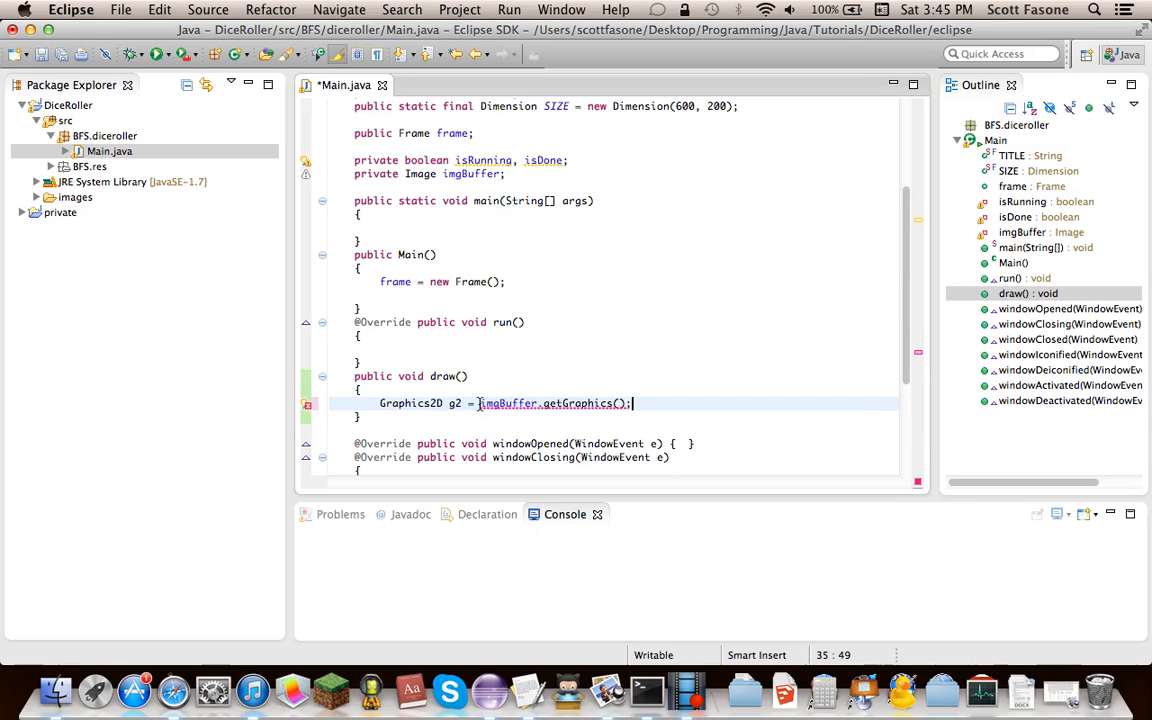
pyautogui.write('(Graphics2D')
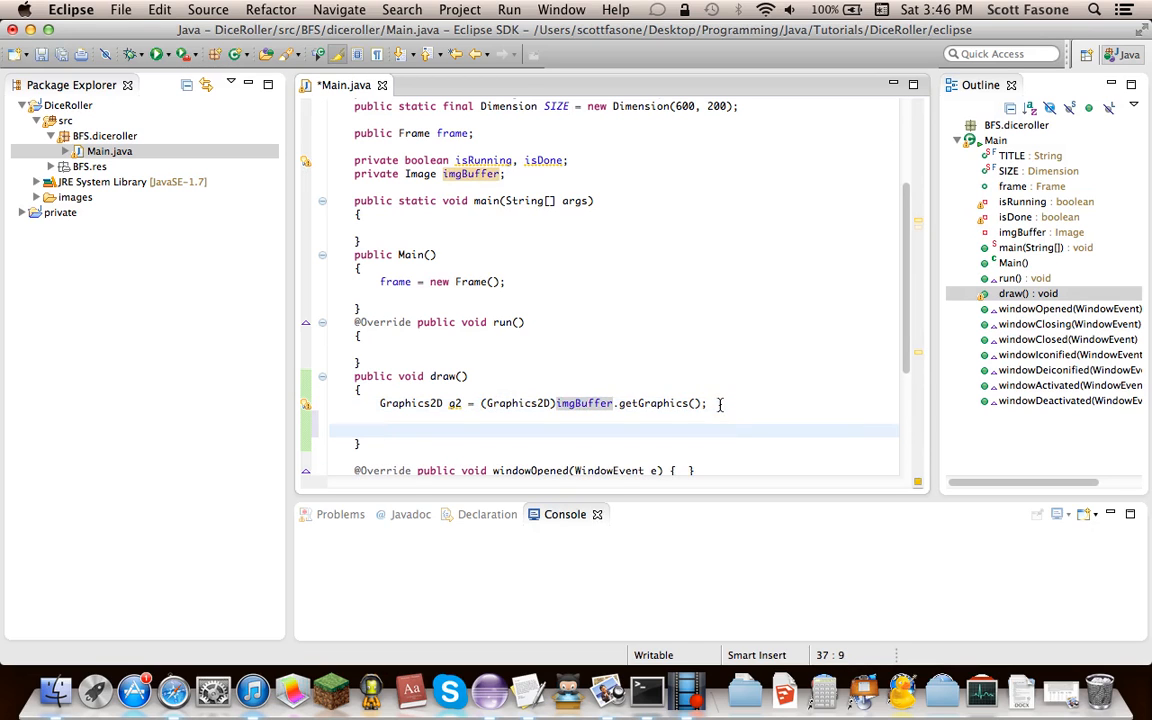
pyautogui.write('g2.d')
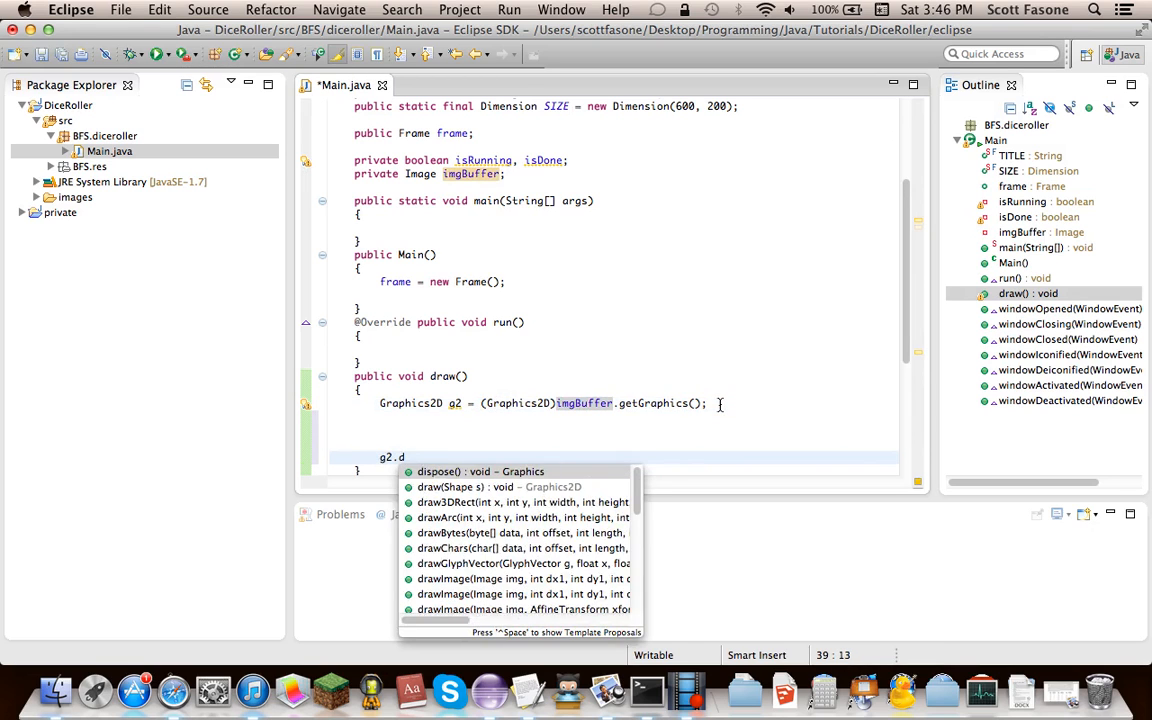
pyautogui.click(477, 471)
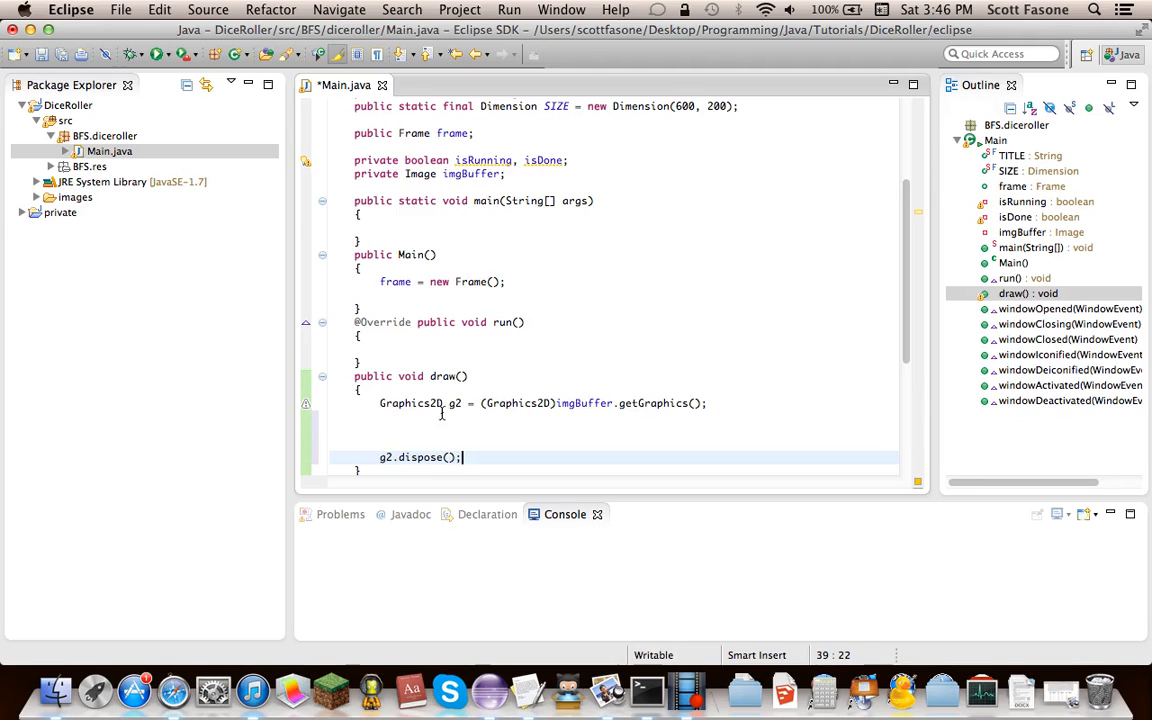
pyautogui.scroll(-3)
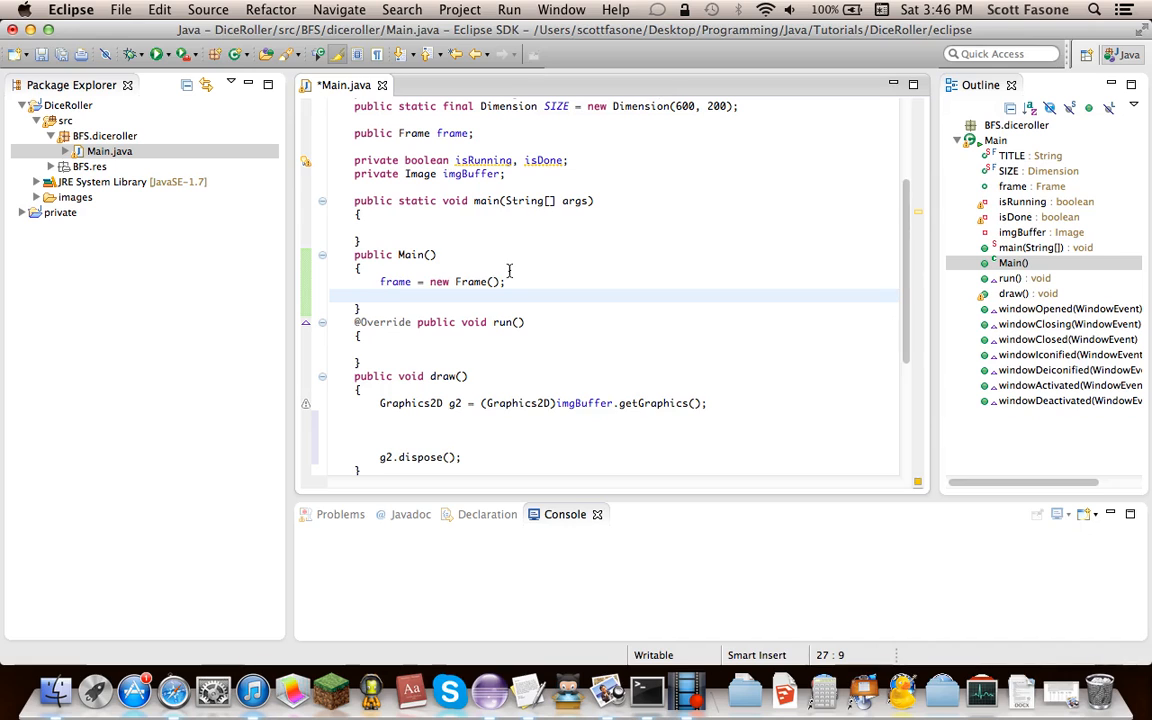
# Step: In Main(), add frame.addWindowListener(this), frame.setSize(SIZE) and frame.setTitle(TITLE)
pyautogui.write('frame.')
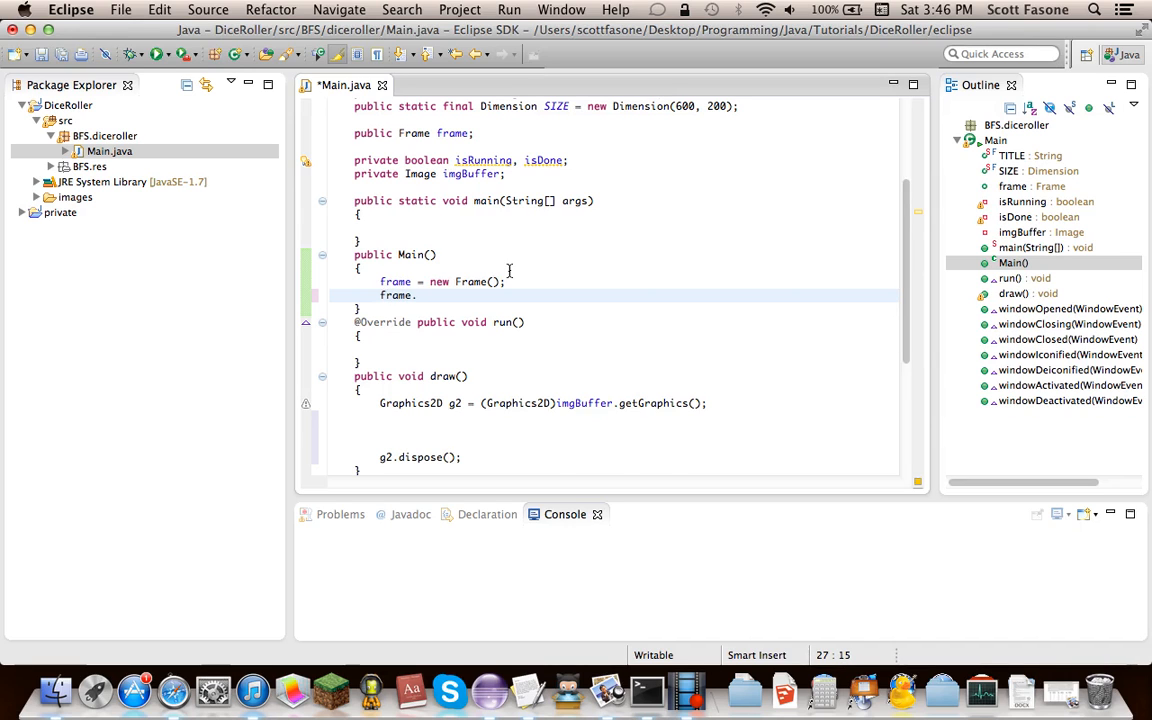
pyautogui.write('ad')
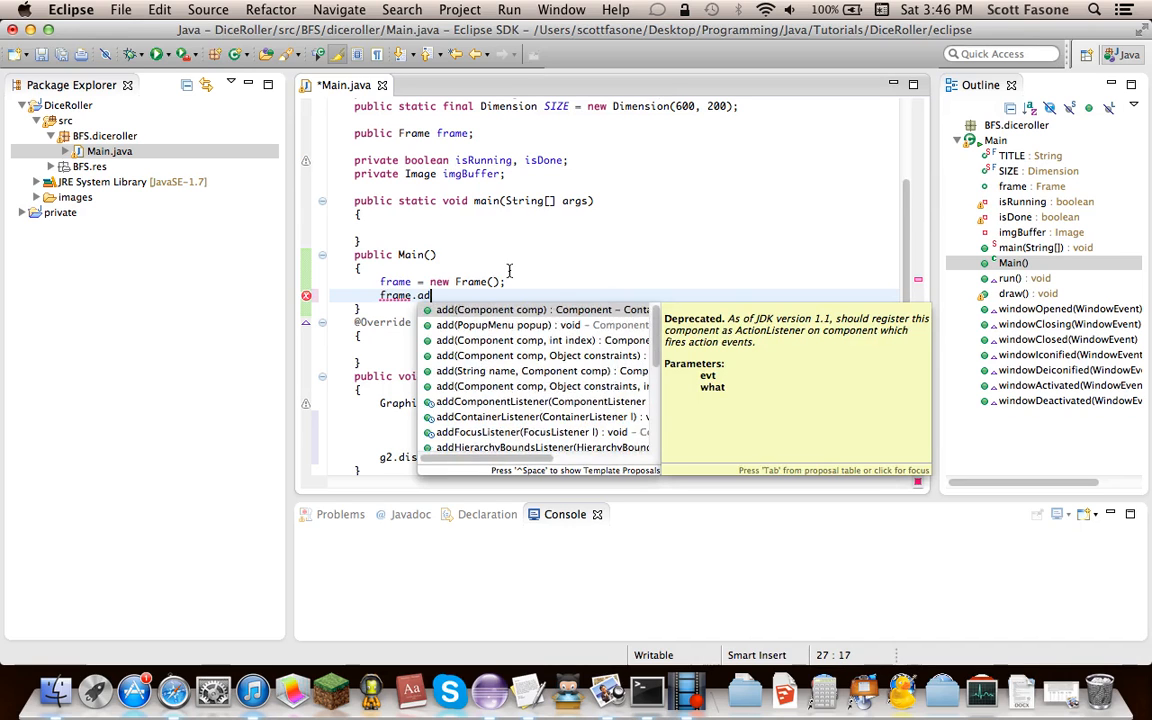
pyautogui.write('WindowListener(this);')
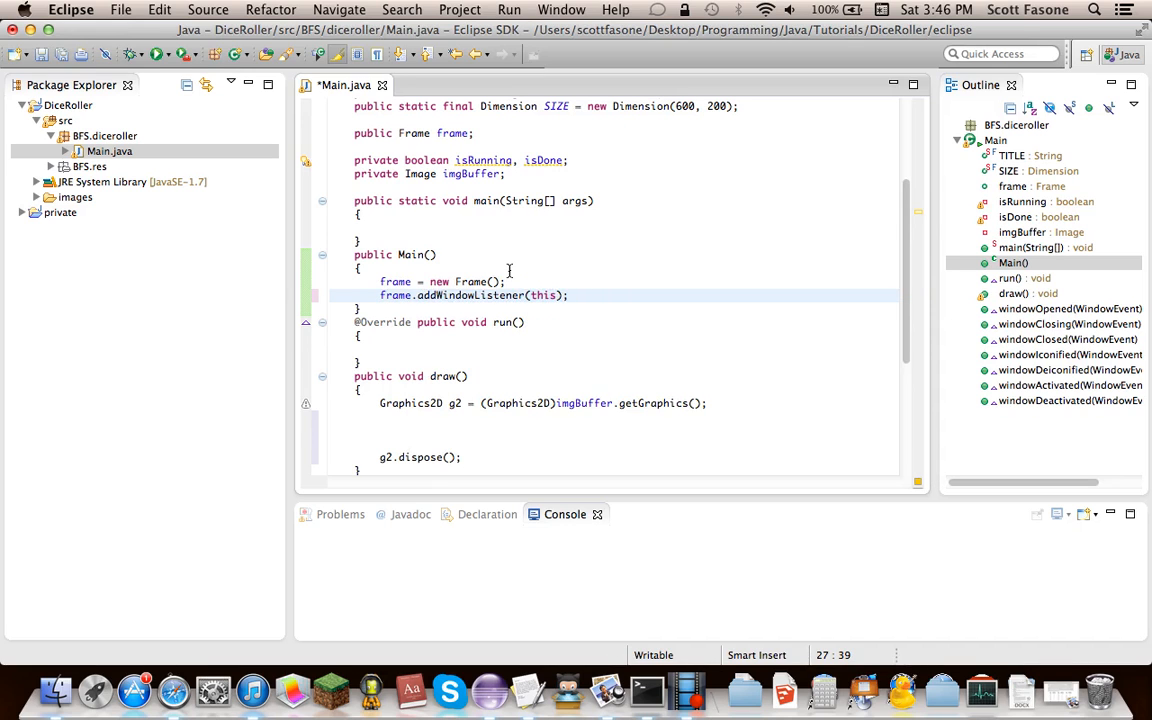
pyautogui.write('frame.')
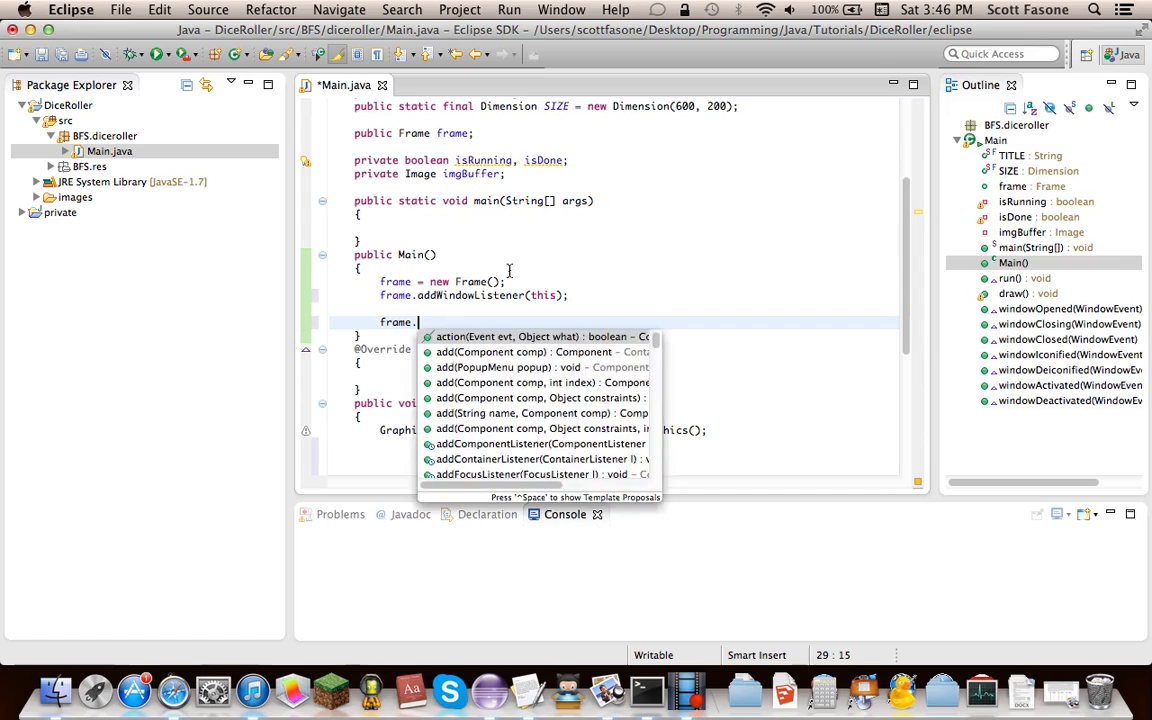
pyautogui.write('set')
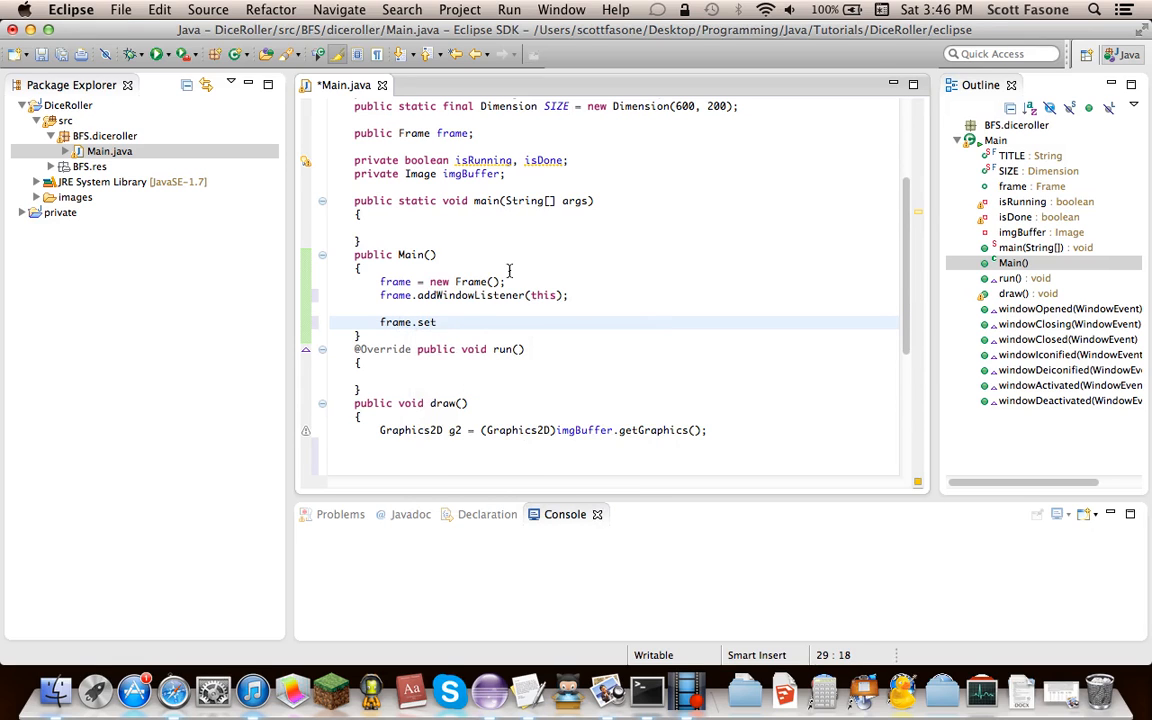
pyautogui.write('Size(SIZE);')
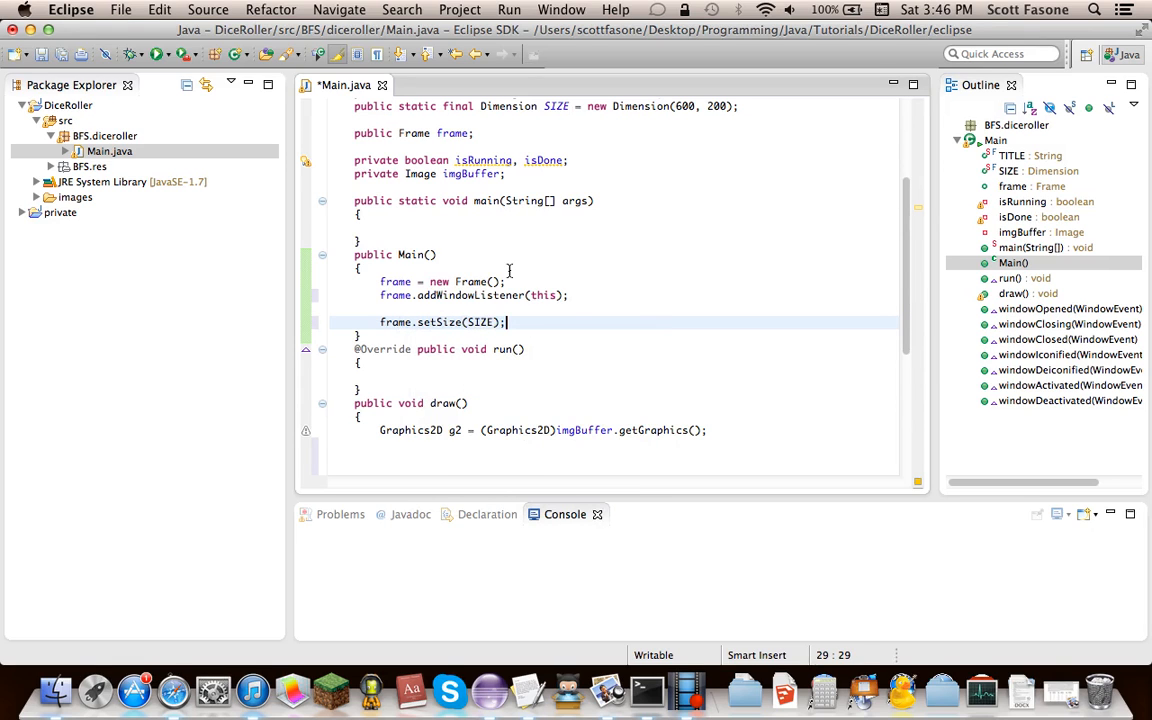
pyautogui.write('frame.setTitle(TITLE);')
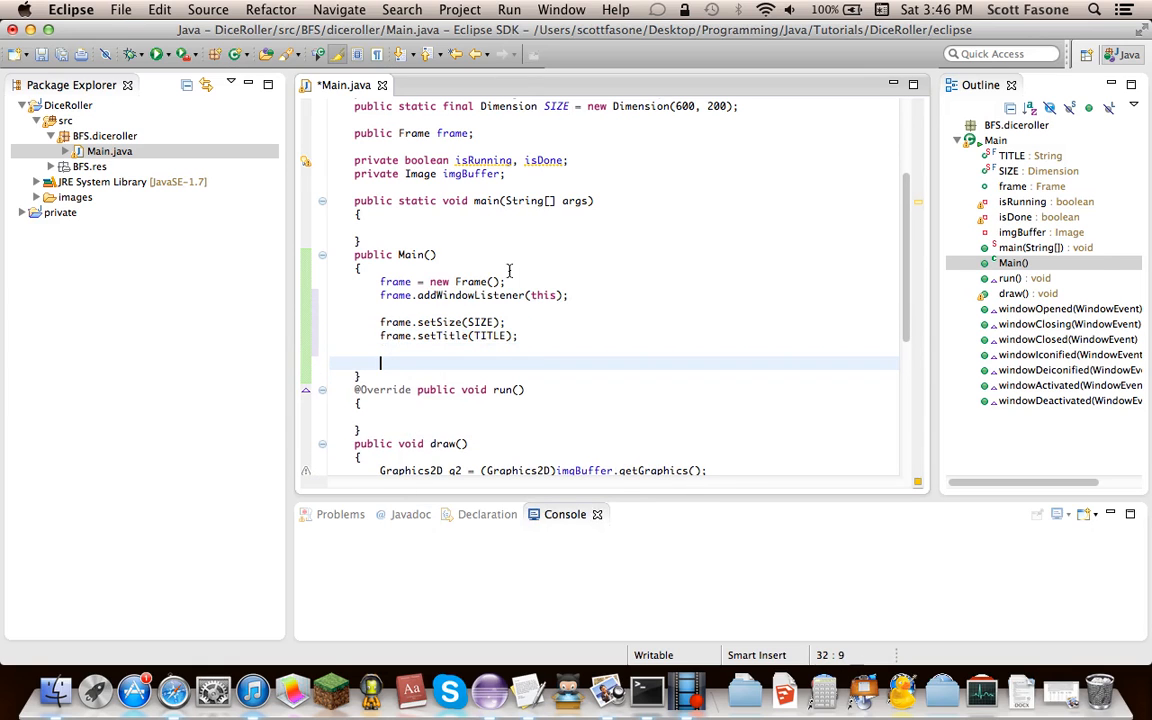
# Step: Create imgBuffer with frame.createImage using SIZE's width and height
pyautogui.write('imgBuffer =')
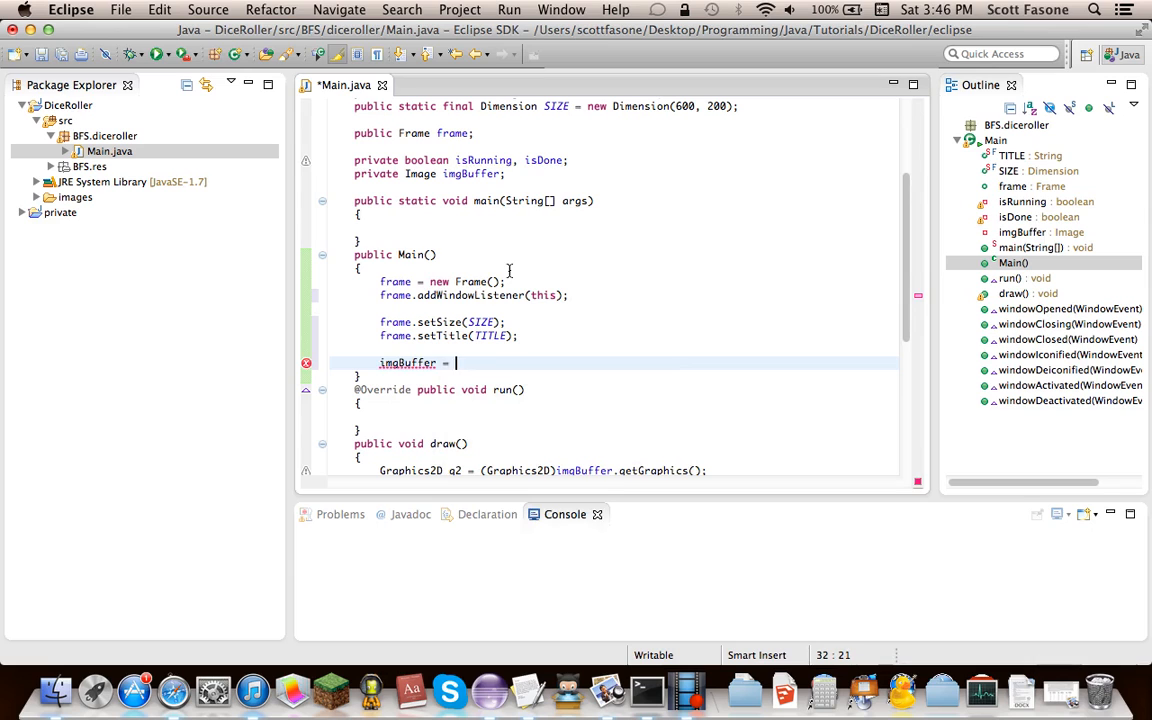
pyautogui.write('frame.')
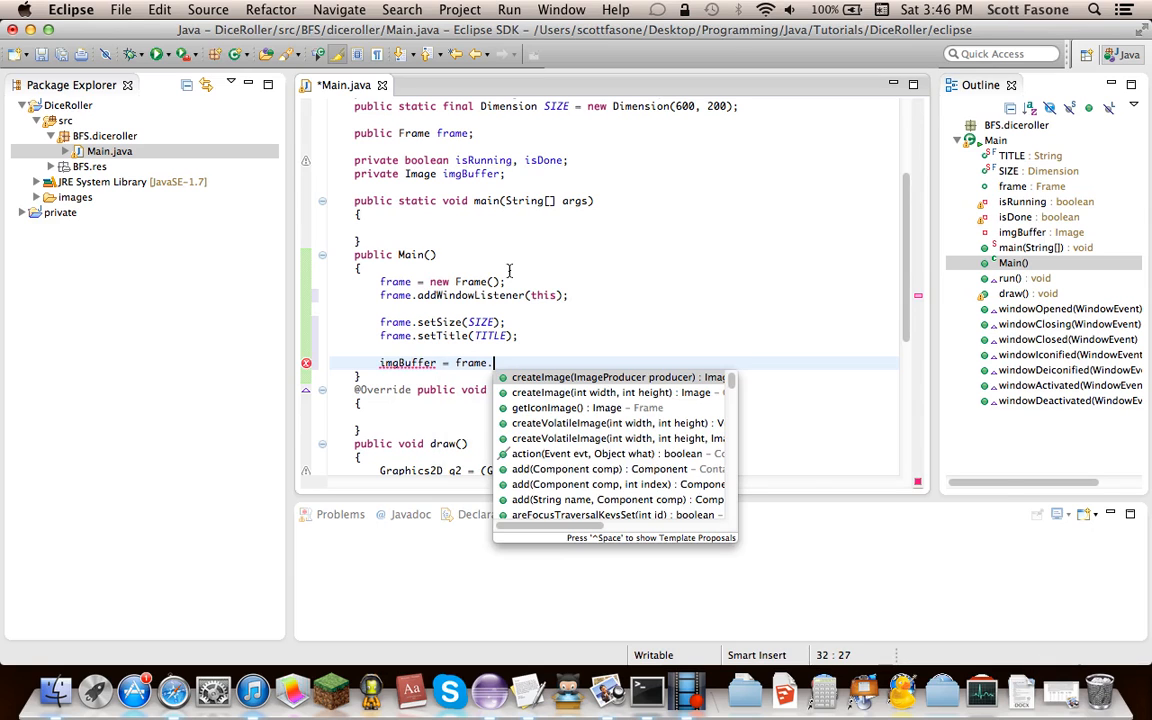
pyautogui.write('createImage(SIZE., height')
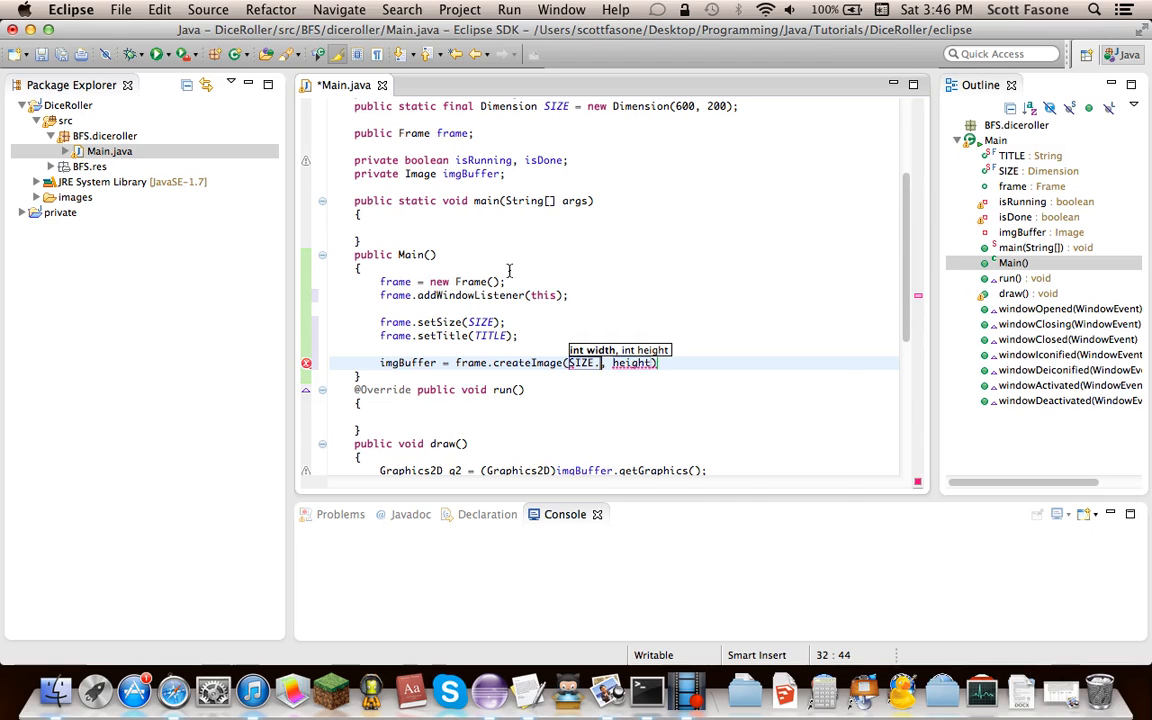
pyautogui.write('.width')
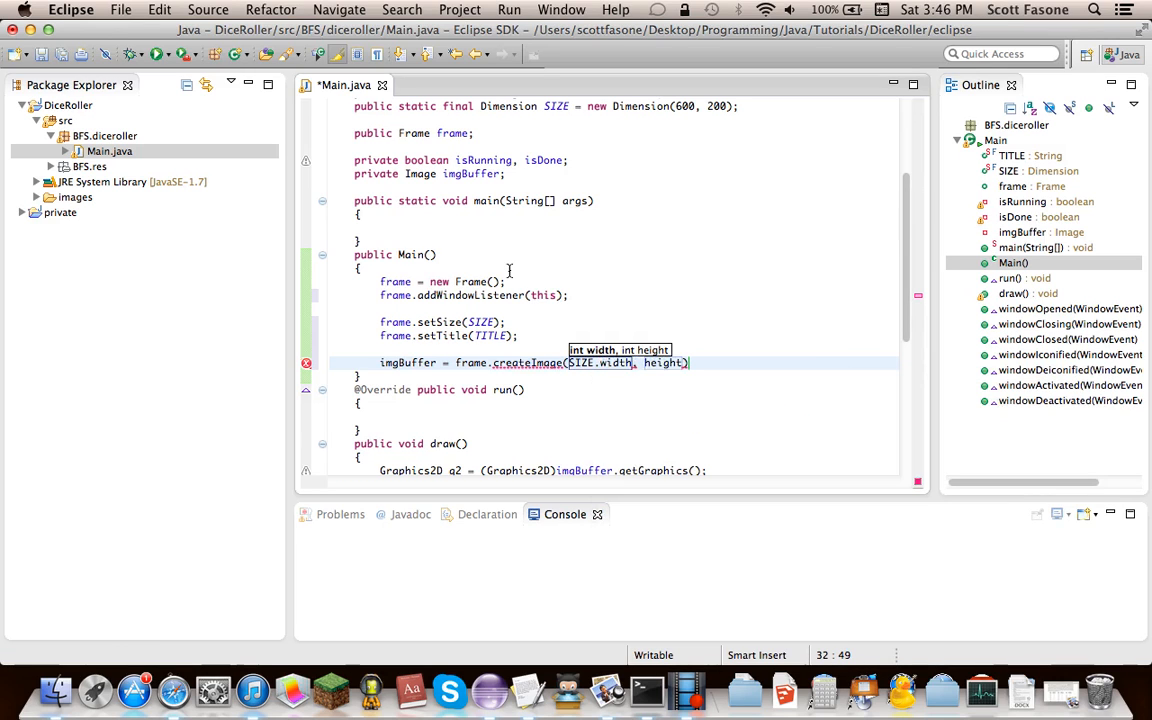
pyautogui.write('SIZE.')
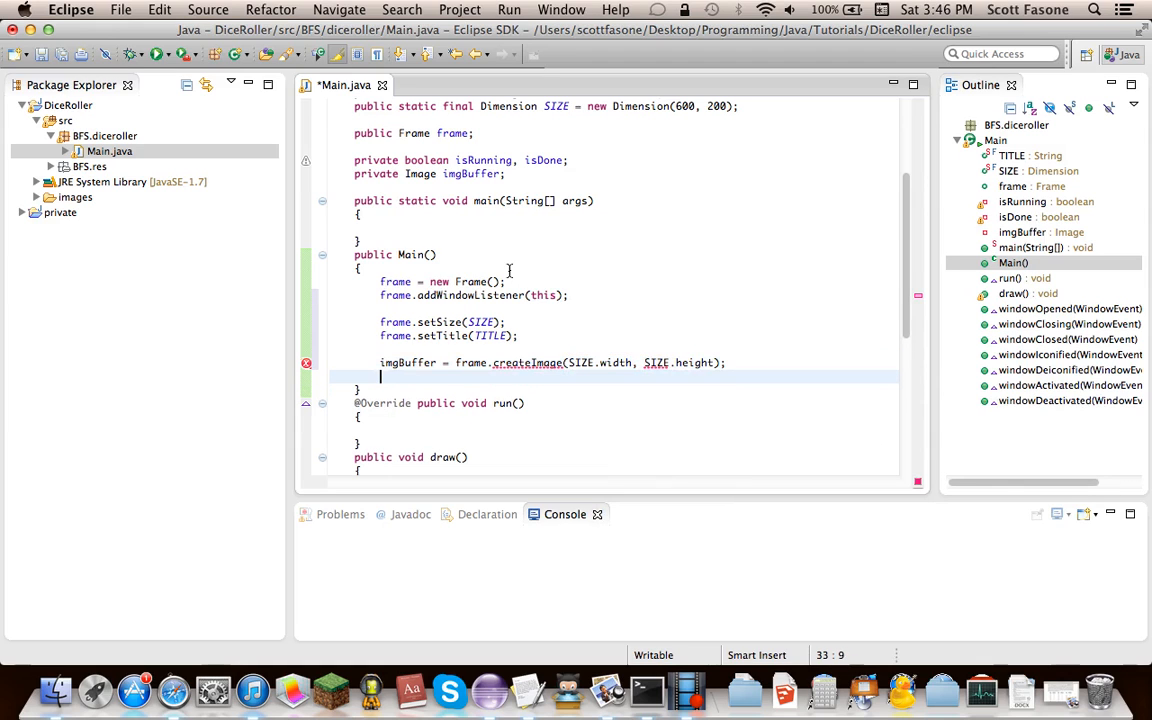
# Step: Set isRunning true and isDone false, make the frame visible, and begin run()'s while loop
pyautogui.write('isRunning = true;')
pyautogui.write('isDone = false;')
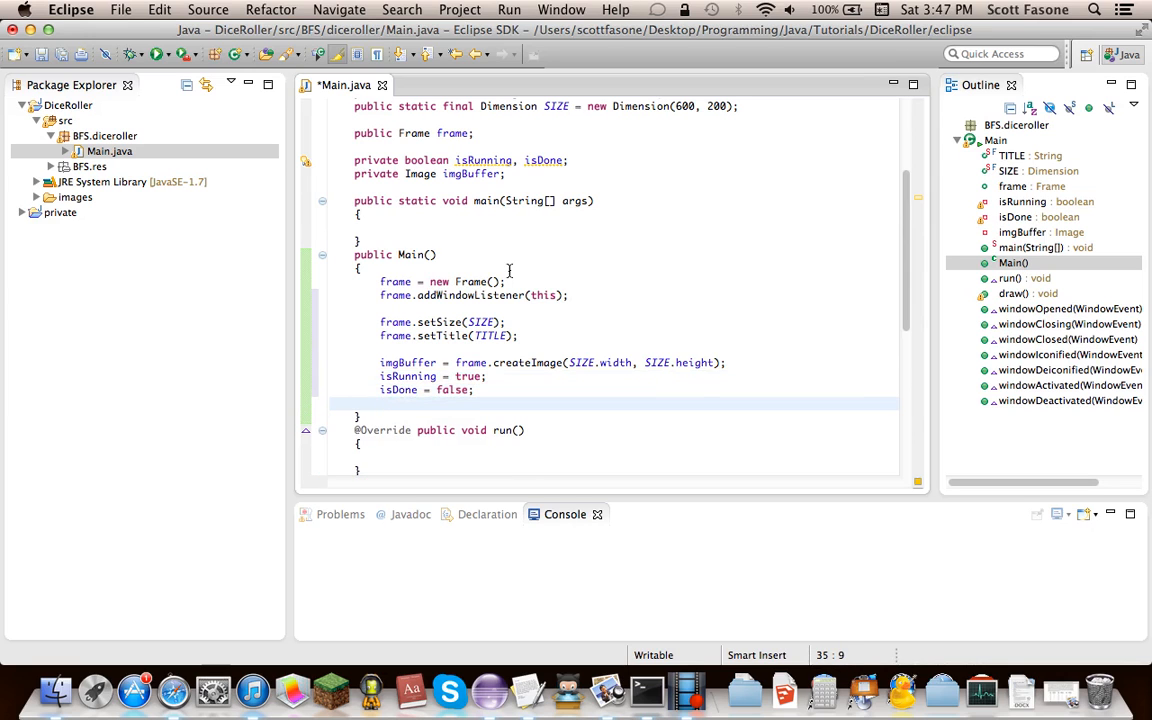
pyautogui.write('frame.setVisible(true);')
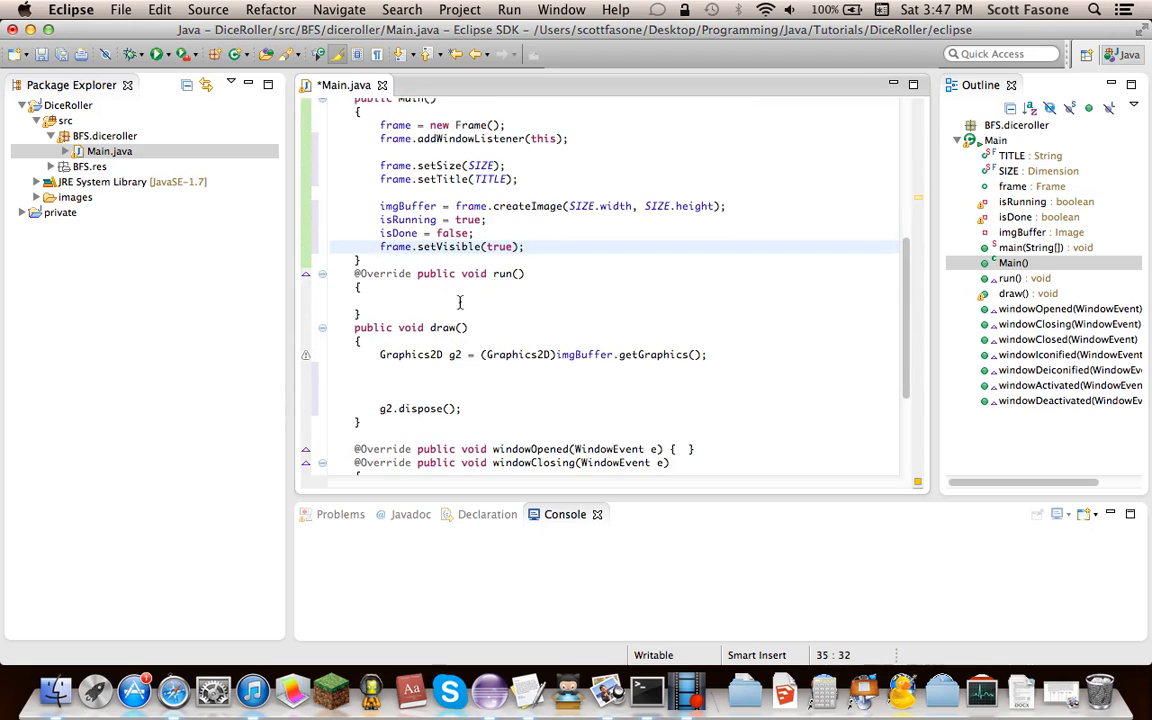
pyautogui.write('while')
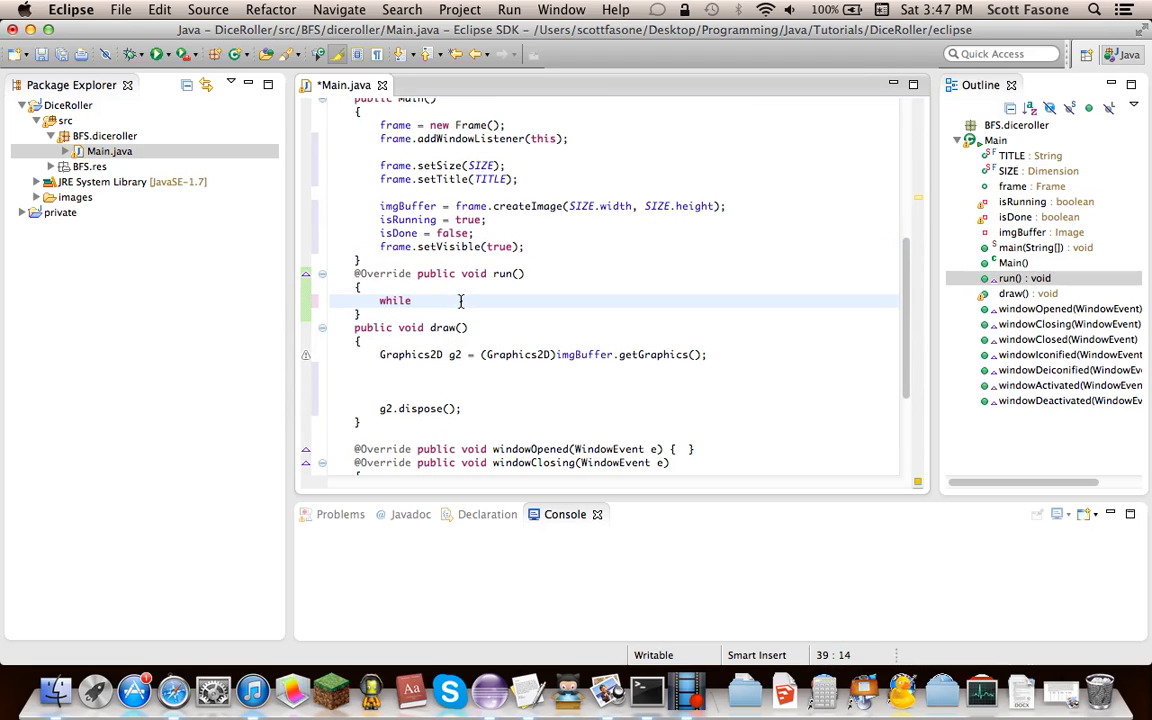
# Step: Loop while(isRunning), calling draw() and Thread.sleep(50) inside a try block
pyautogui.write('(isRun)')
pyautogui.write('{')
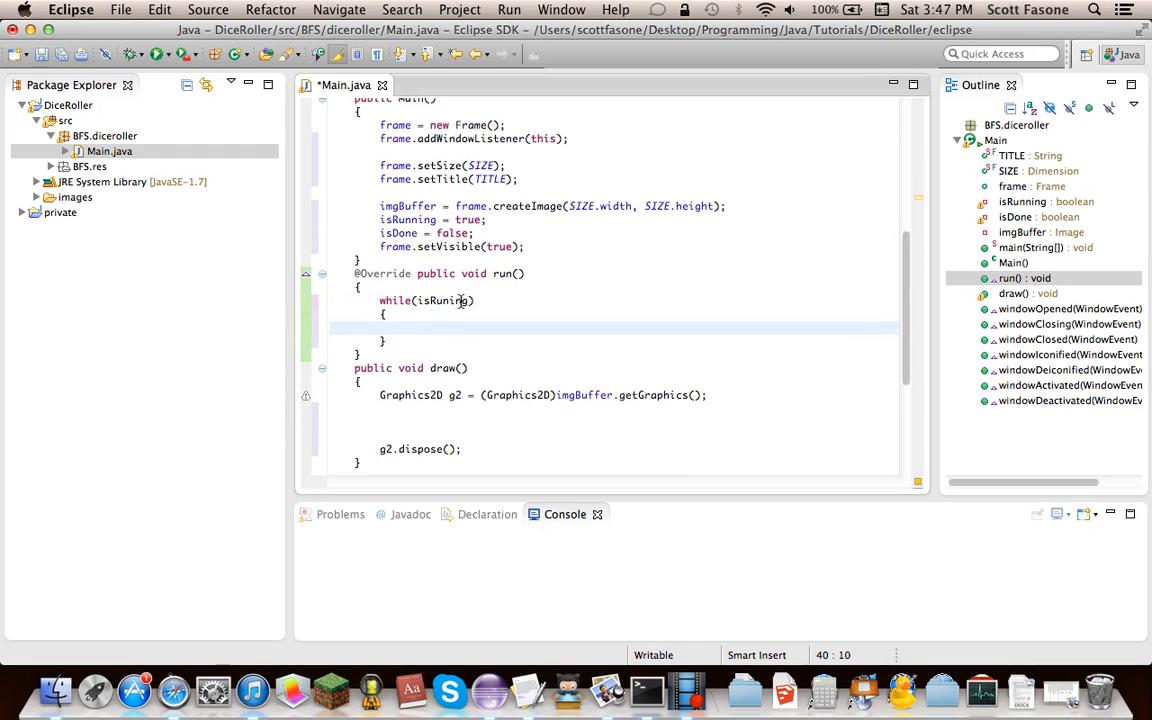
pyautogui.write('draw();')
pyautogui.write('try')
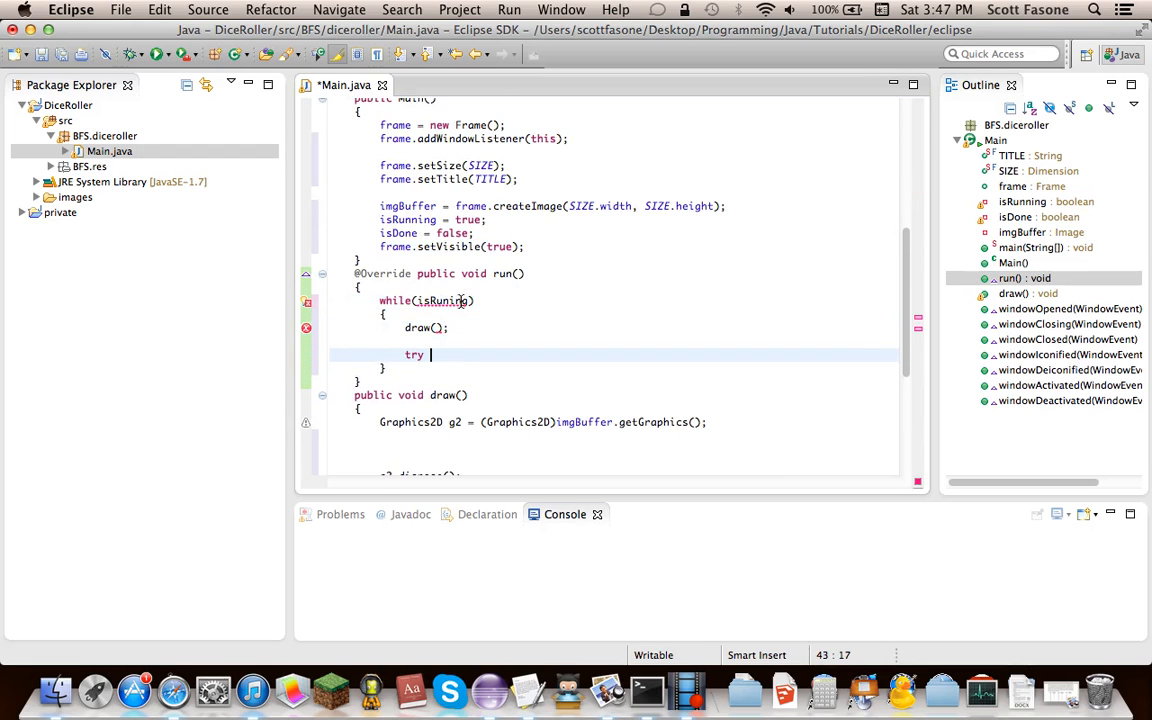
pyautogui.write('{')
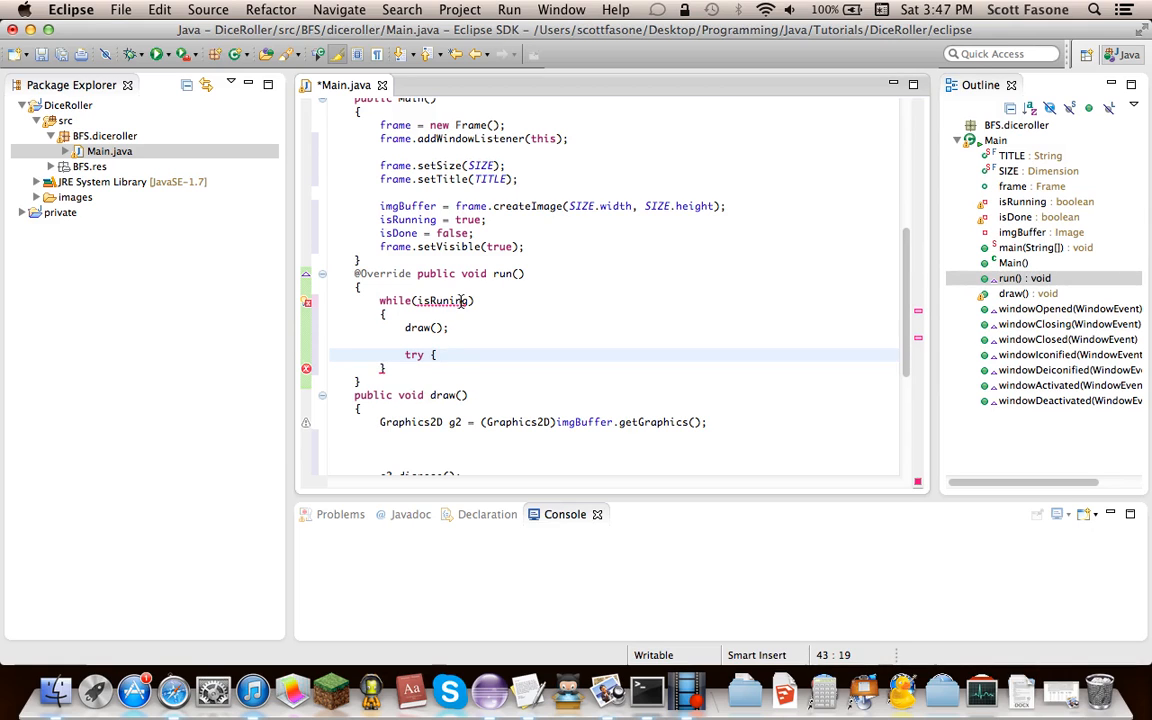
pyautogui.write('Thread.')
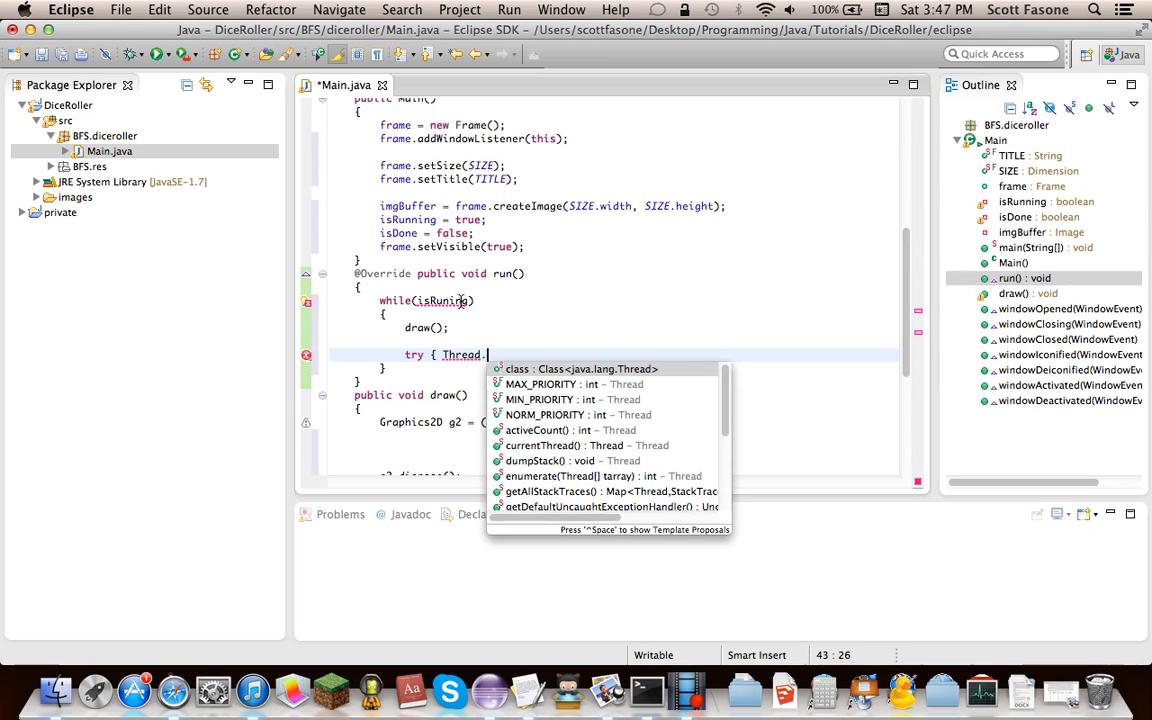
pyautogui.write('sleep(millis')
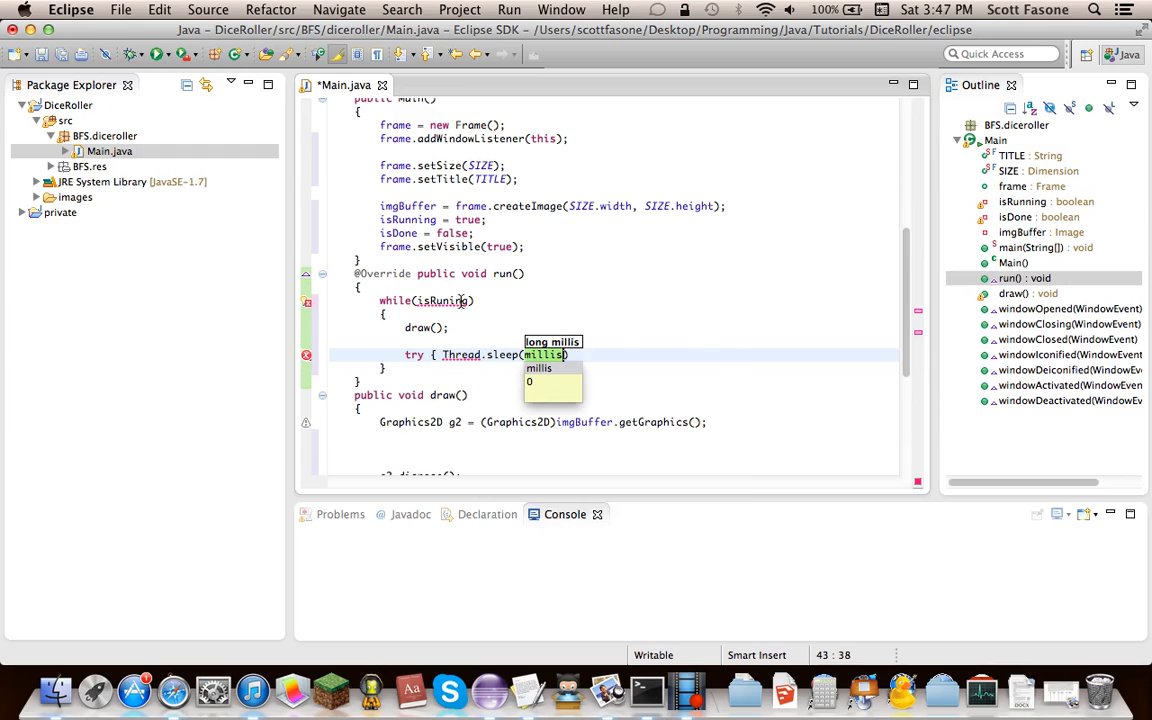
pyautogui.write('50')
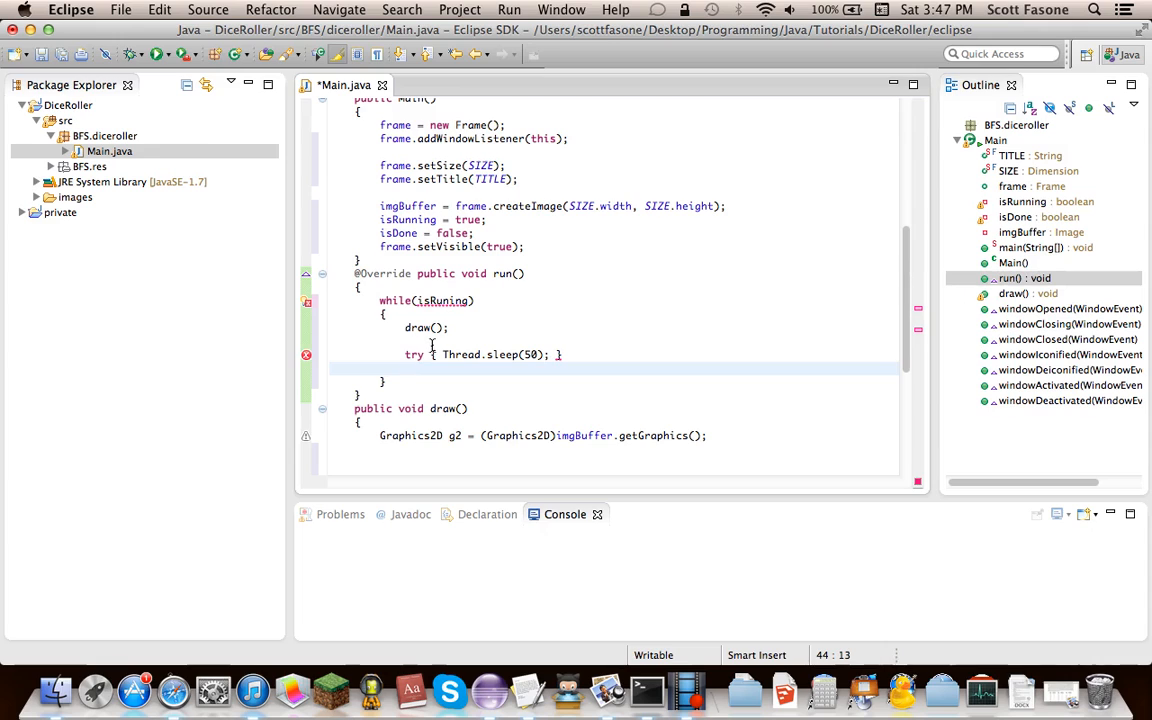
# Step: Catch the exception with ie.printStackTrace(), then set isDone = true after the loop
pyautogui.write('catch(Interrupted')
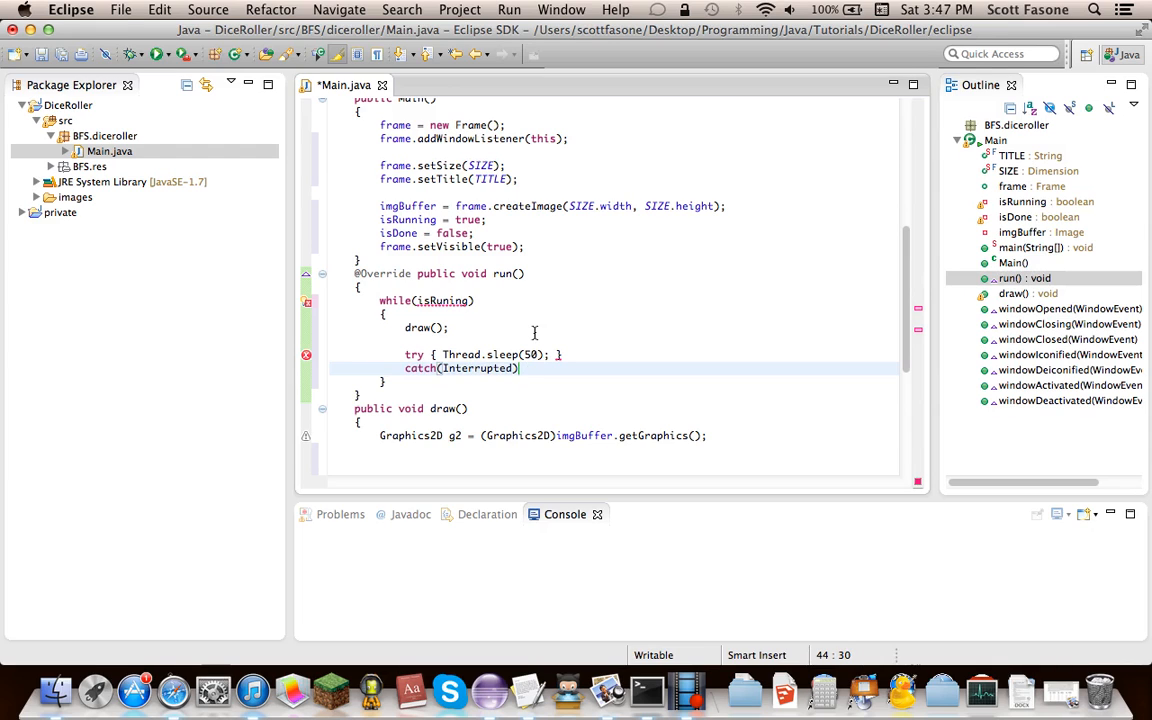
pyautogui.write('Exception ie)')
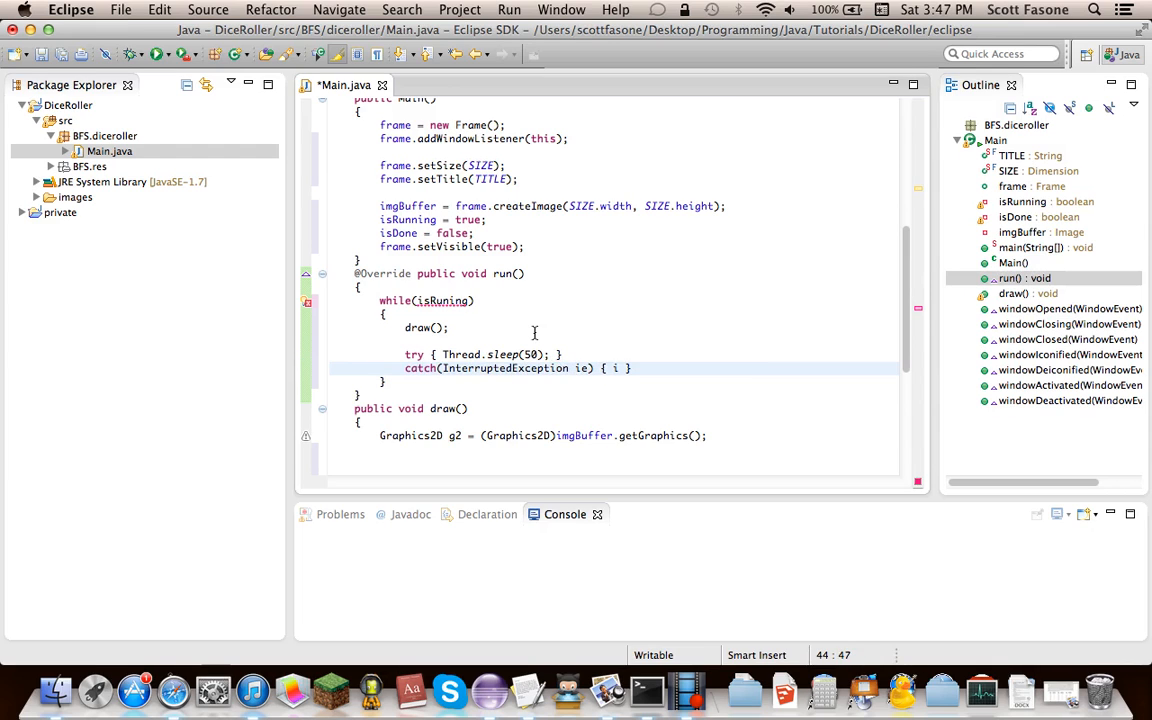
pyautogui.write('ie.printStackTrace();')
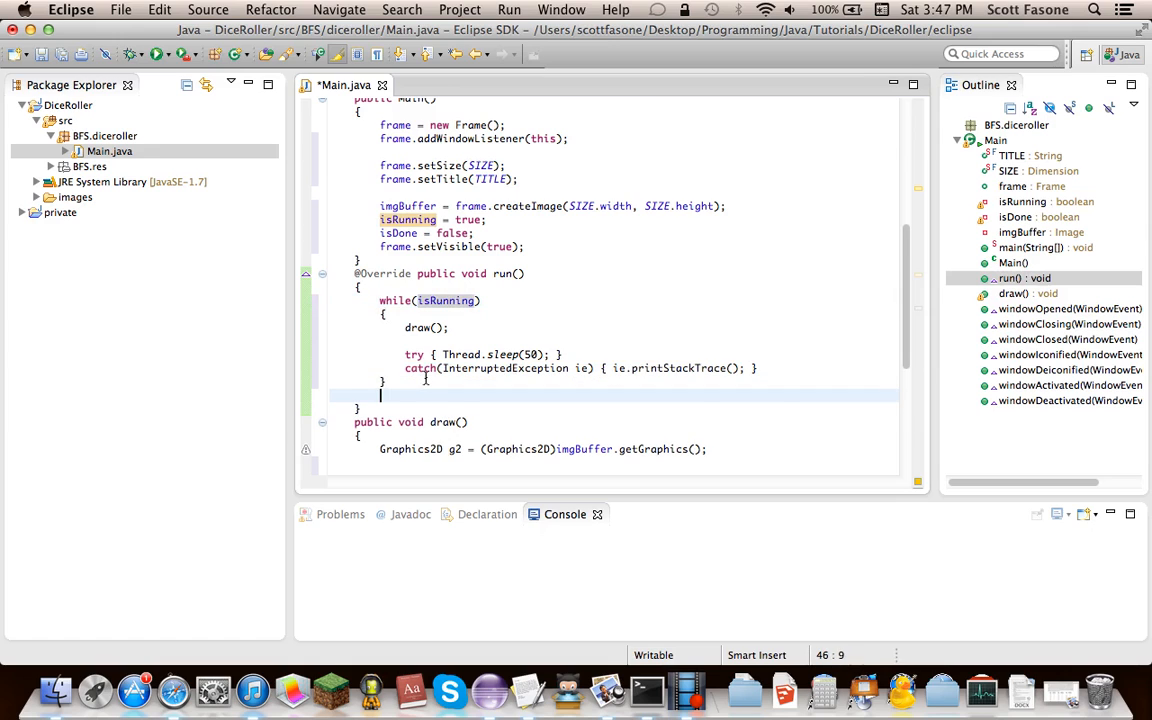
pyautogui.write('isDone =')
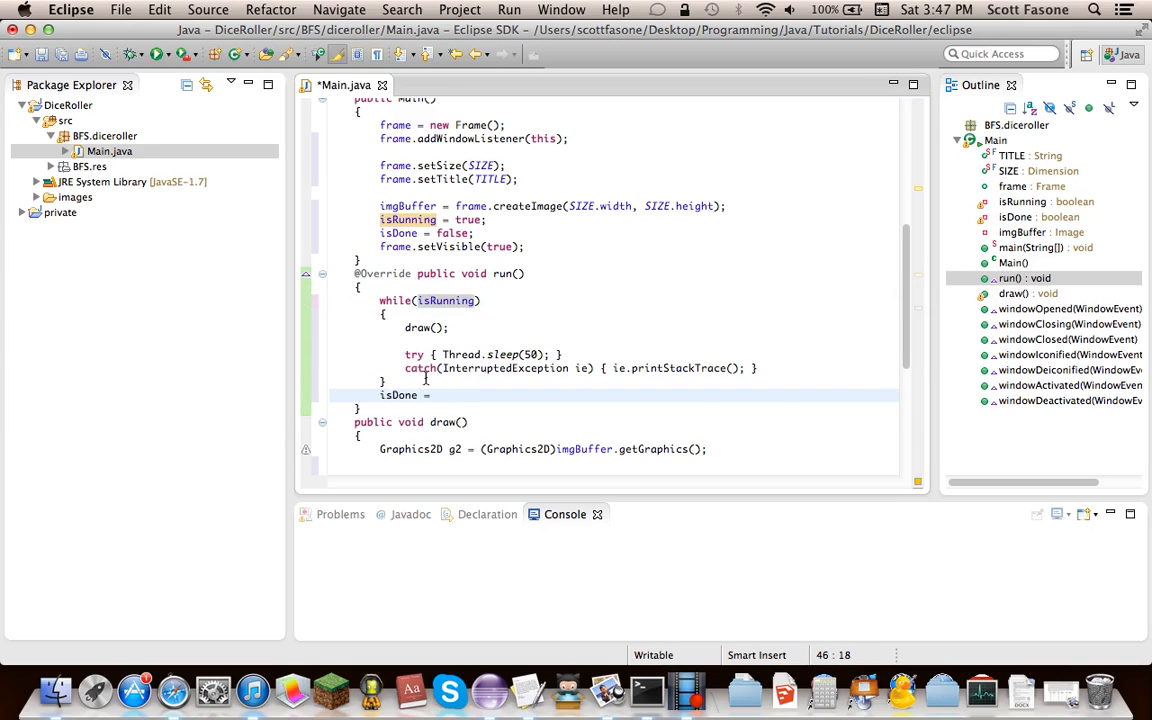
pyautogui.write('true;')
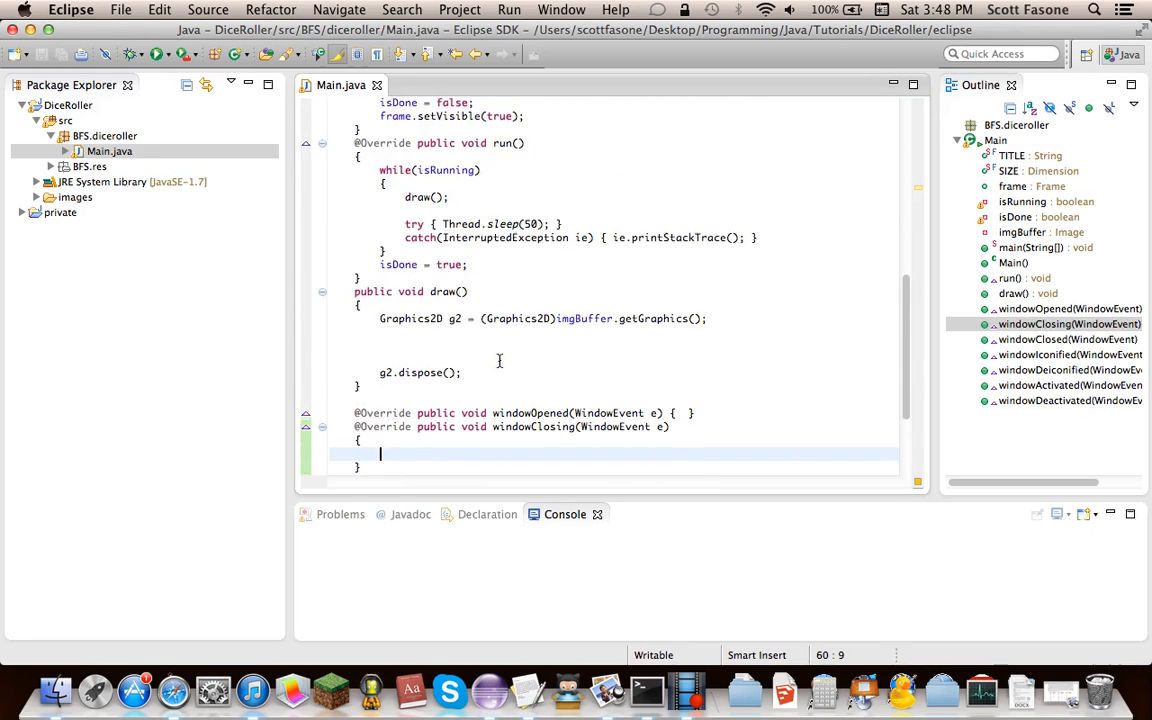
# Step: In windowClosing, call frame.setVisible(false), set isRunning = false, and call frame.dispose()
pyautogui.scroll(-3)
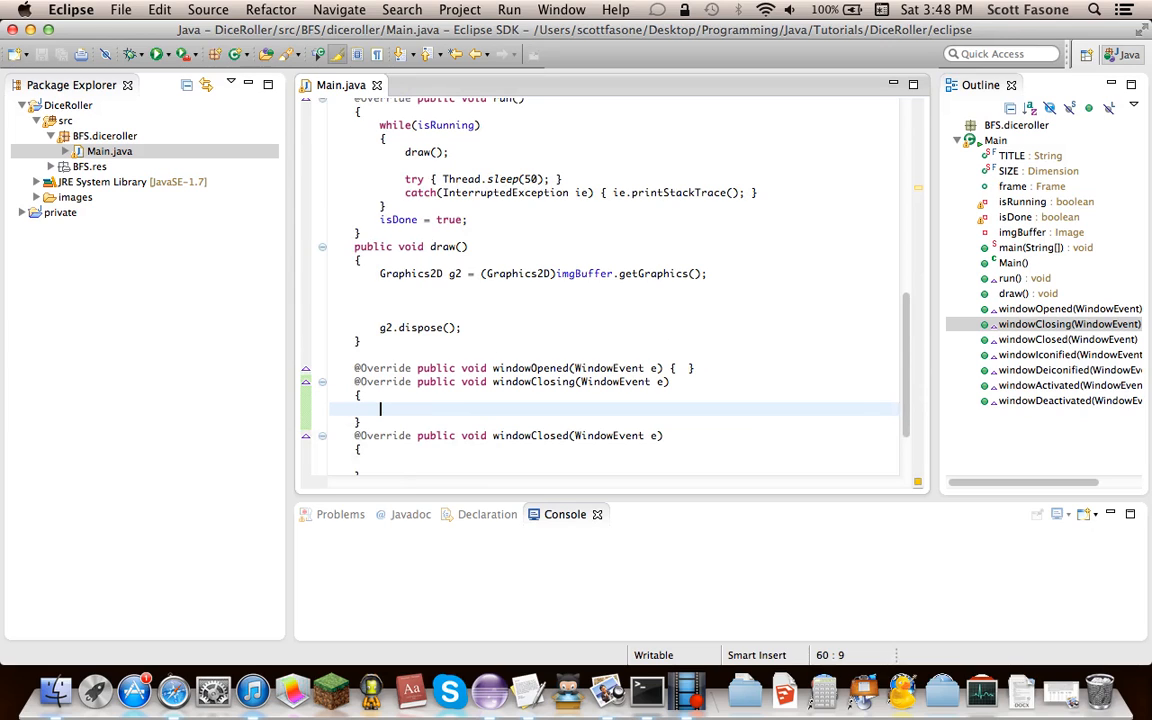
pyautogui.moveTo(332, 559)
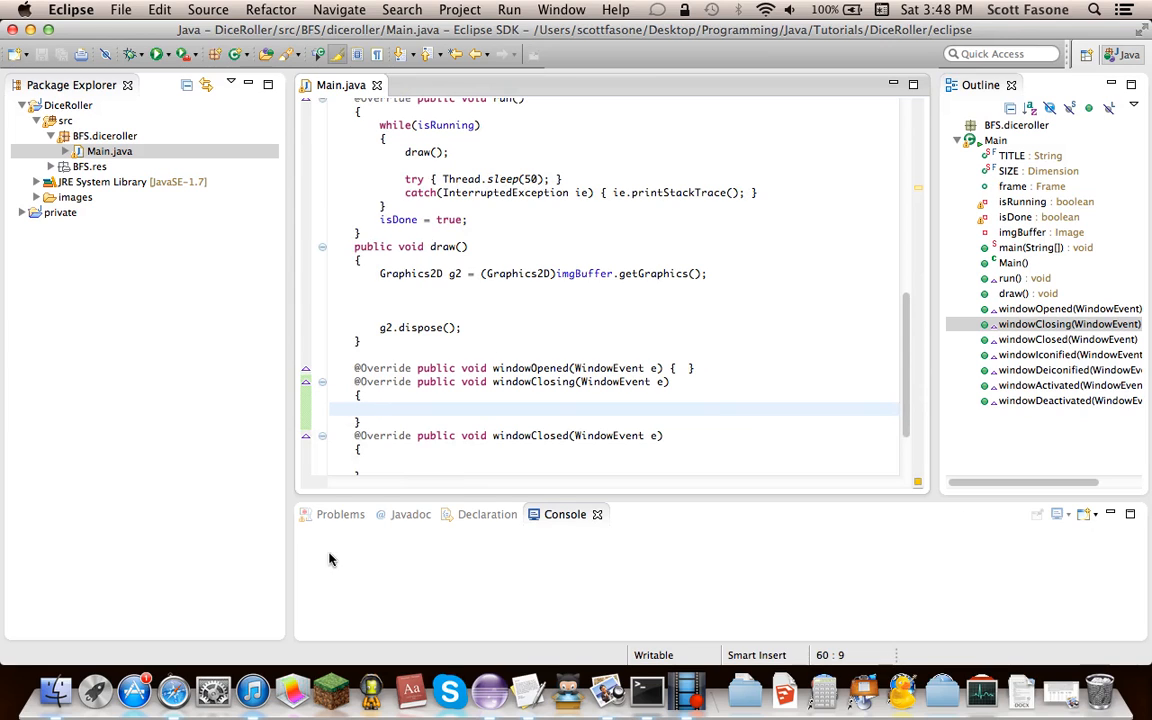
pyautogui.write('frame.')
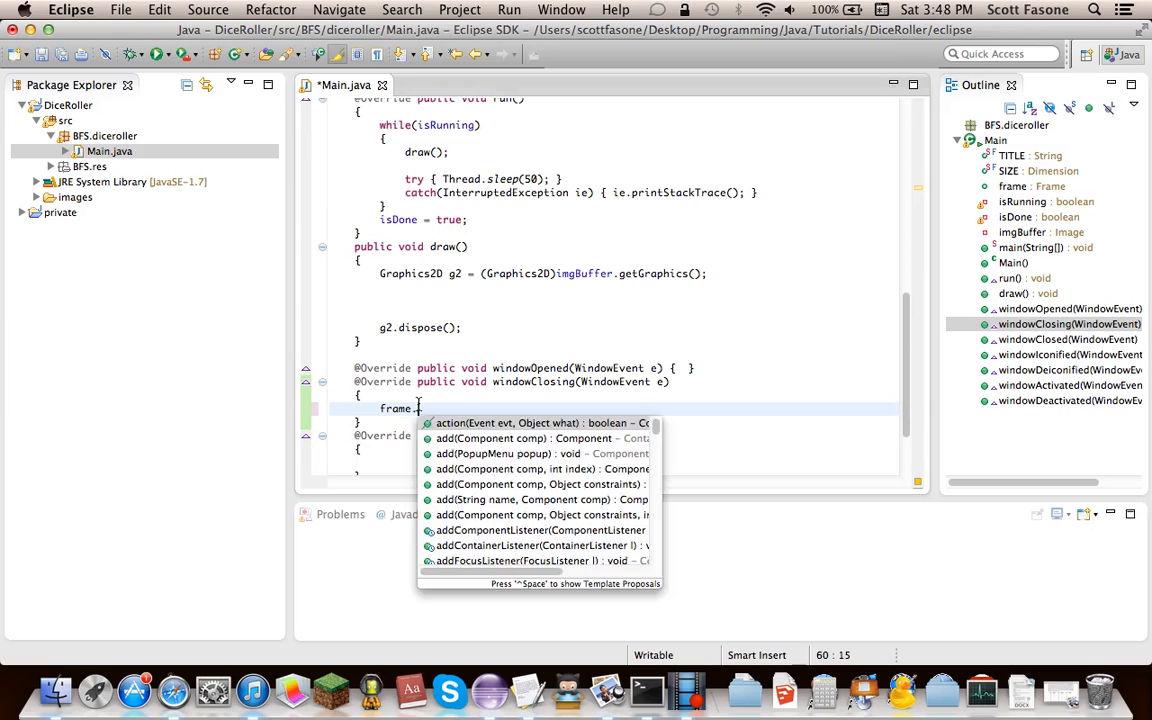
pyautogui.write('setVisible(false);')
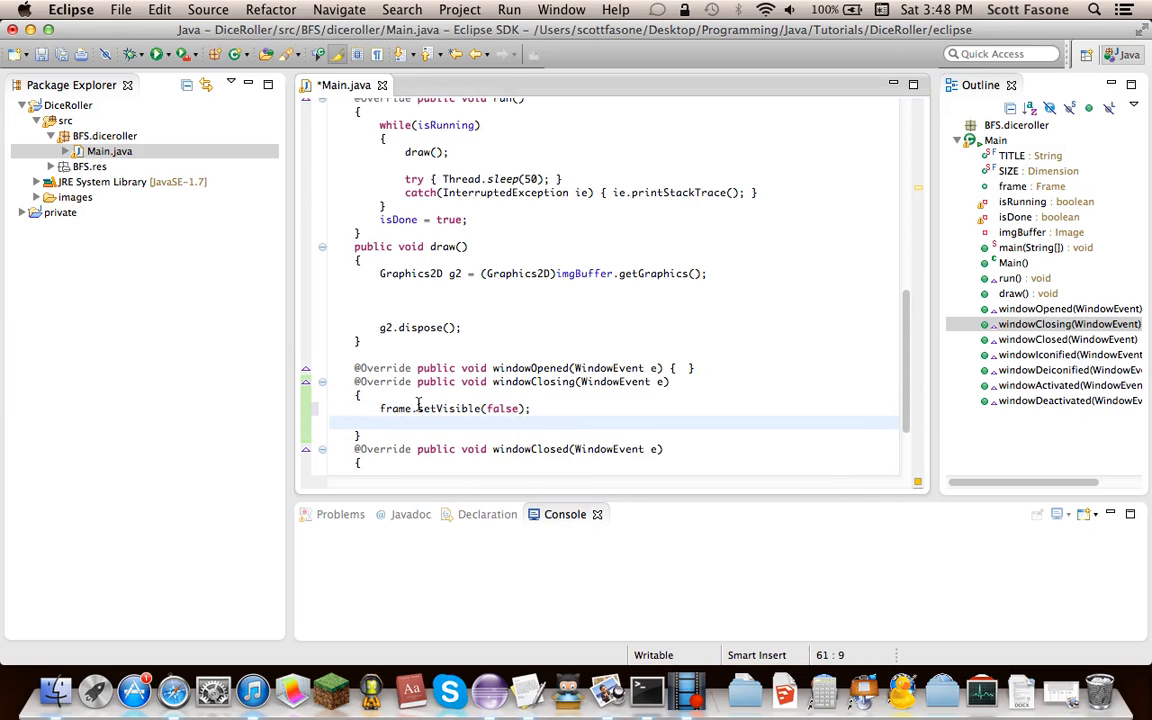
pyautogui.write('isR')
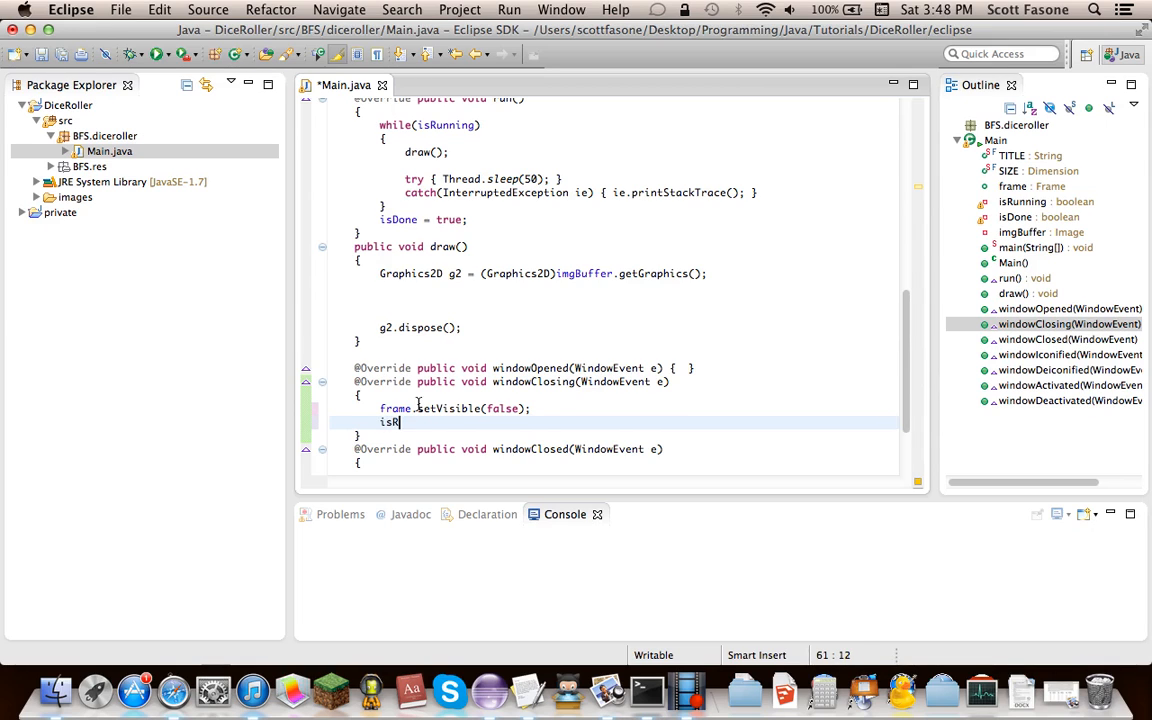
pyautogui.write('unning = false;')
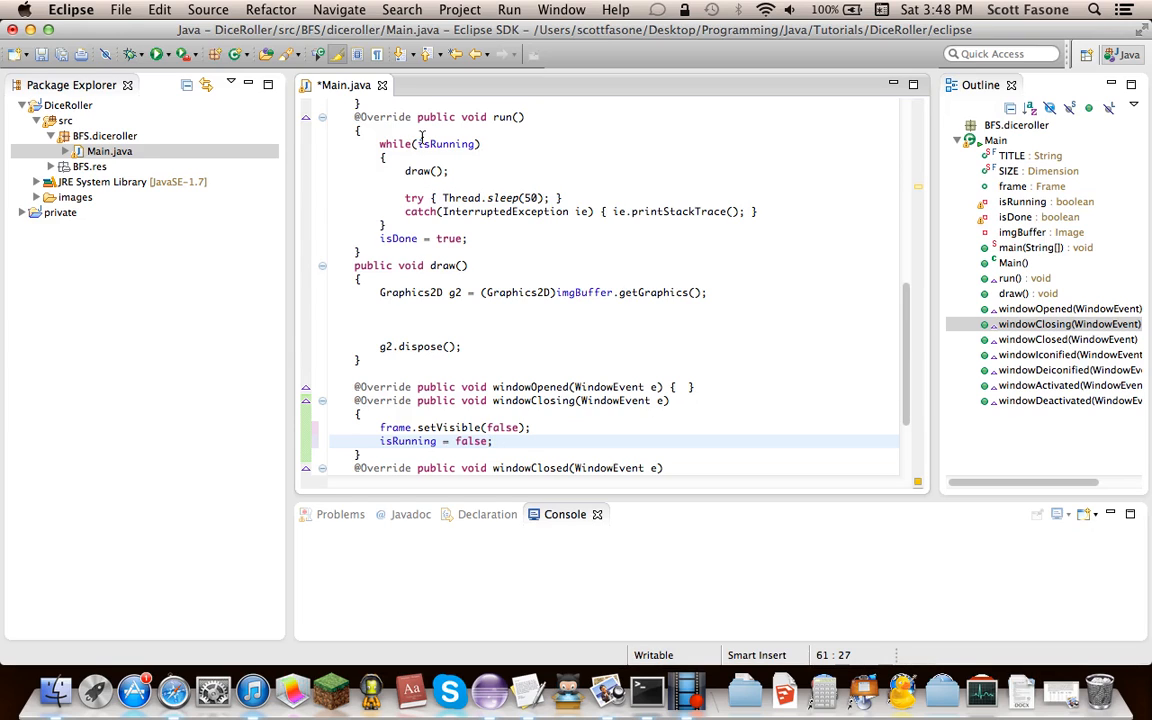
pyautogui.moveTo(432, 191)
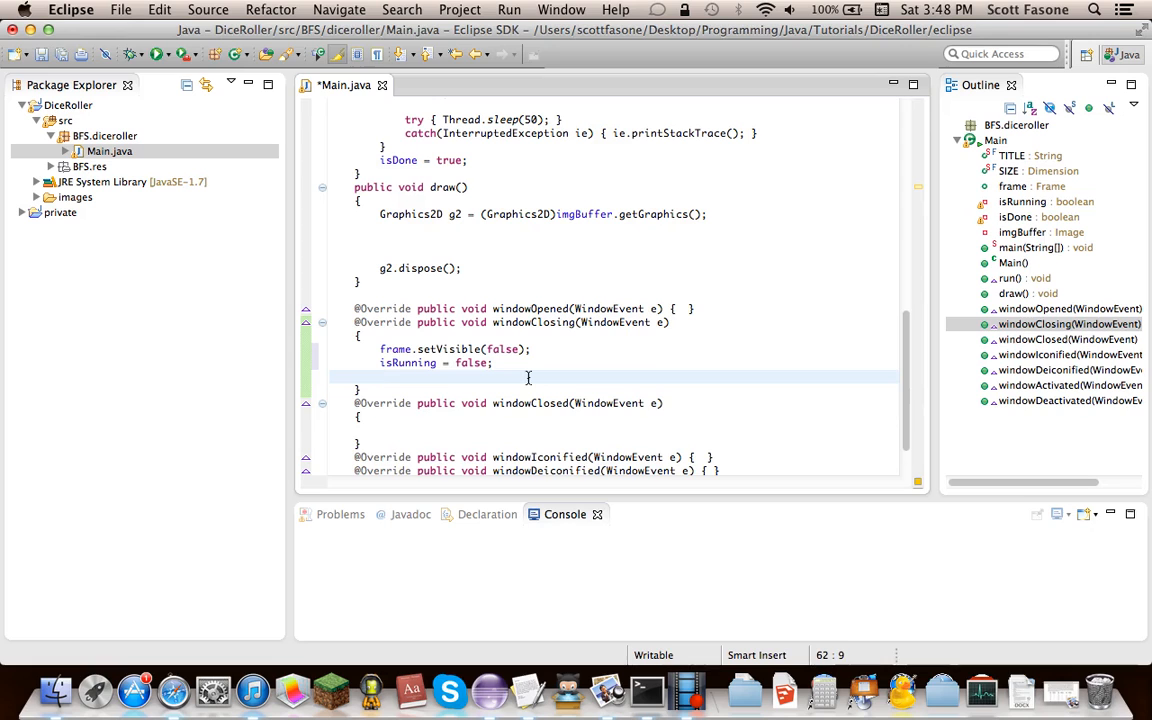
pyautogui.write('frame.d')
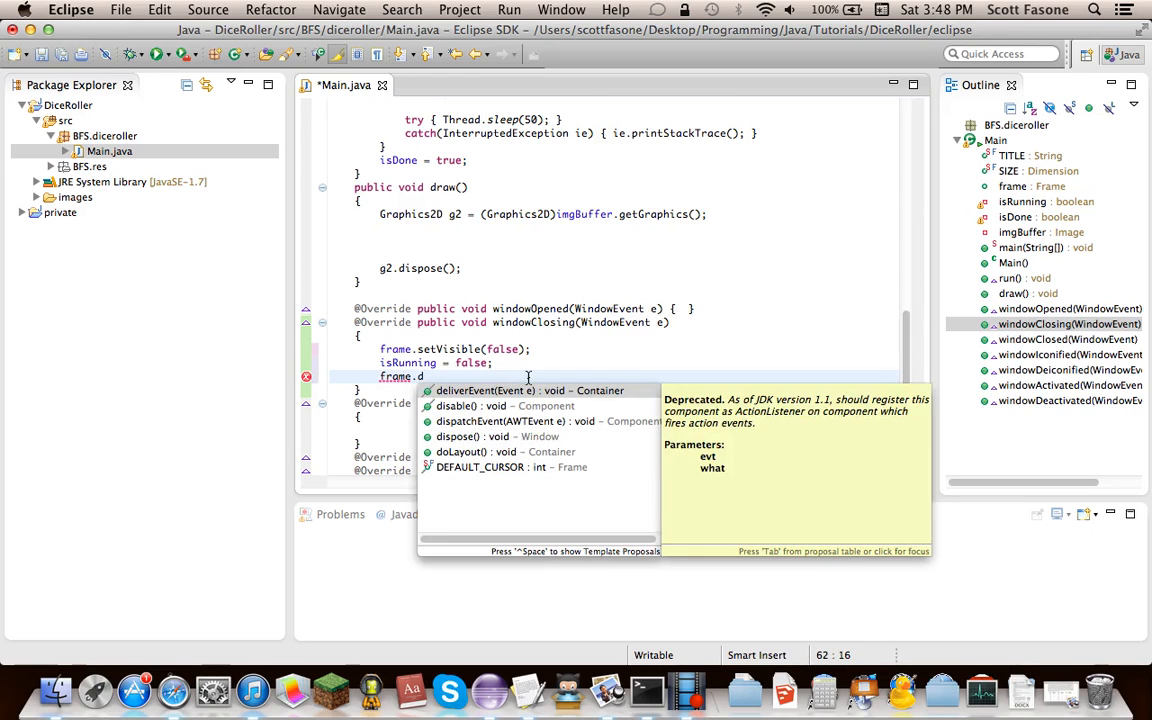
pyautogui.click(482, 436)
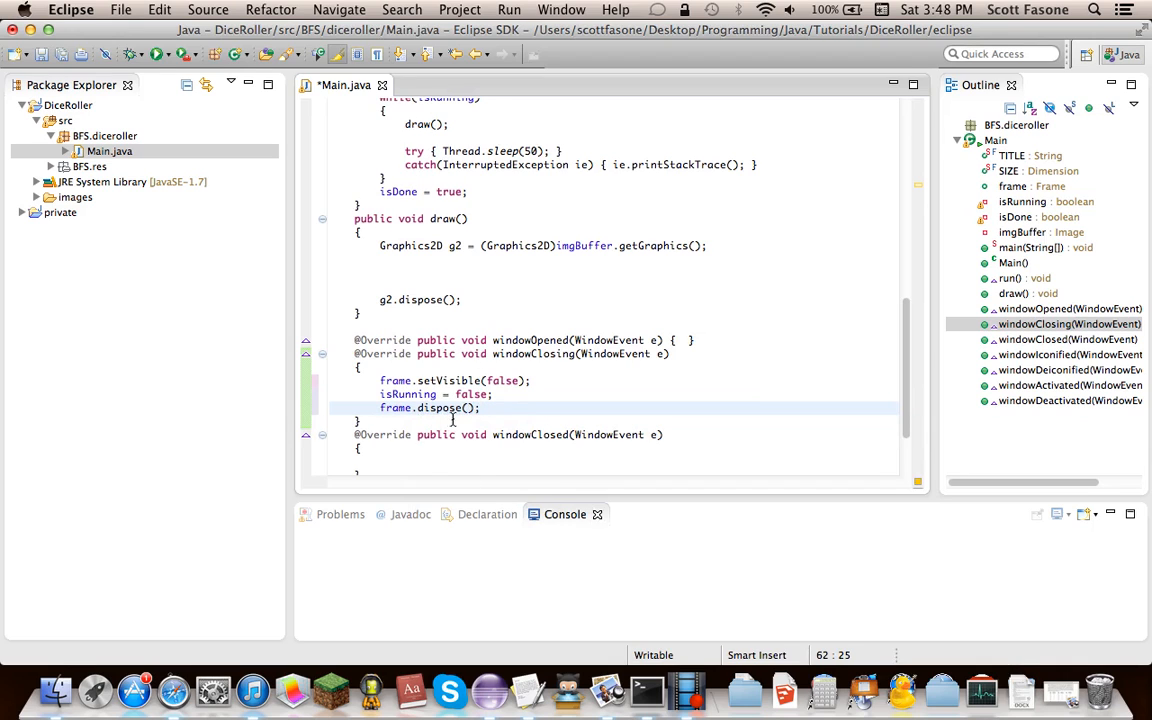
pyautogui.scroll(-3)
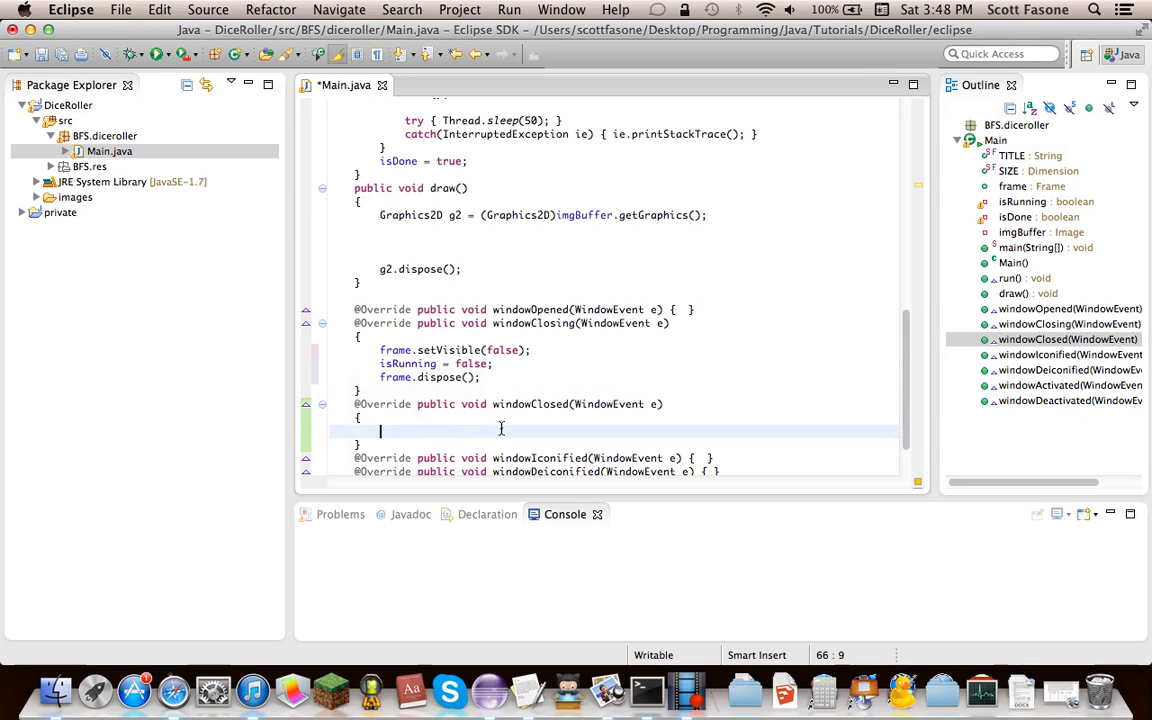
# Step: In windowClosed, start a while(true) loop that exits once isDone is true
pyautogui.write('while(')
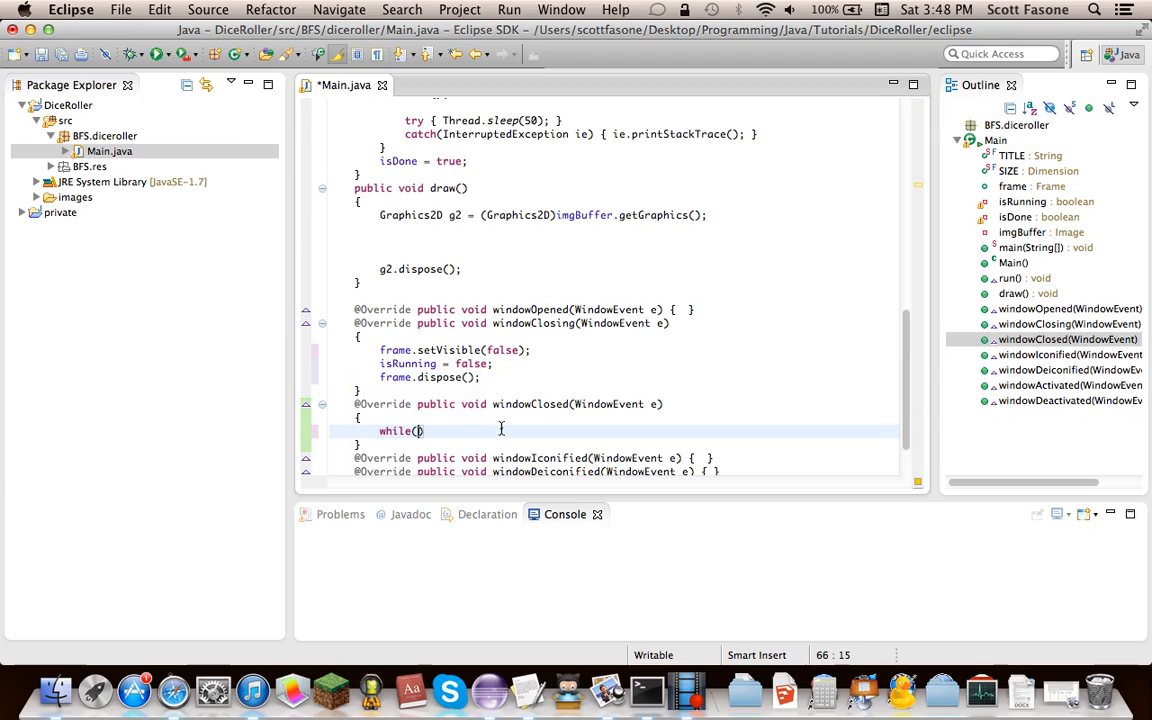
pyautogui.write('true')
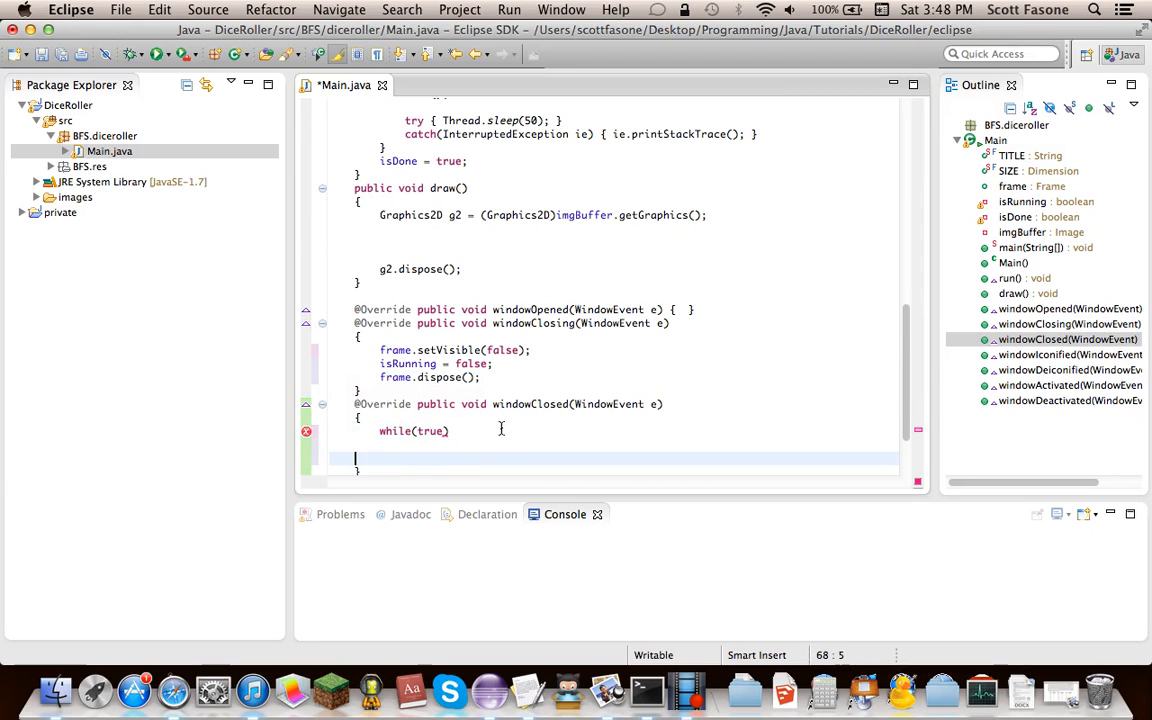
pyautogui.write('{')
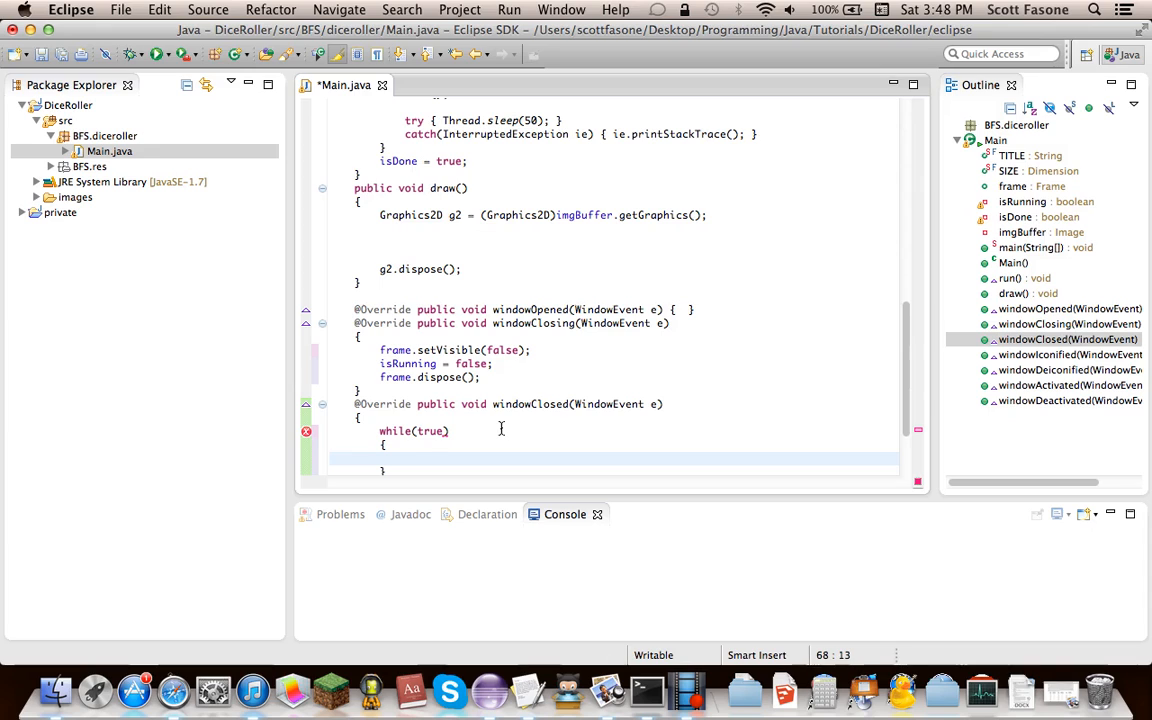
pyautogui.write('if(is')
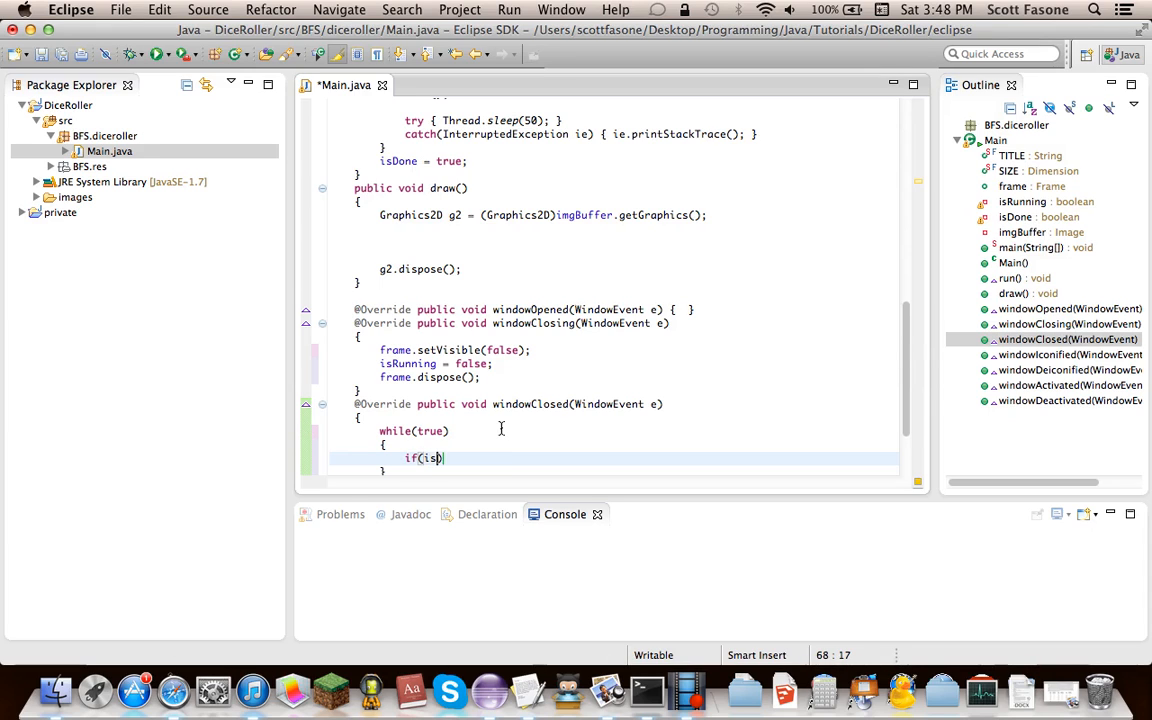
pyautogui.write('Done) { System.exit(0);')
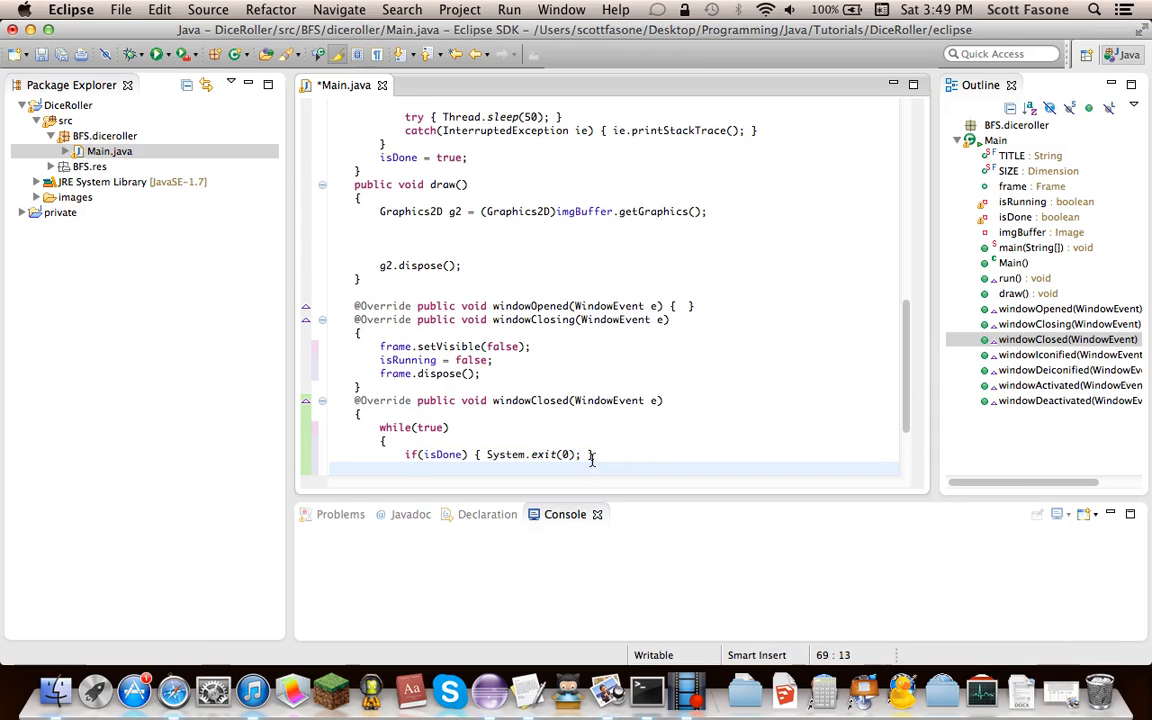
# Step: Add a try block with catch(InterruptedException ie) calling ie.printStackTrace()
pyautogui.write('try')
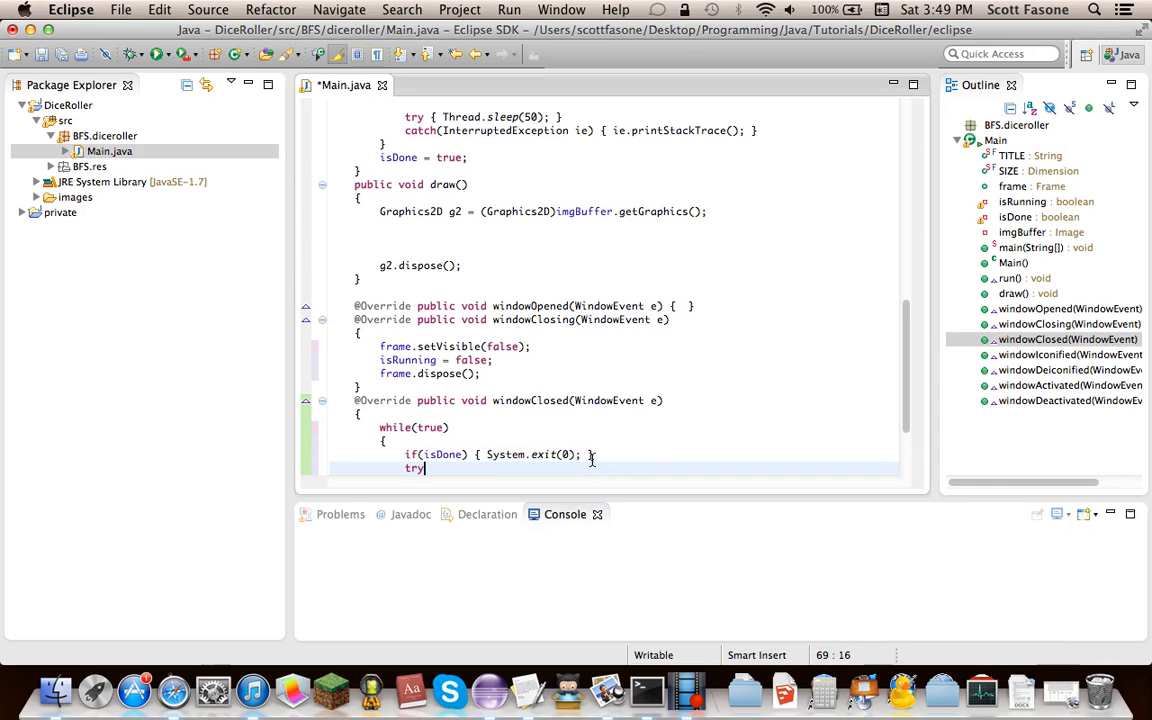
pyautogui.write('{ }')
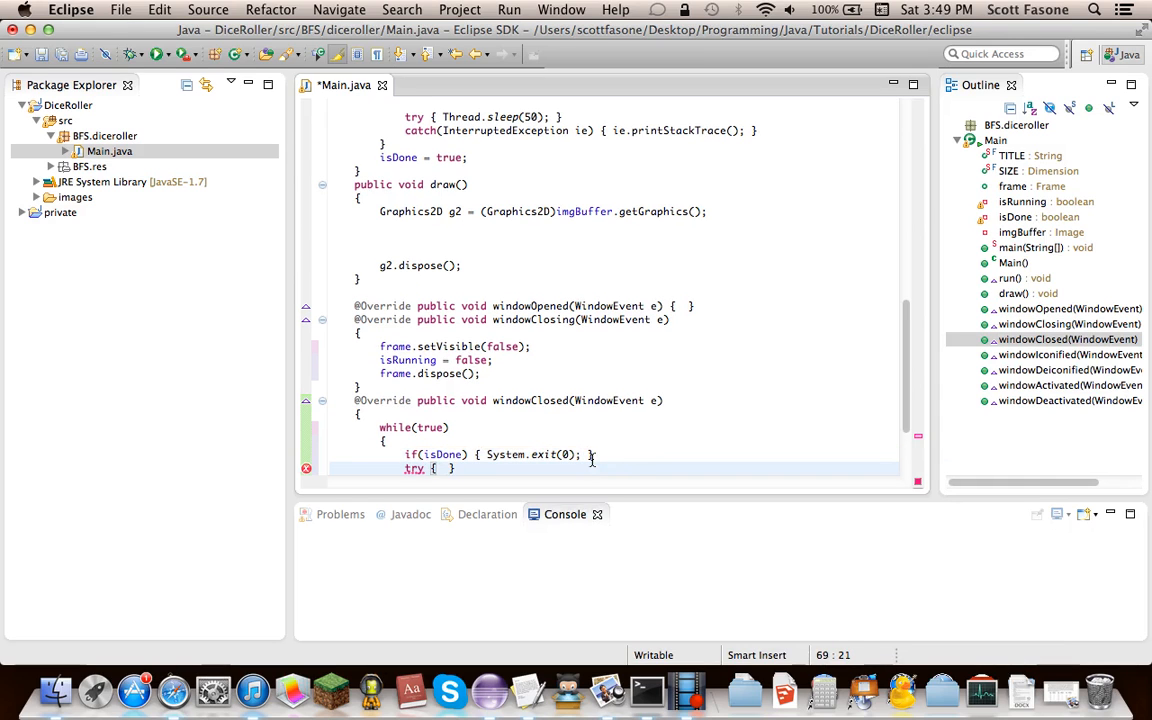
pyautogui.write('catch(')
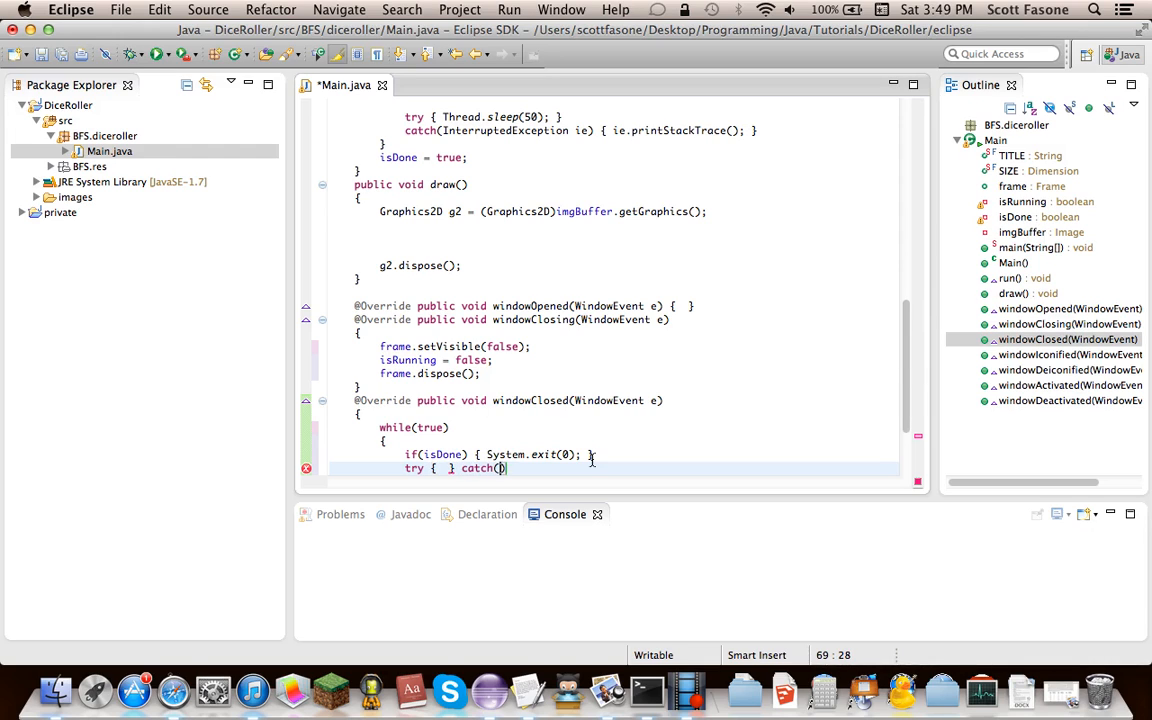
pyautogui.write('InterruptedException')
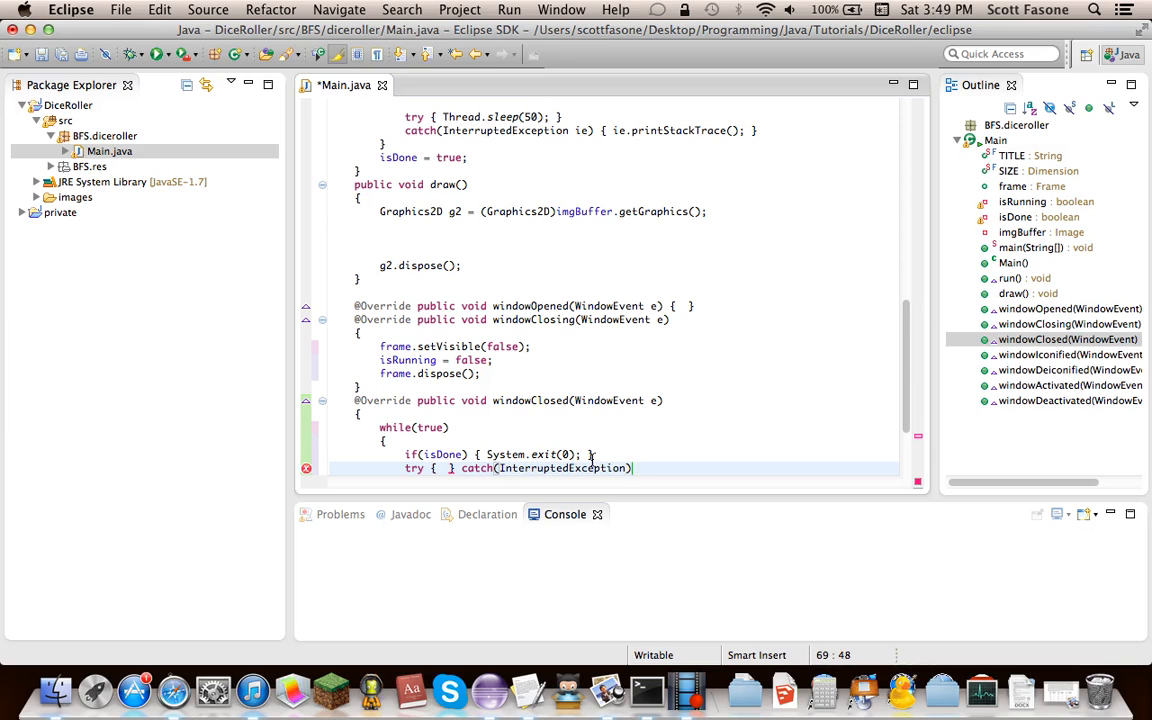
pyautogui.write('ie) { }')
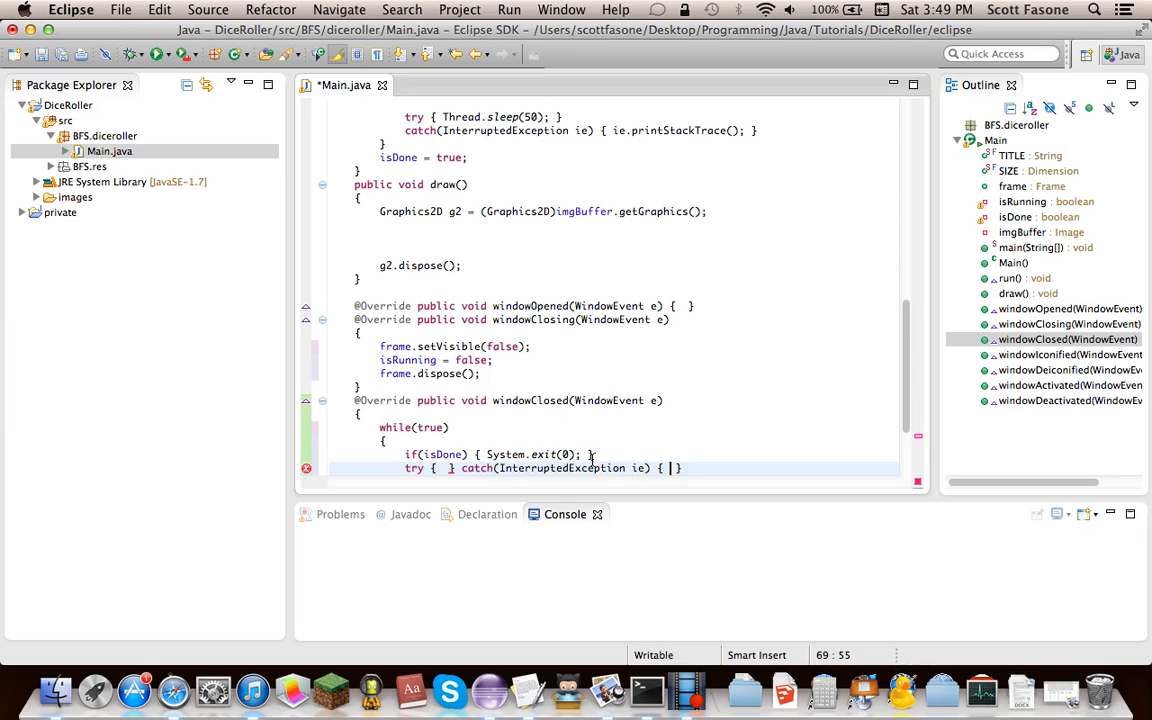
pyautogui.write('ie.printStackTrace()')
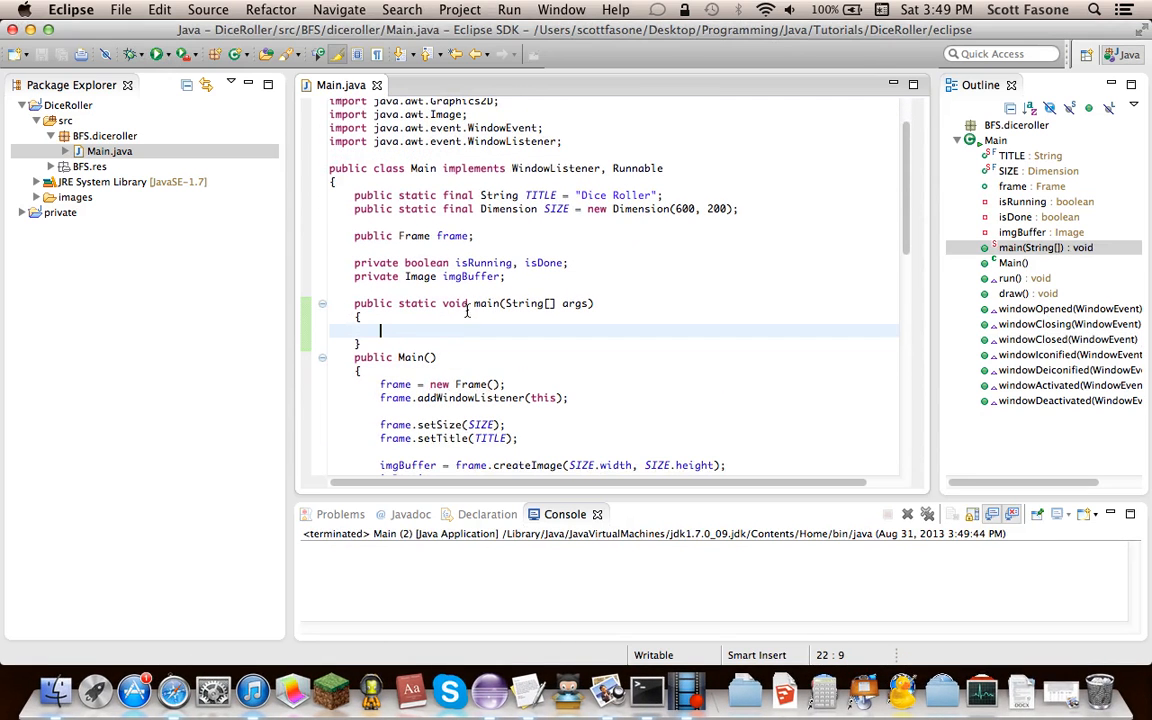
# Step: In main(), create Main main = new Main() and start it with new Thread(main).start()
pyautogui.write('Main main')
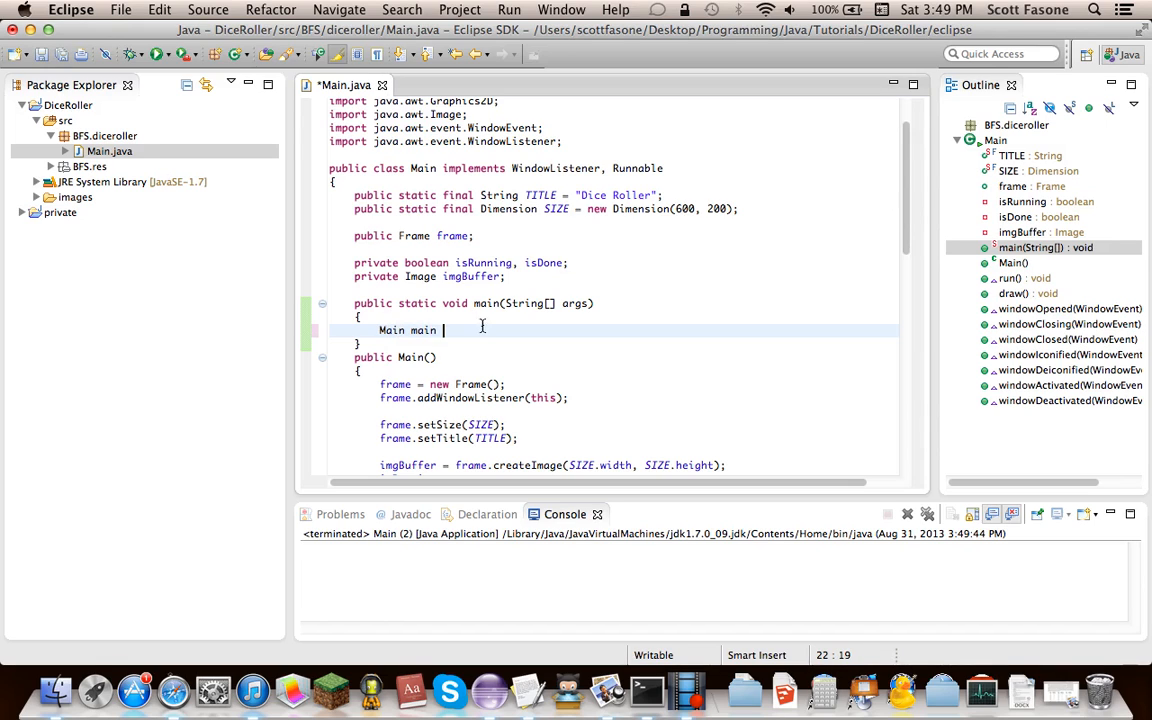
pyautogui.write('= new Main();')
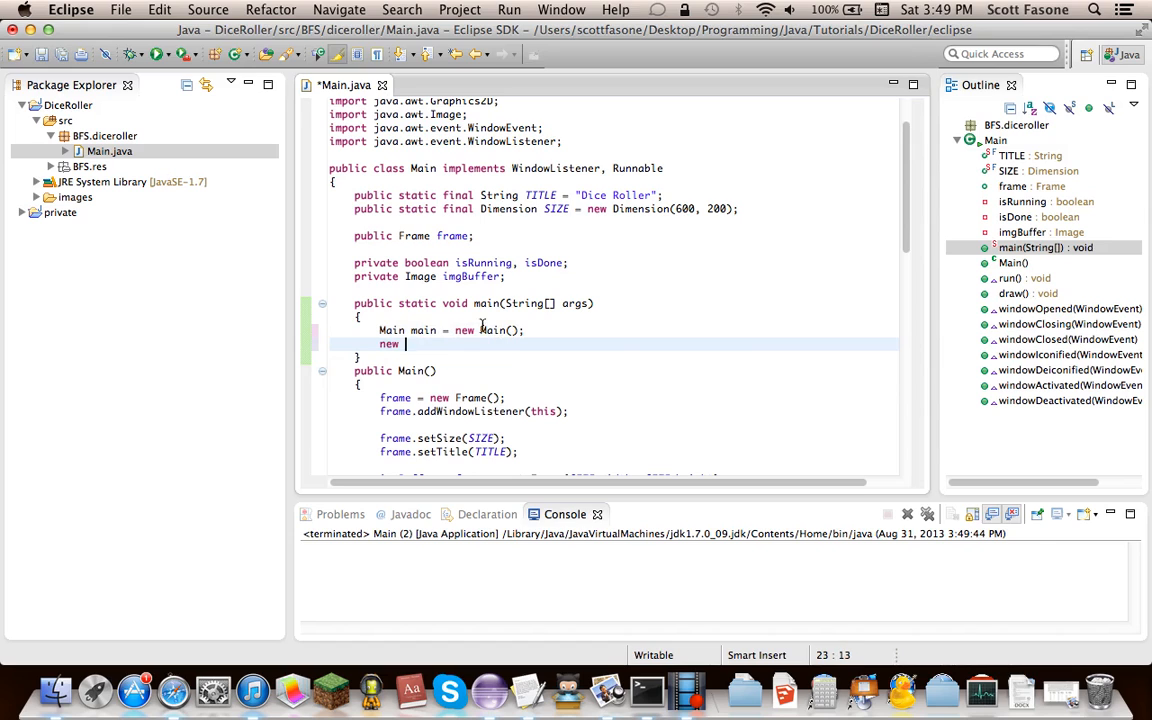
pyautogui.write('Thread(main).start();')
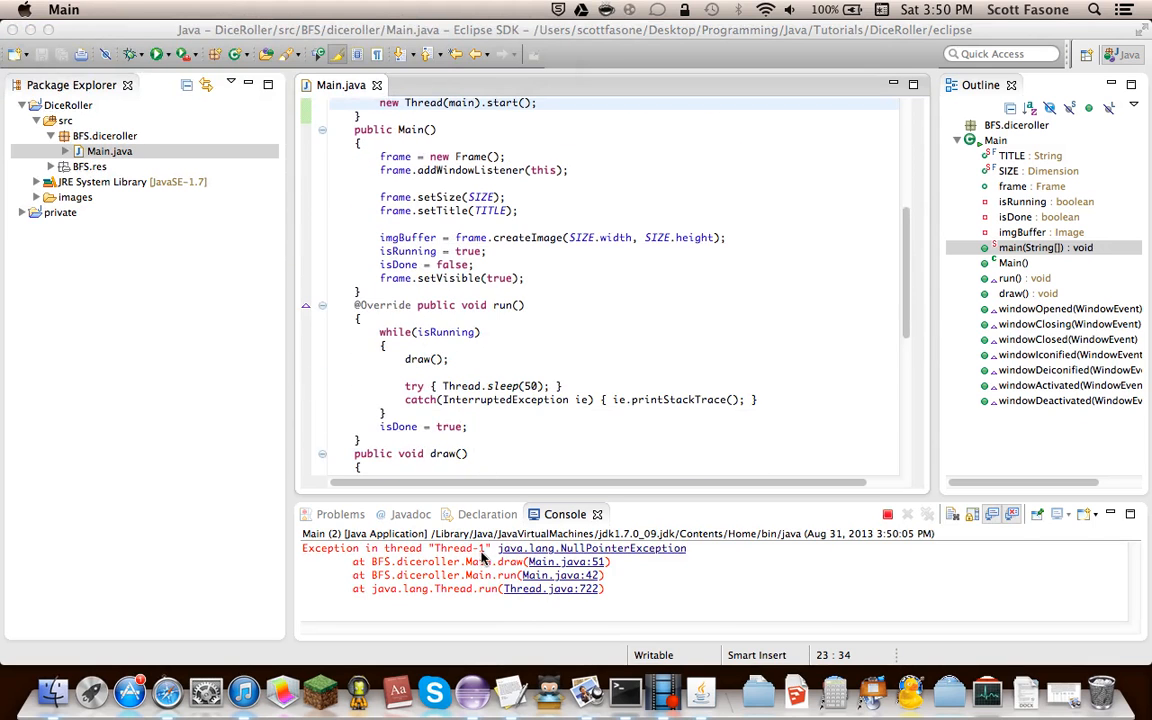
# Step: Follow the Main.java:51 error link and move the imgBuffer line below frame.setVisible(true)
pyautogui.click(569, 561)
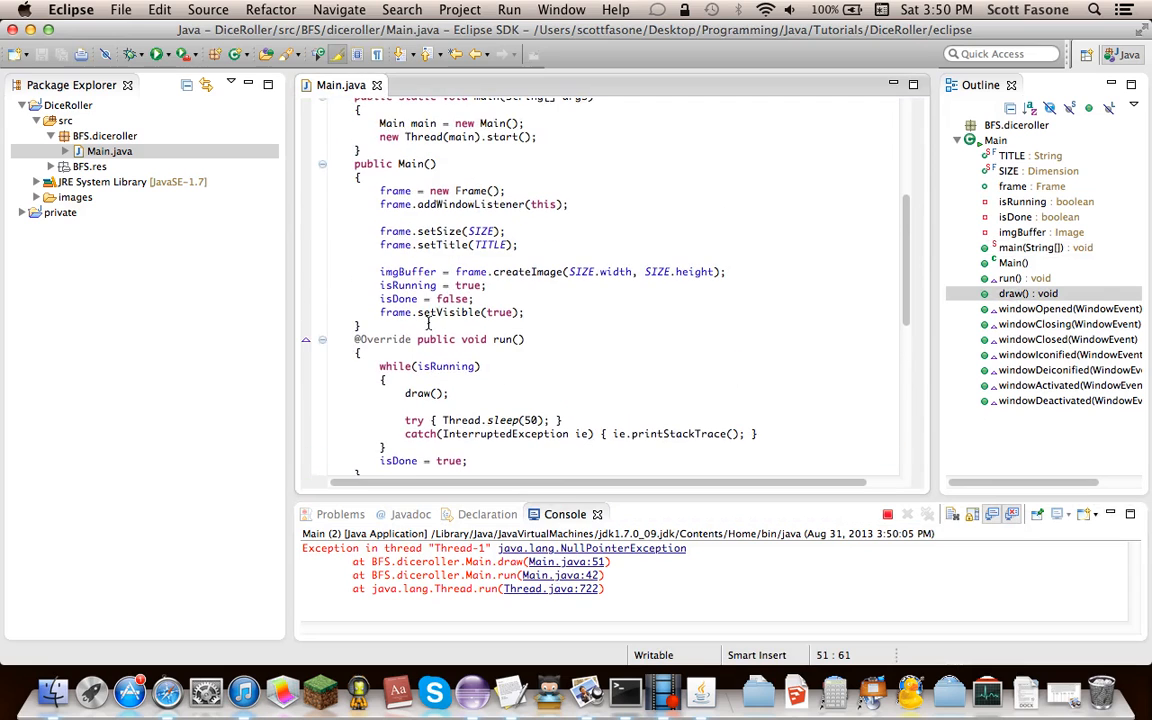
pyautogui.click(512, 271)
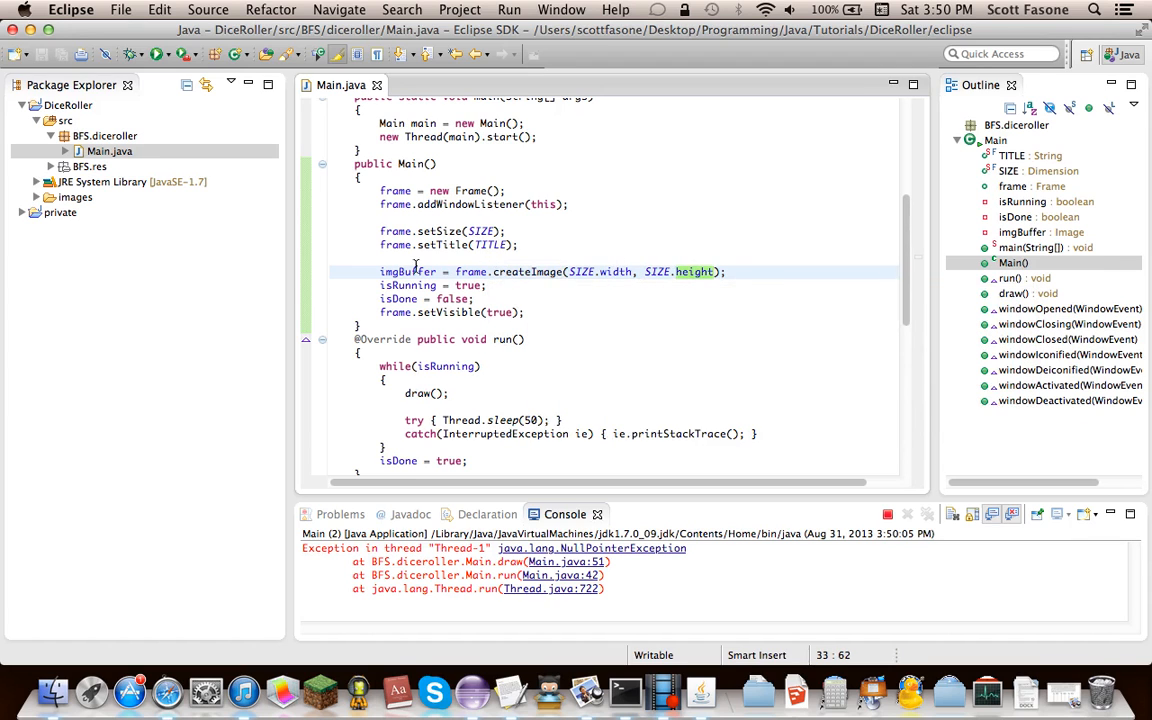
pyautogui.scroll(-3)
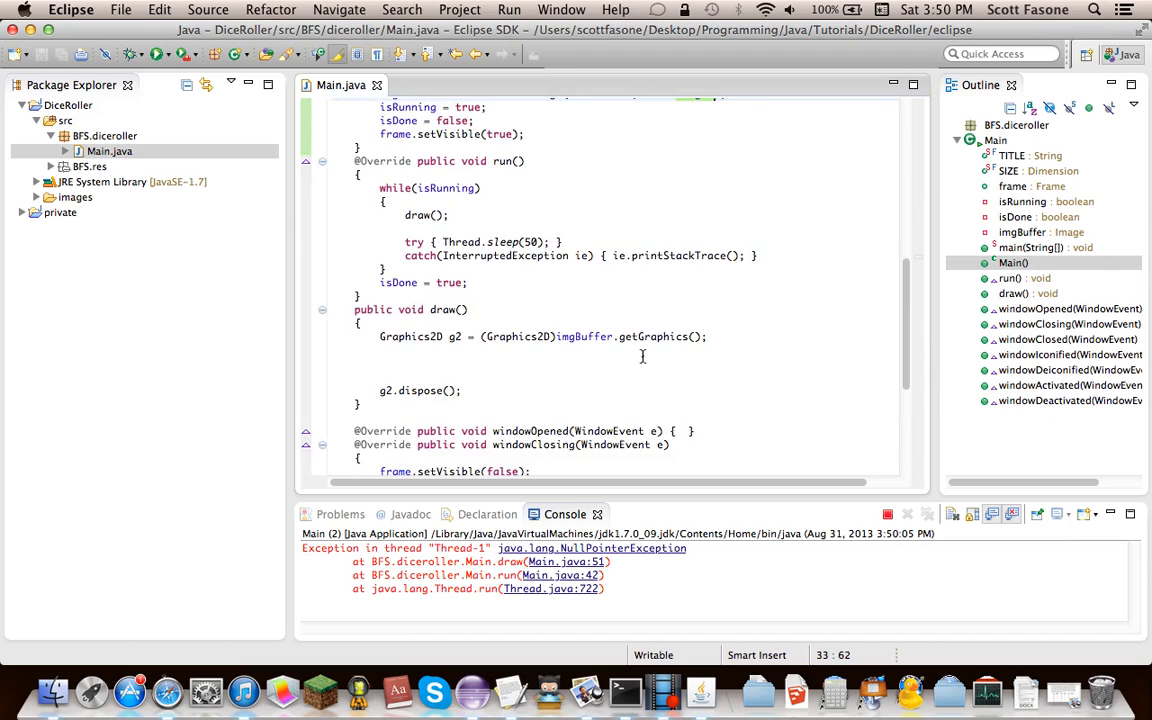
pyautogui.moveTo(551, 313)
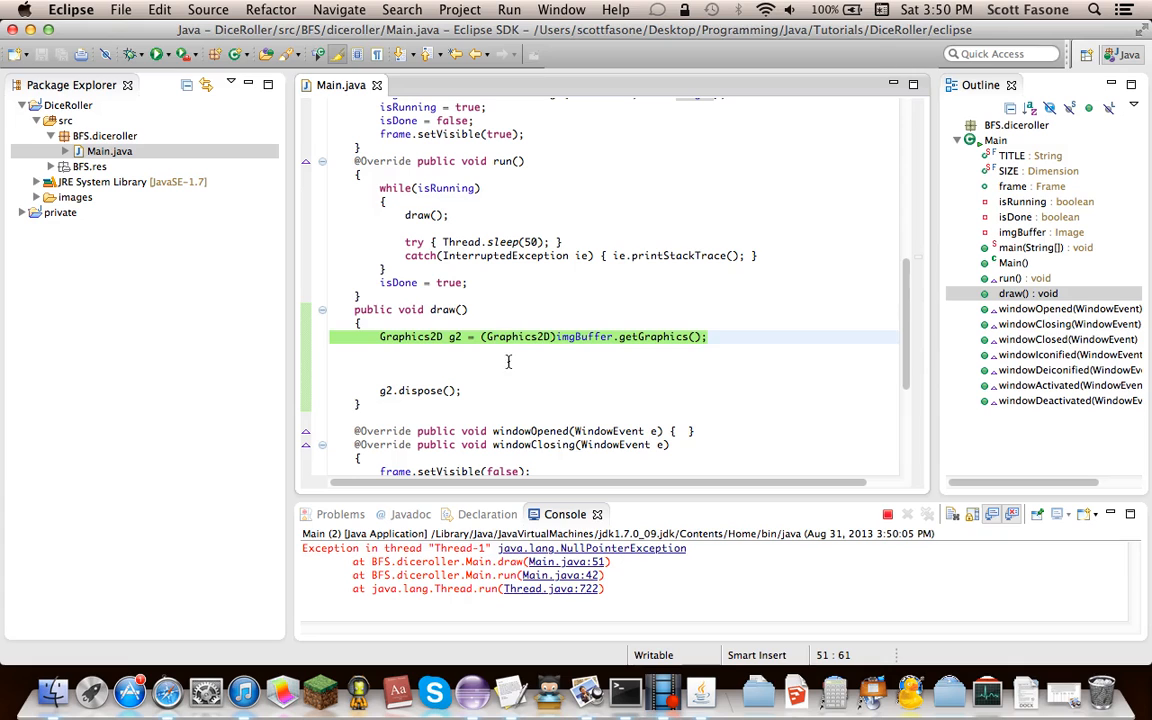
pyautogui.moveTo(585, 336)
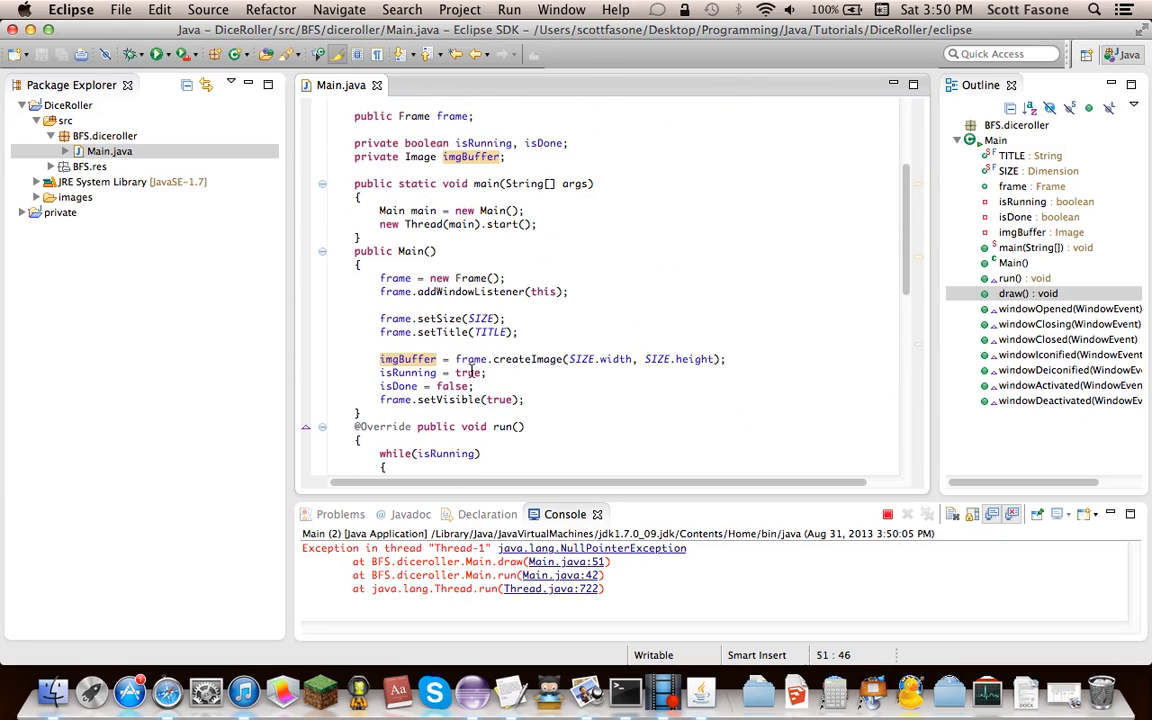
pyautogui.moveTo(517, 359)
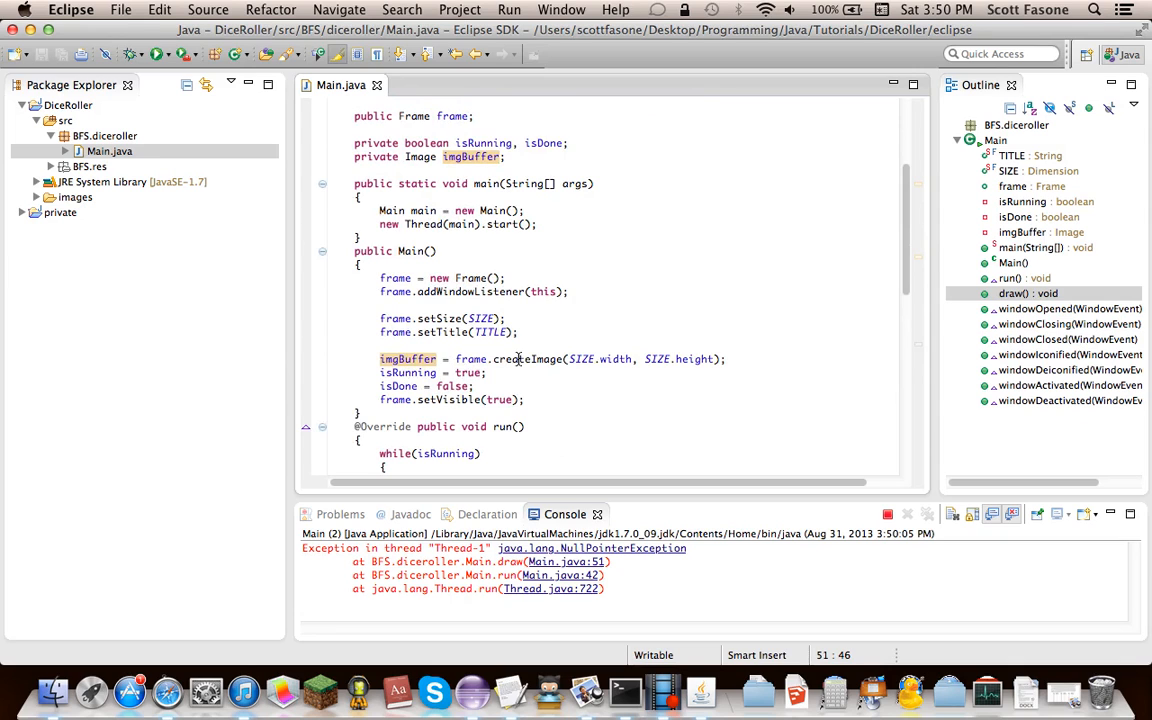
pyautogui.click(550, 358)
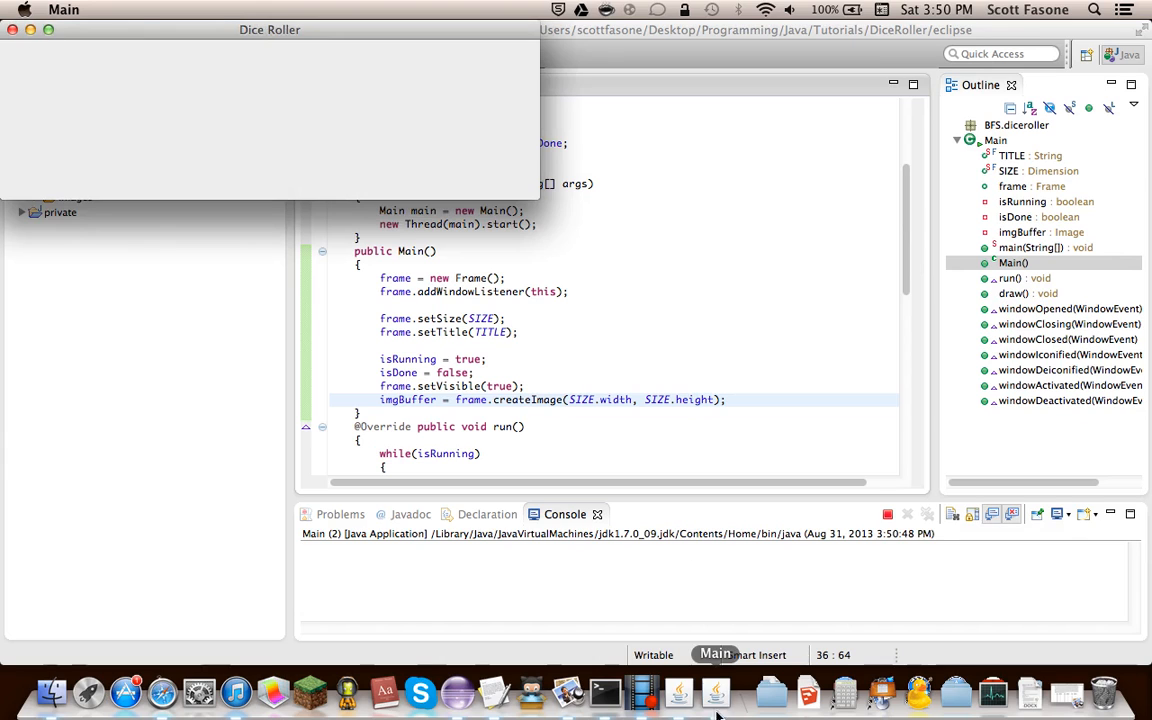
pyautogui.moveTo(711, 708)
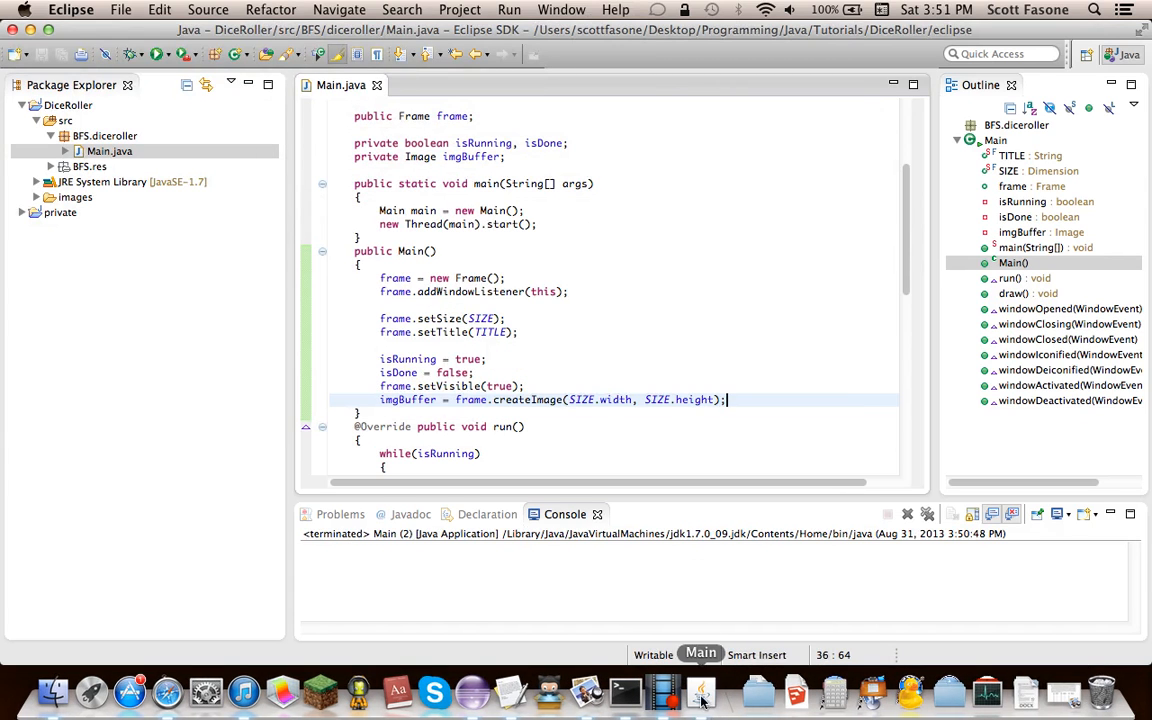
pyautogui.rightClick(700, 675)
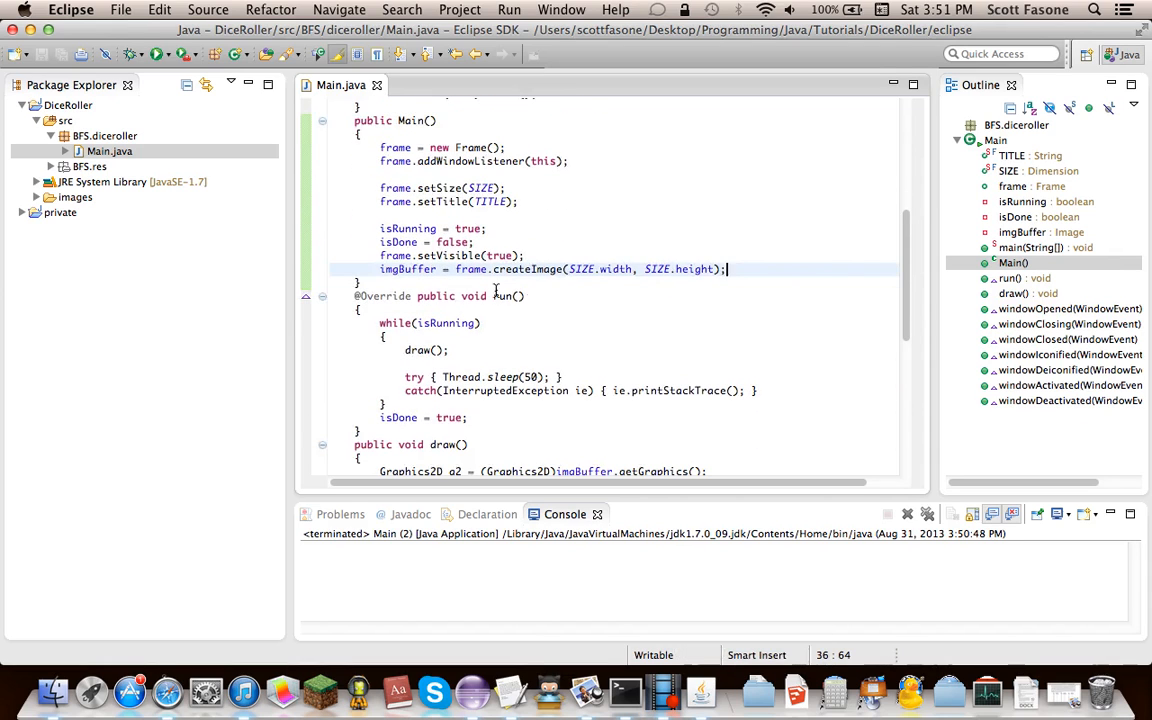
pyautogui.scroll(-3)
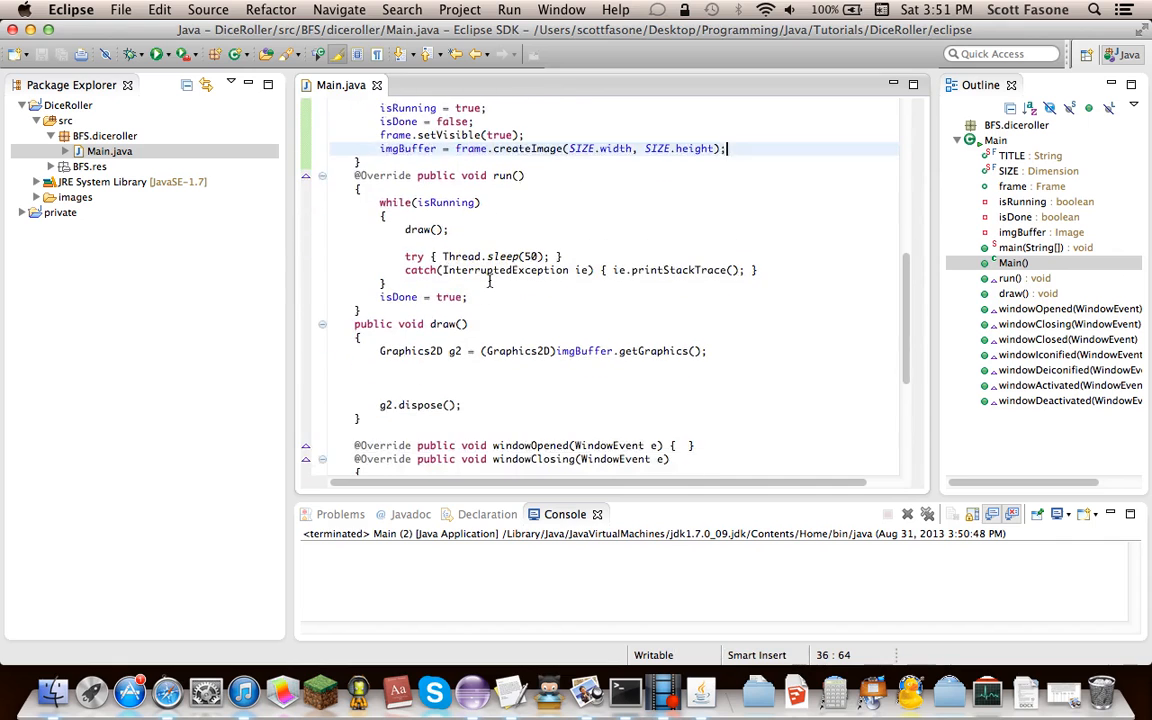
pyautogui.scroll(-3)
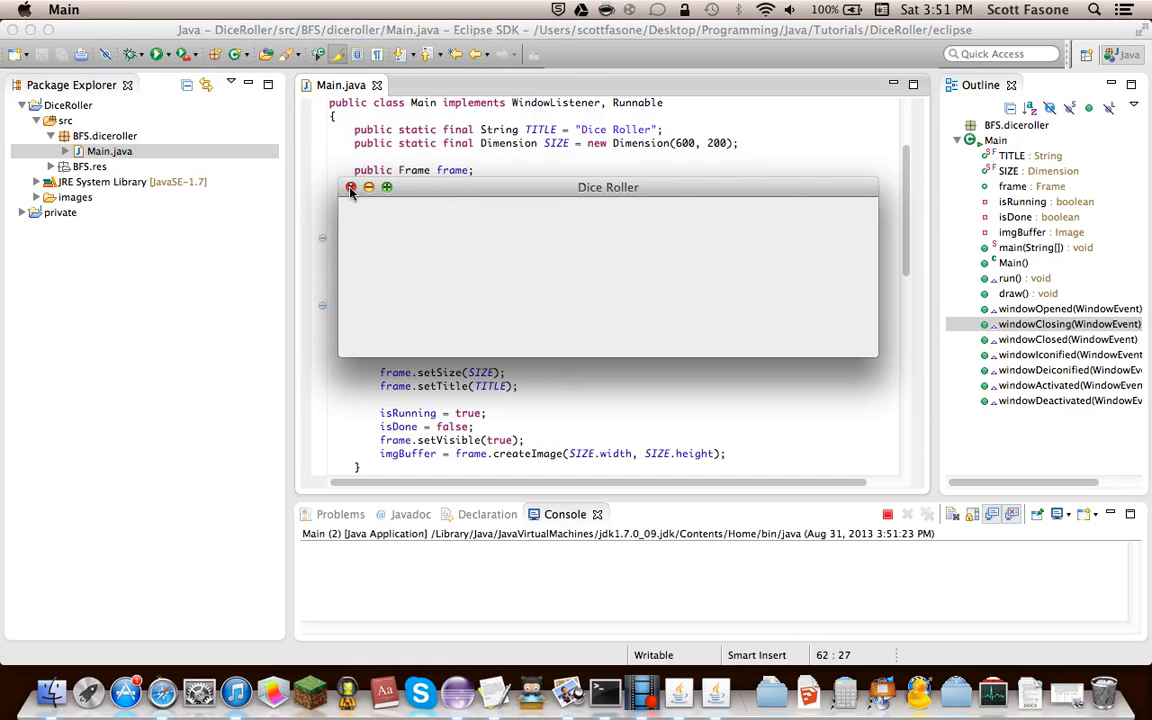
pyautogui.click(351, 188)
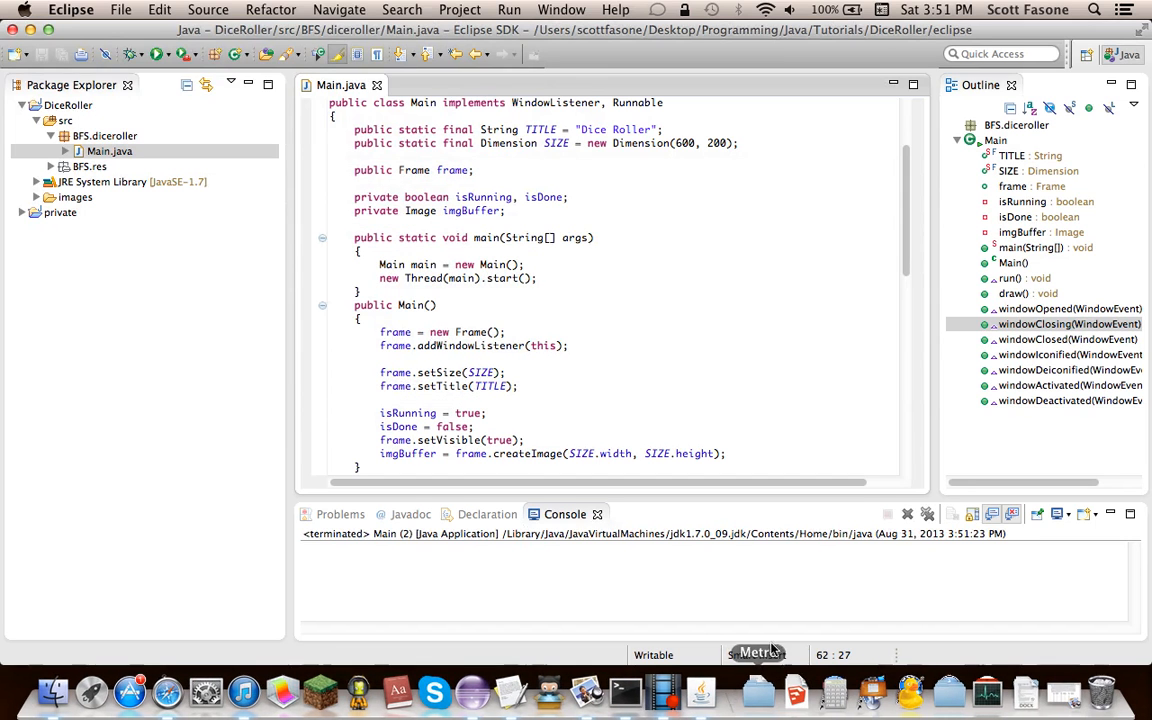
pyautogui.scroll(-3)
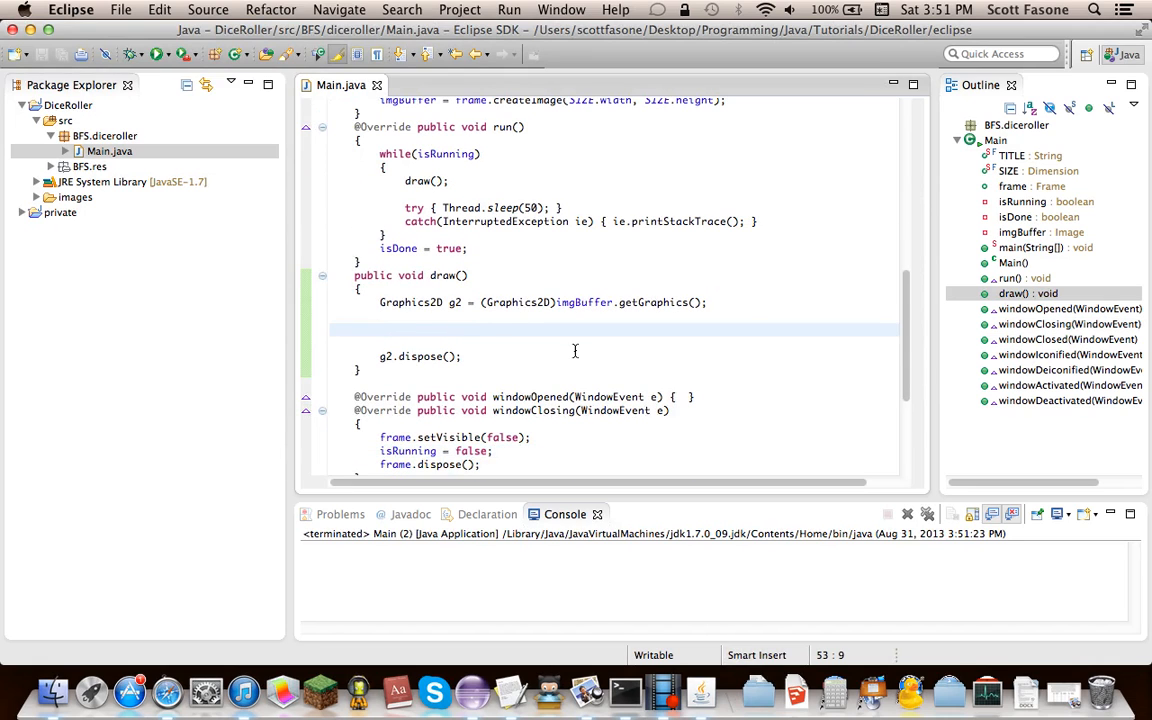
# Step: In draw(), fill an oval with g2.fillOval(0, 0, 300, 200)
pyautogui.write('g2.')
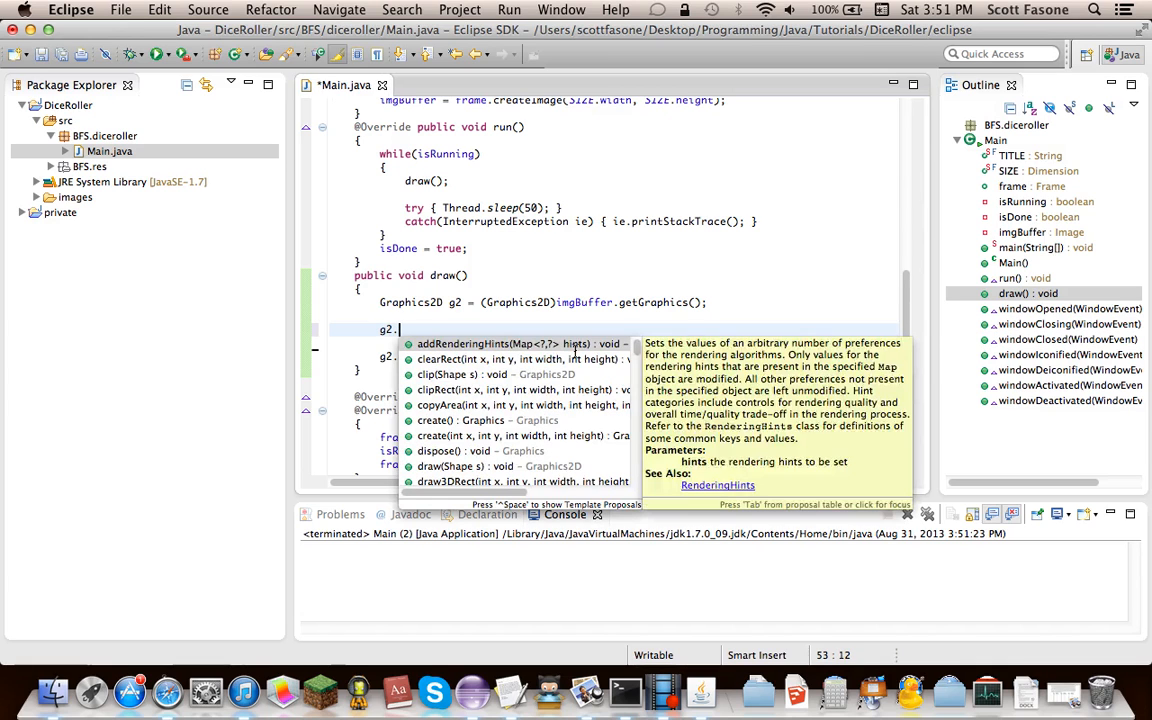
pyautogui.write('draw')
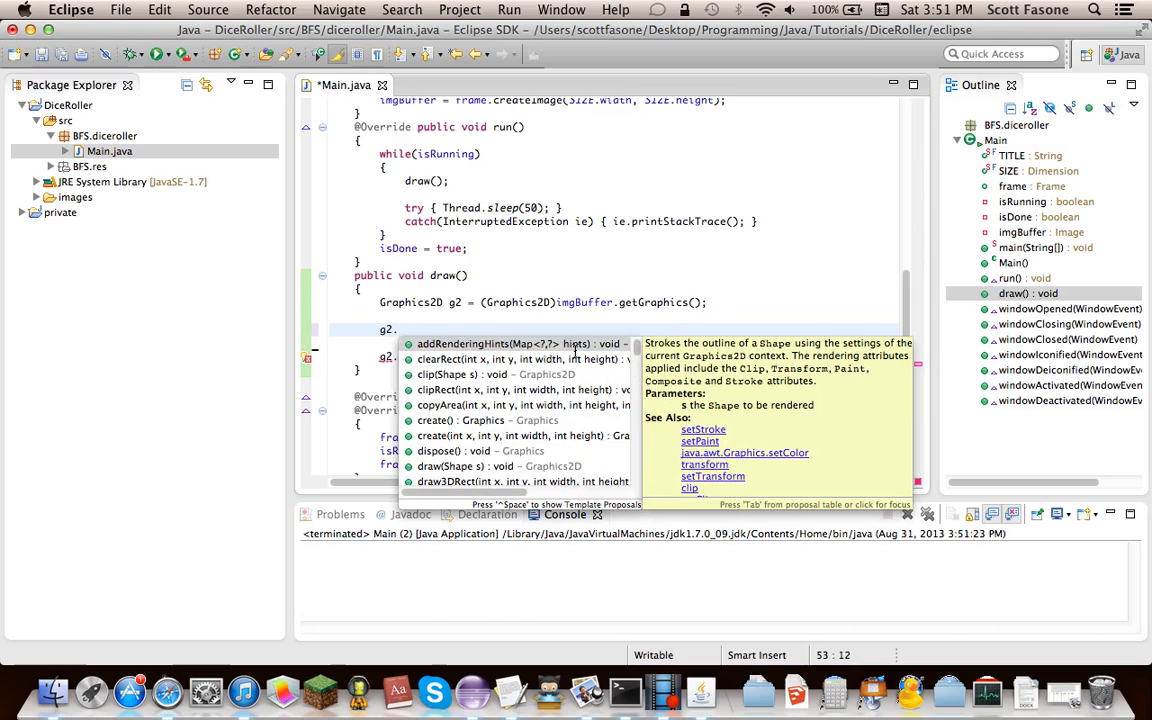
pyautogui.write('fillOval(0, y, width, height')
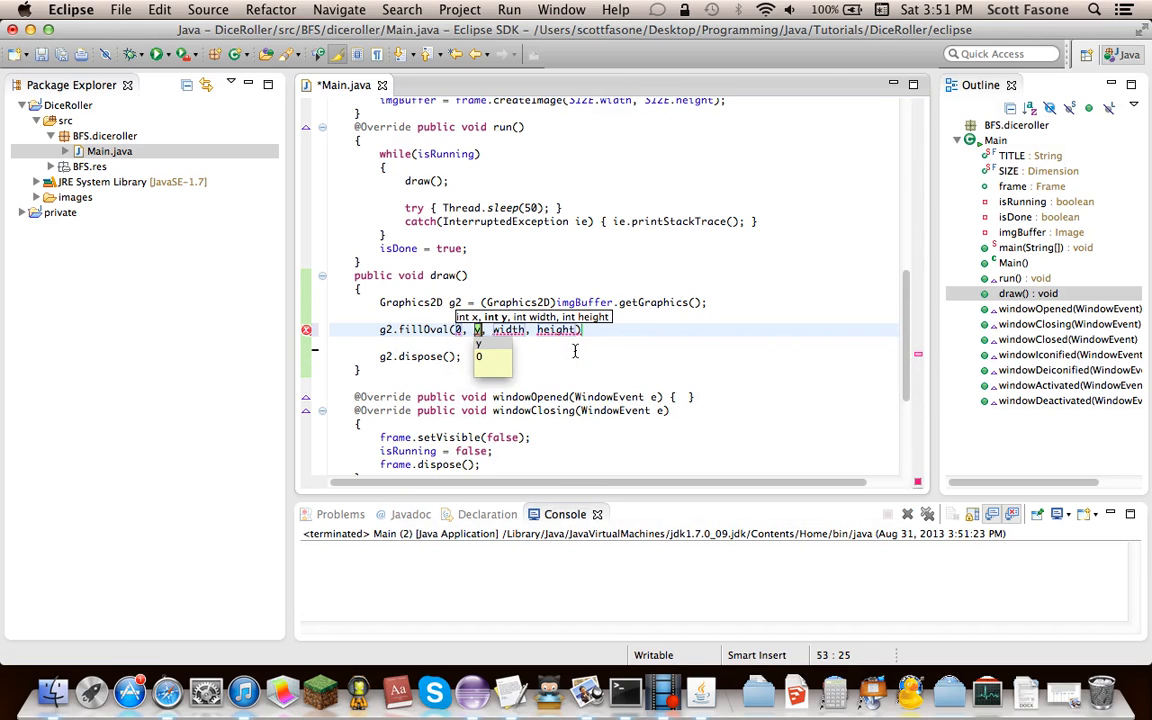
pyautogui.write('width,')
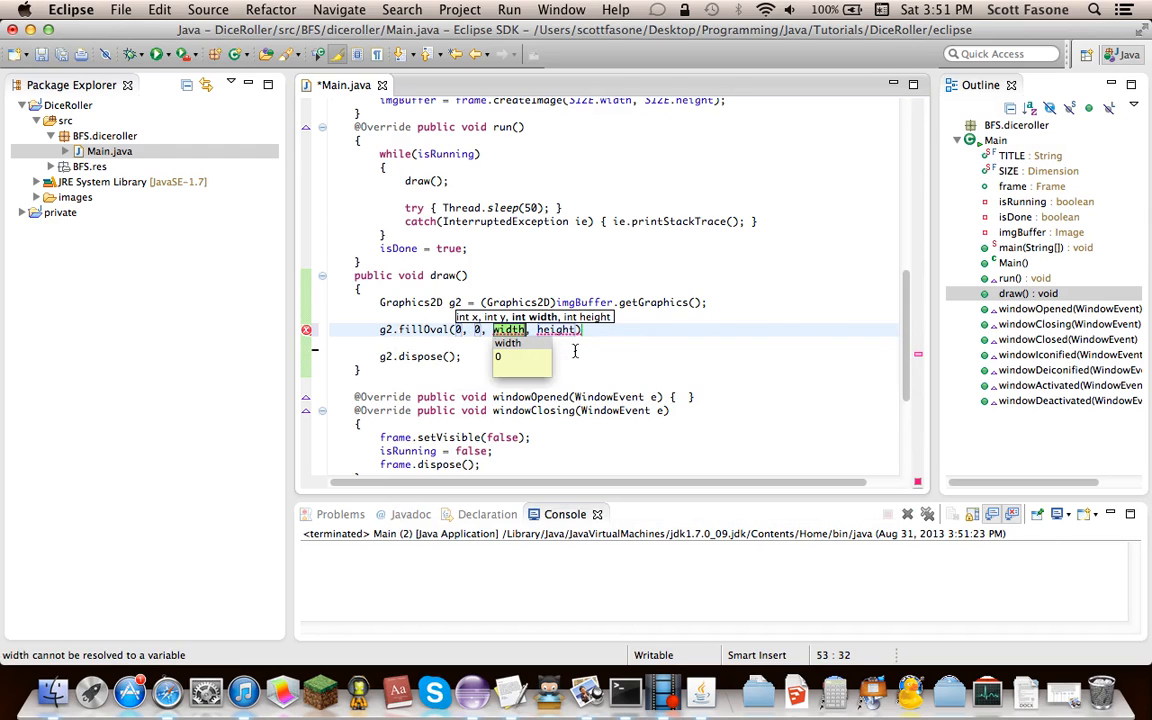
pyautogui.write('300,')
pyautogui.write('g')
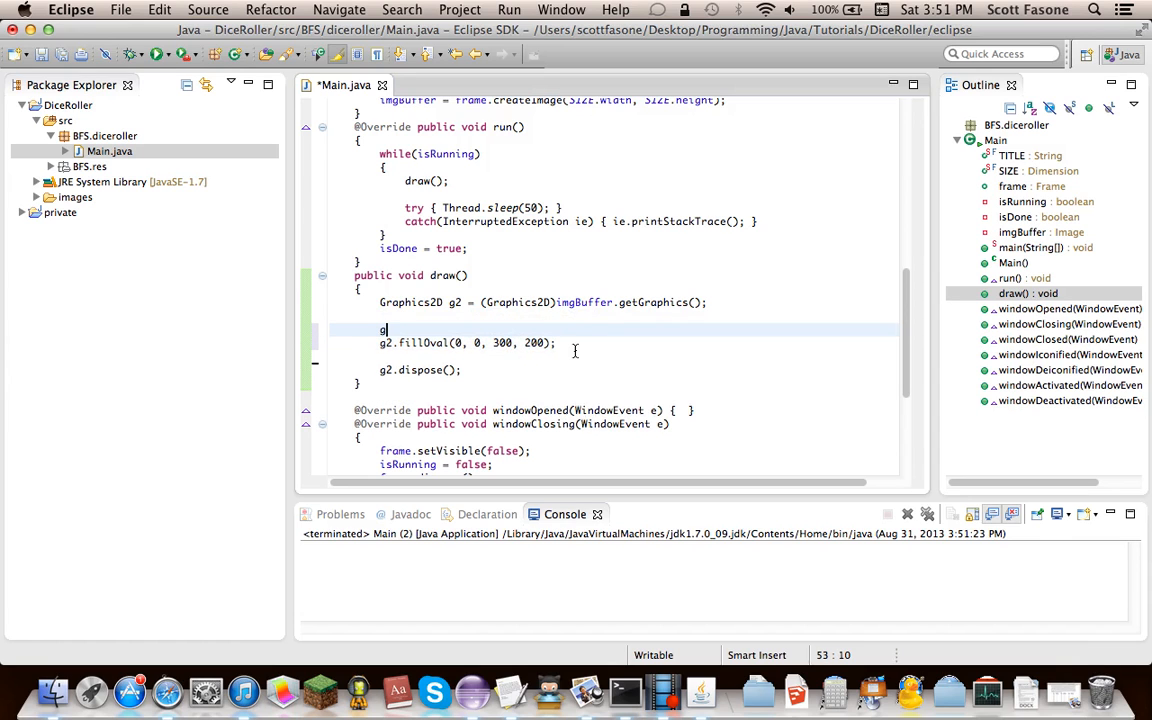
# Step: Set the colour to Color.CYAN before fillOval and close the empty Dice Roller test window
pyautogui.write('setColor(Color.')
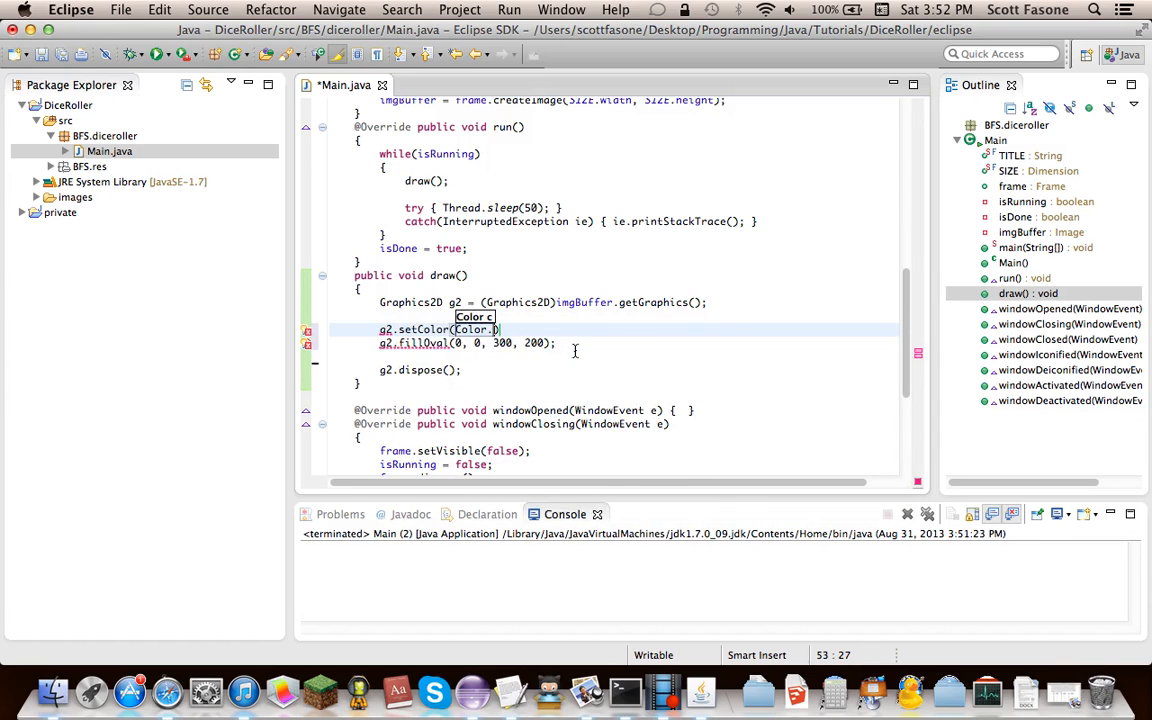
pyautogui.write('cyan')
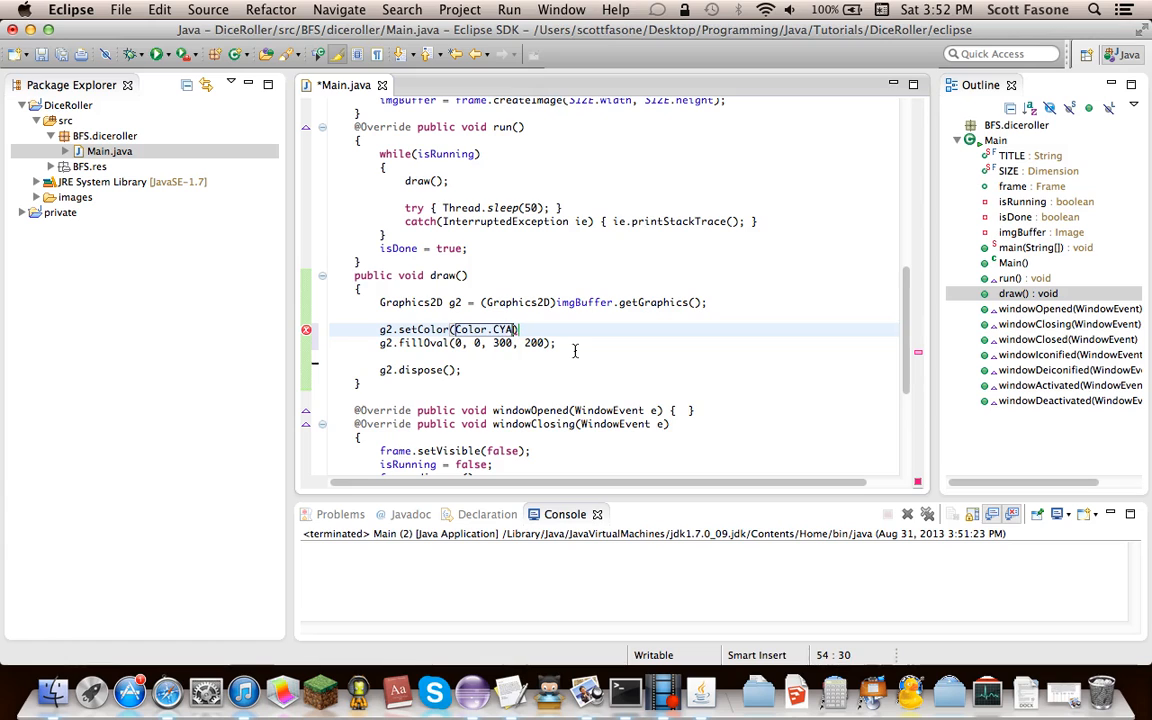
pyautogui.write('N);')
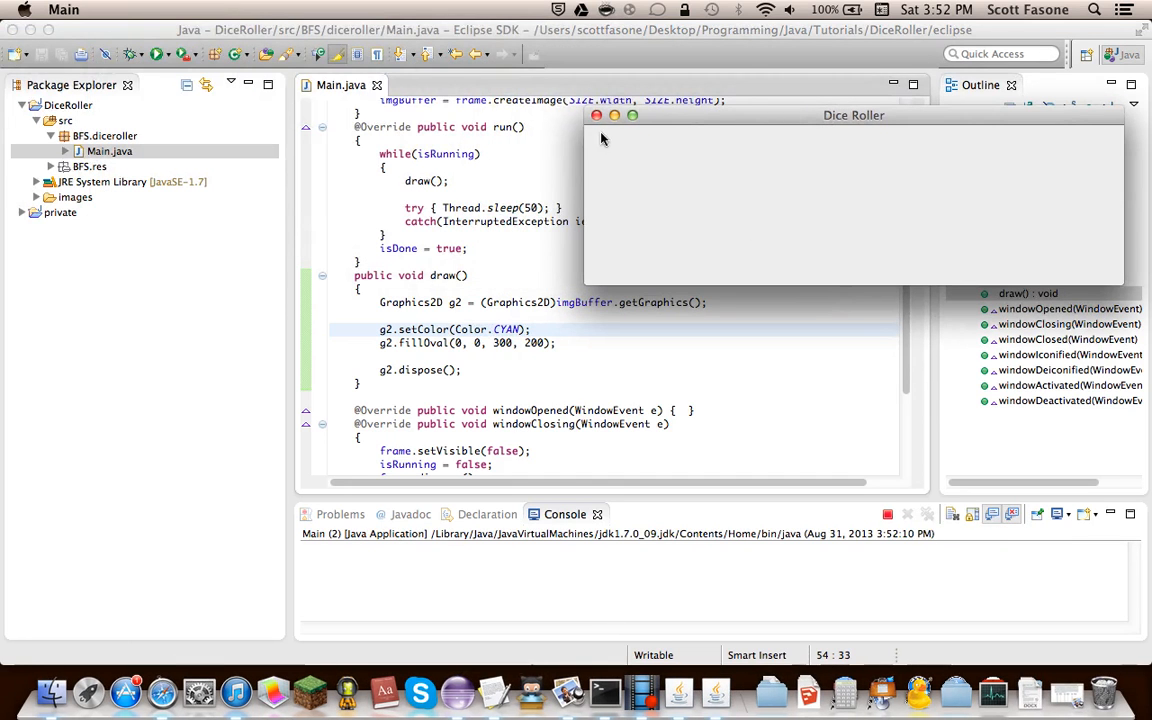
pyautogui.click(589, 114)
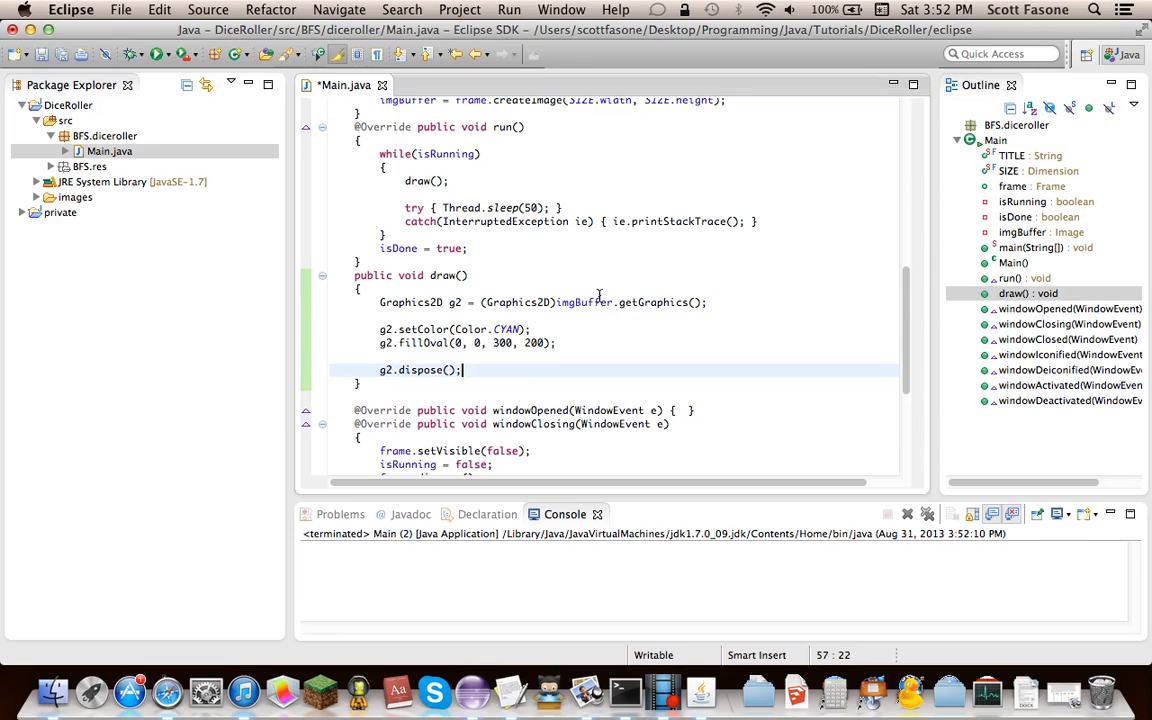
# Step: Replace the dispose line with g2 = (Graphics2D)frame.getGraphics()
pyautogui.press('Backspace')
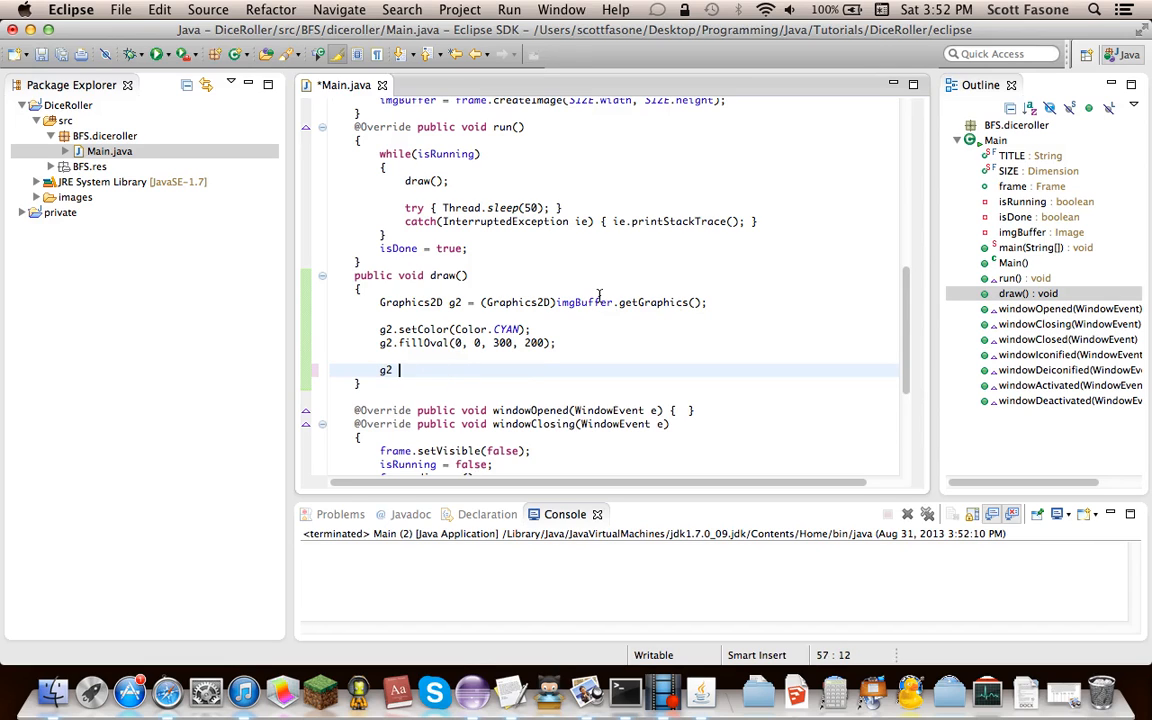
pyautogui.write('= (Graphics)')
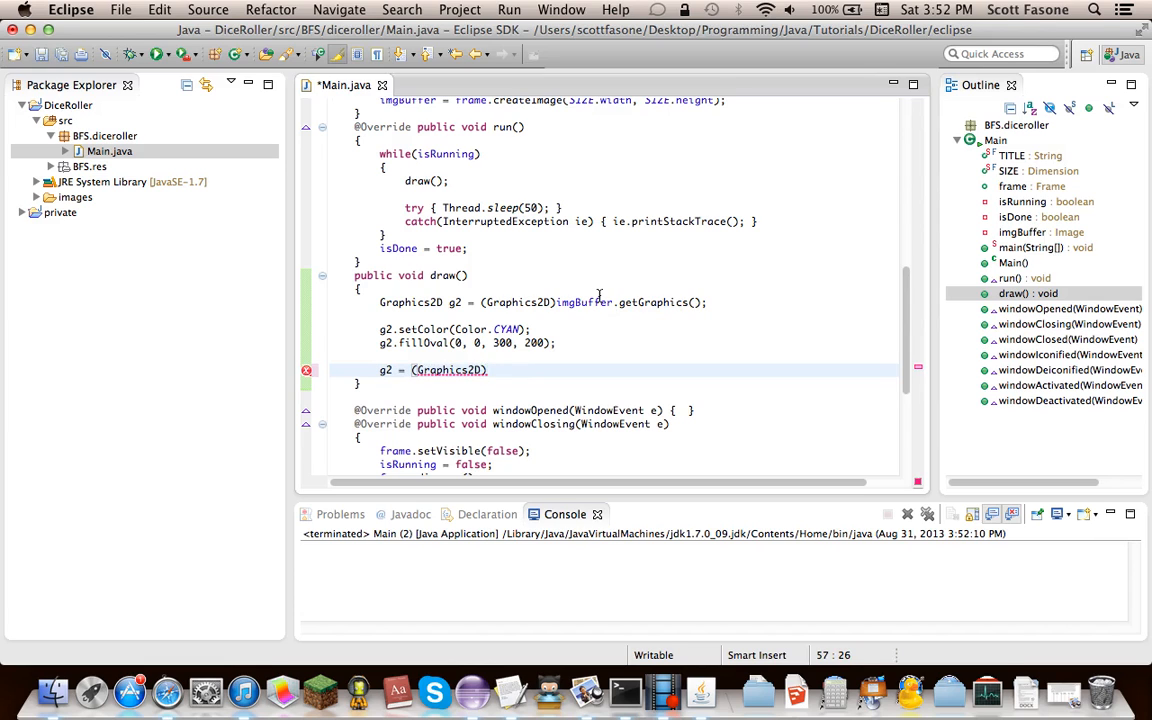
pyautogui.write('frame.getGraphics();')
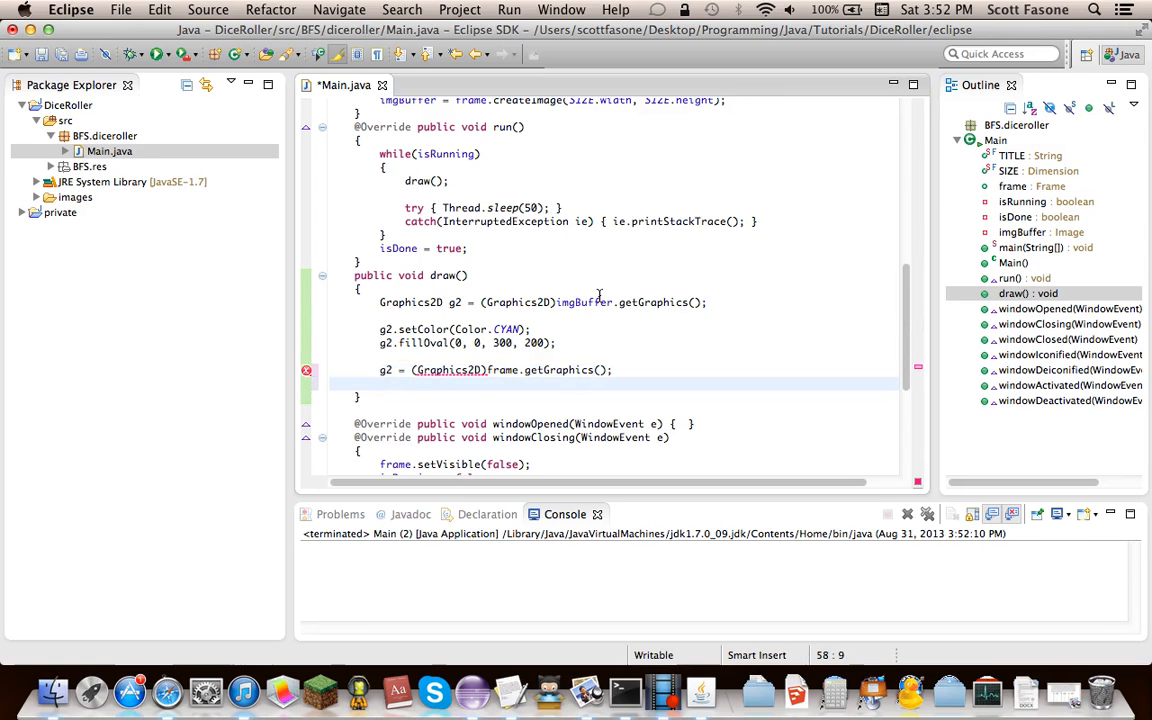
pyautogui.write('g')
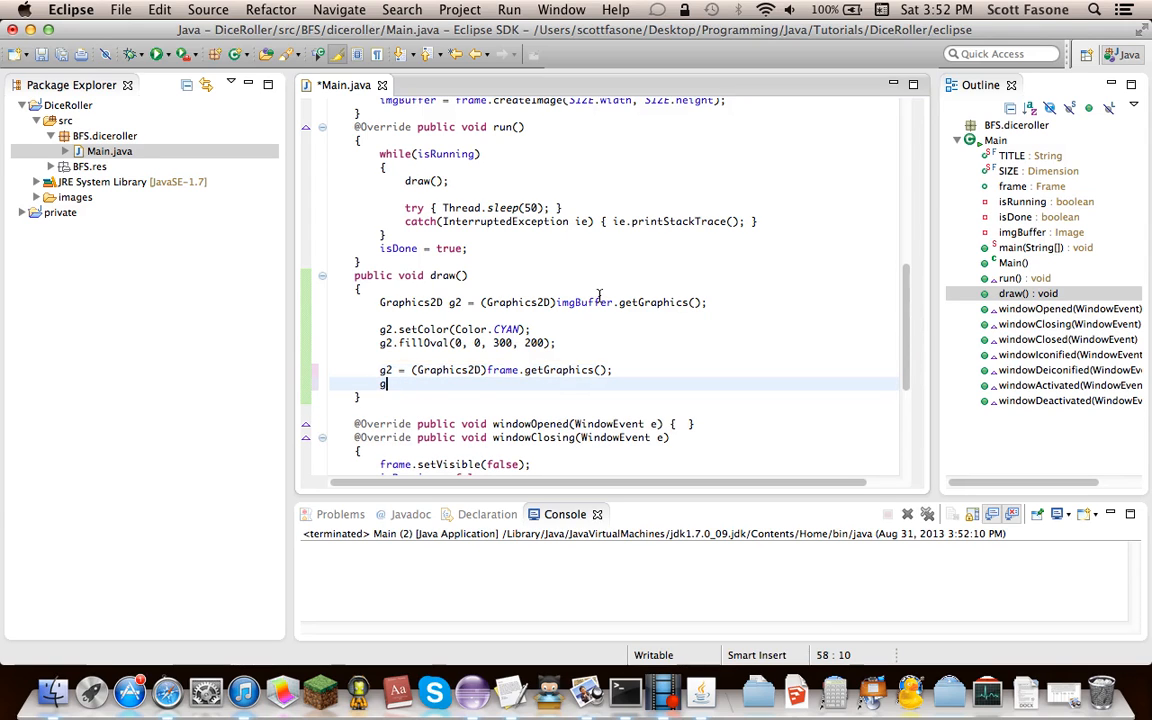
pyautogui.write('.')
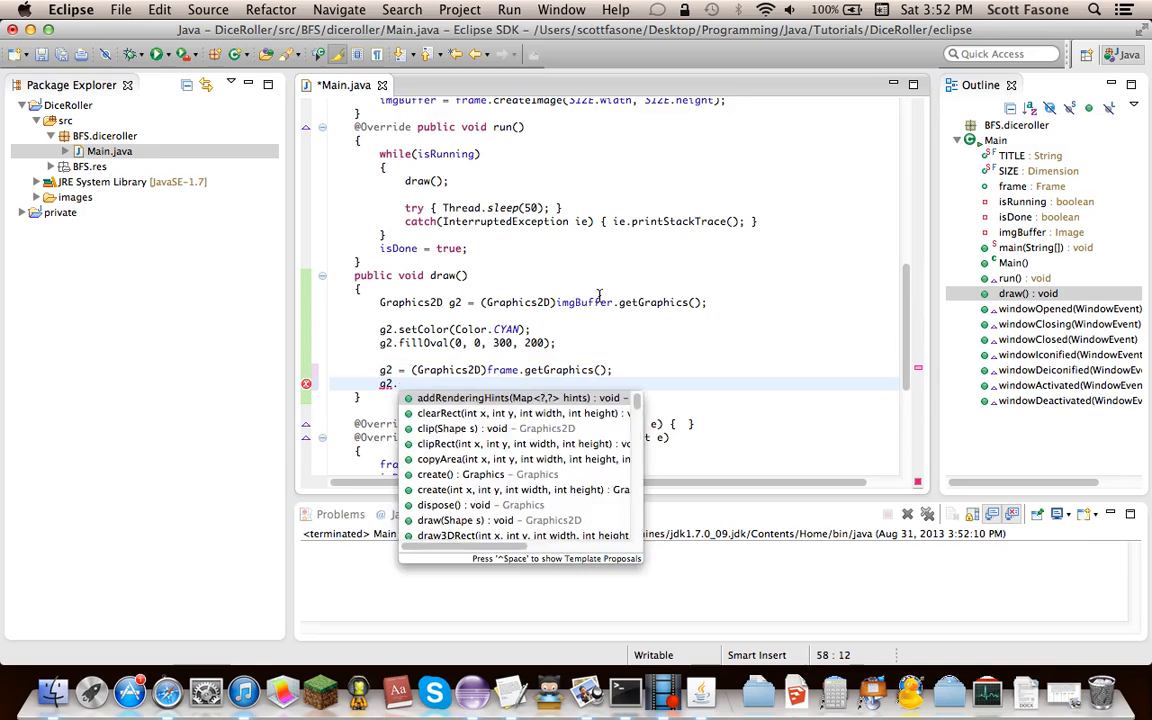
# Step: Draw imgBuffer onto the frame with g2.drawImage(imgBuffer, 0, 0, SIZE.width, SIZE.height, ...)
pyautogui.write('drawImage(imgBuffer, 0, 0, dx2, dy2, sx1, sy1, sx2, sy2, observer')
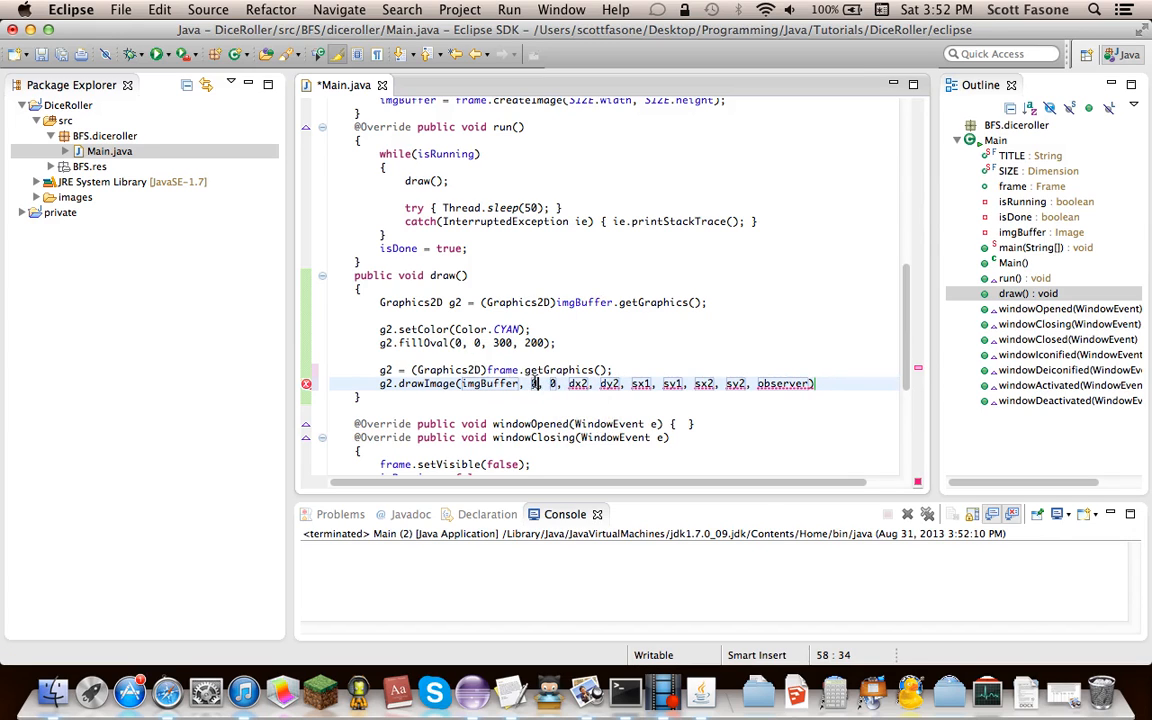
pyautogui.moveTo(488, 369)
pyautogui.write('SIZE')
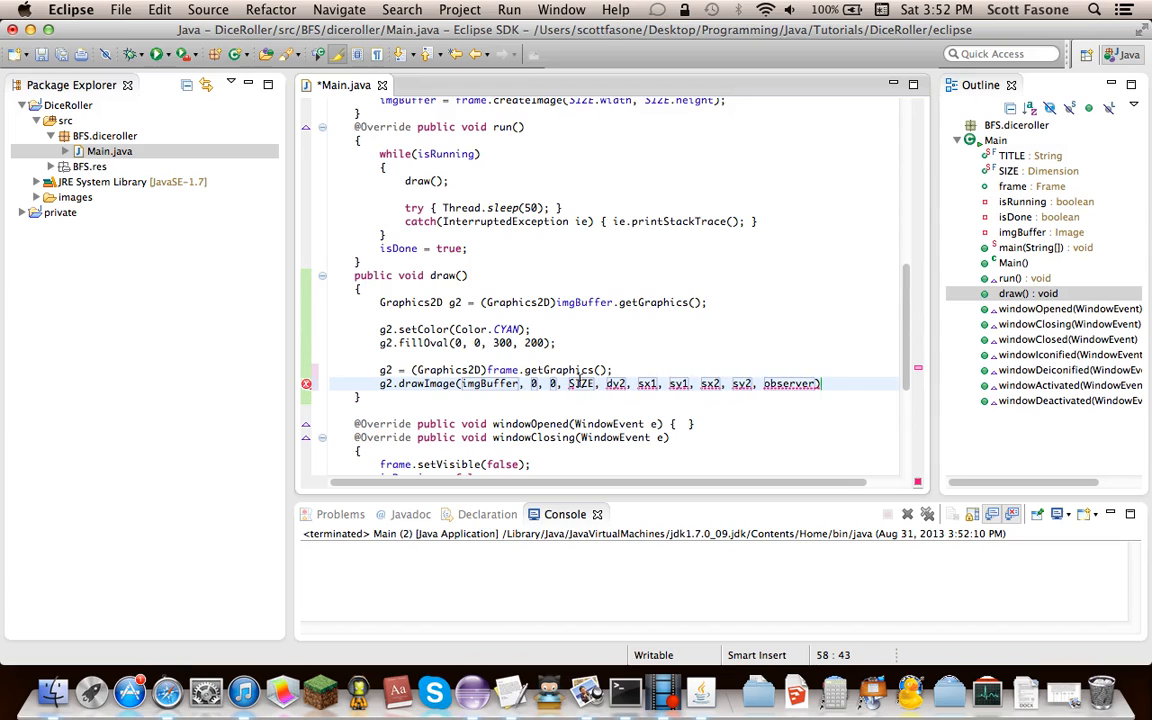
pyautogui.write('.width')
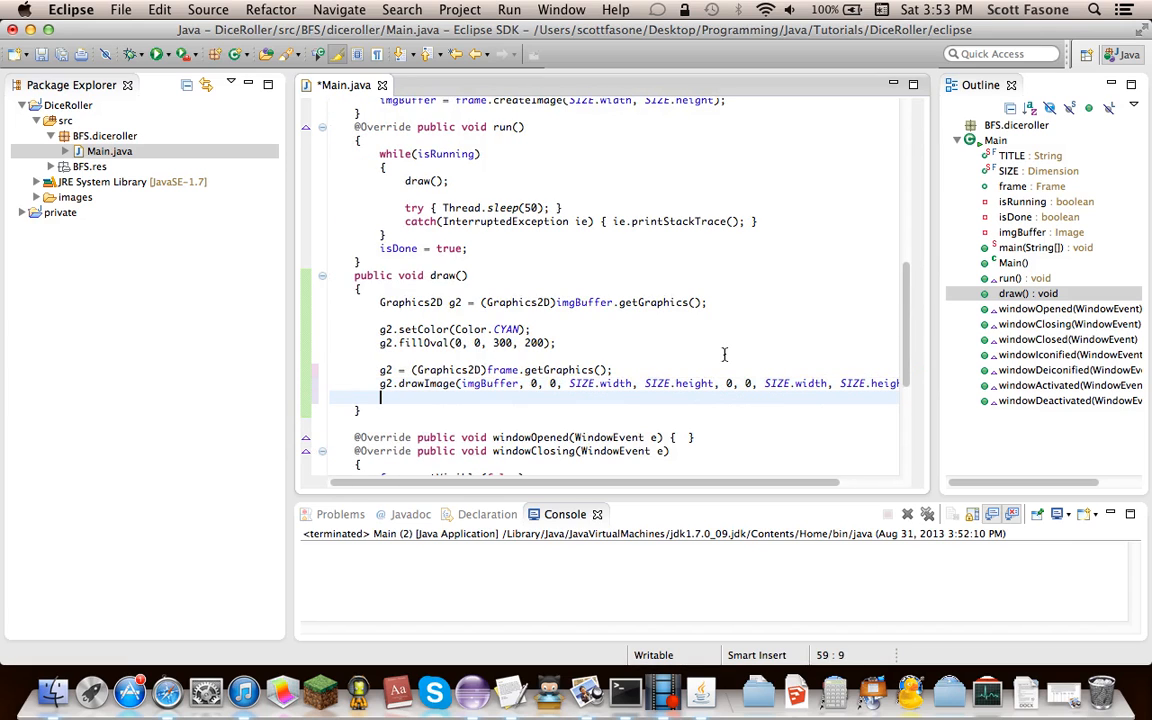
pyautogui.write('g2.s')
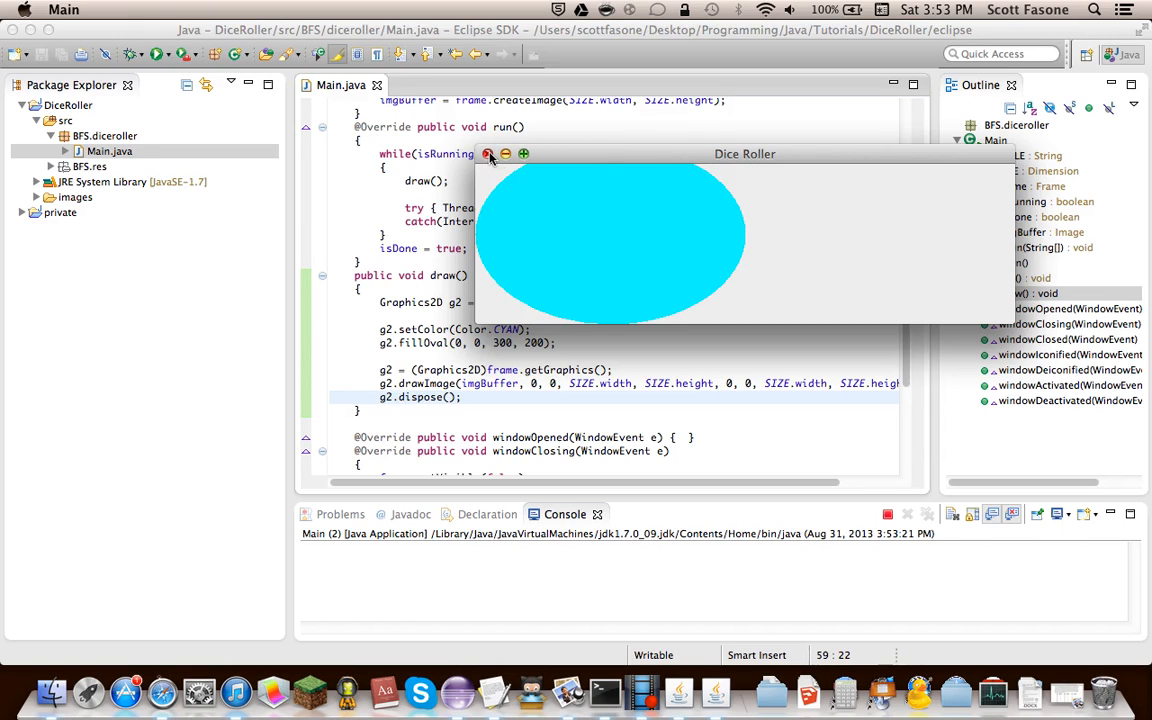
pyautogui.moveTo(590, 162)
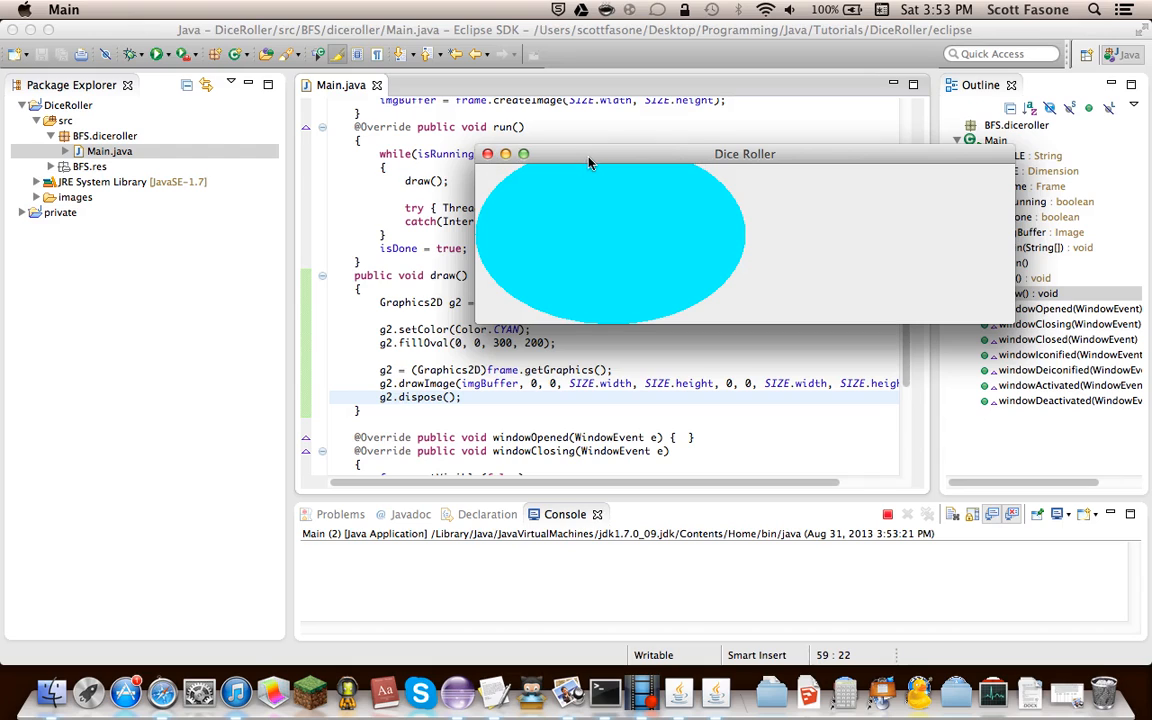
pyautogui.moveTo(609, 155)
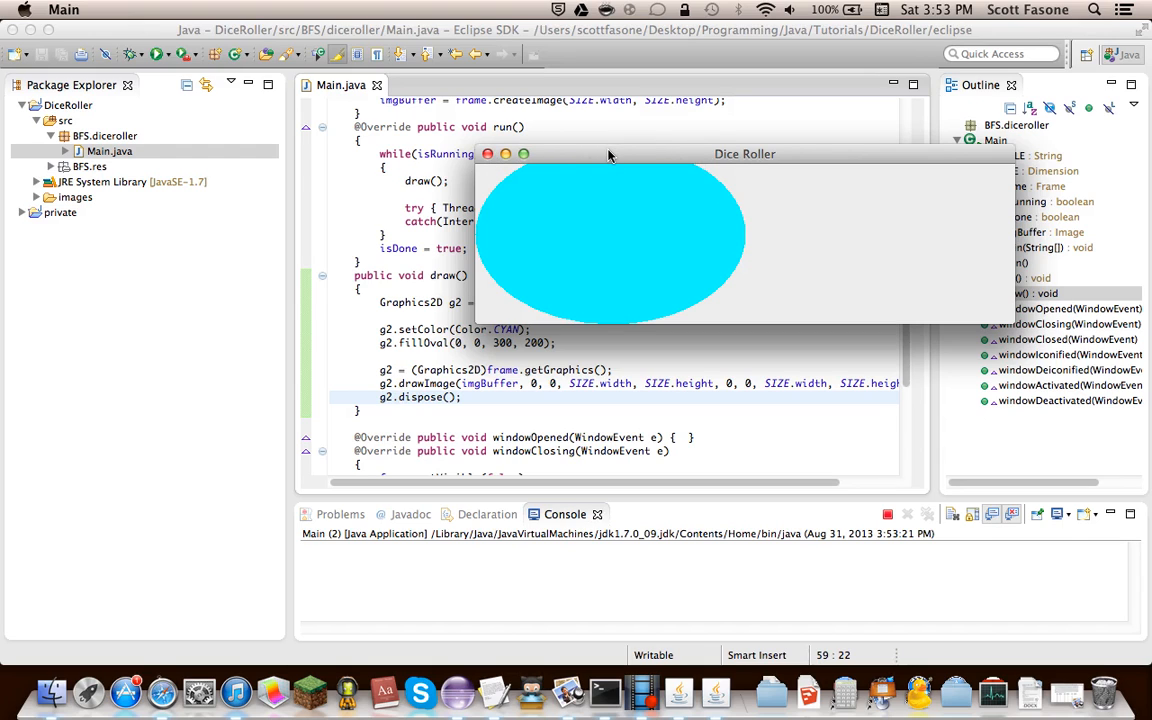
pyautogui.moveTo(483, 160)
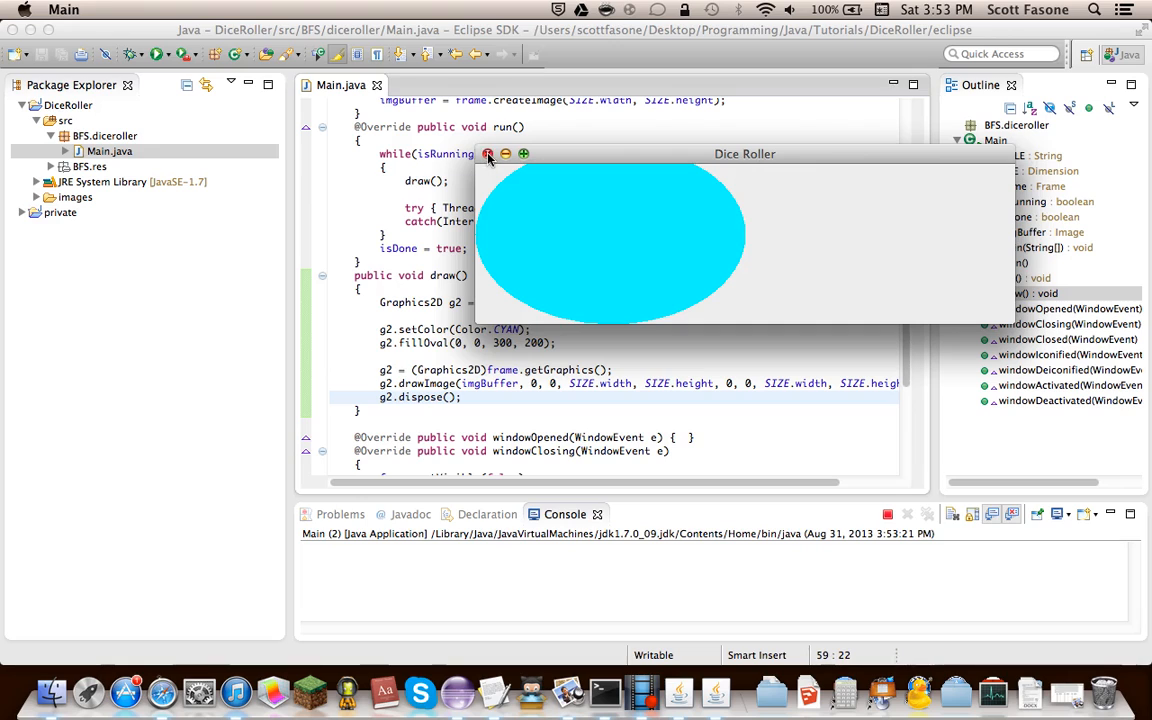
pyautogui.moveTo(748, 153)
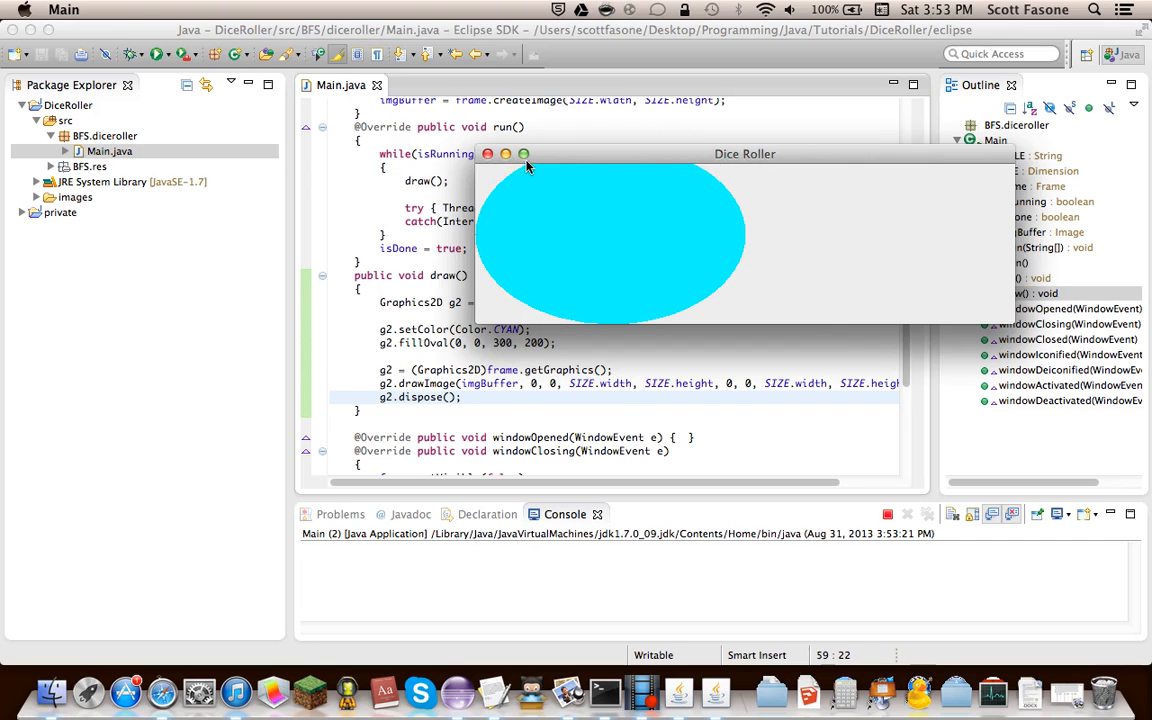
# Step: Close the Dice Roller window after confirming it shows the cyan oval
pyautogui.click(487, 153)
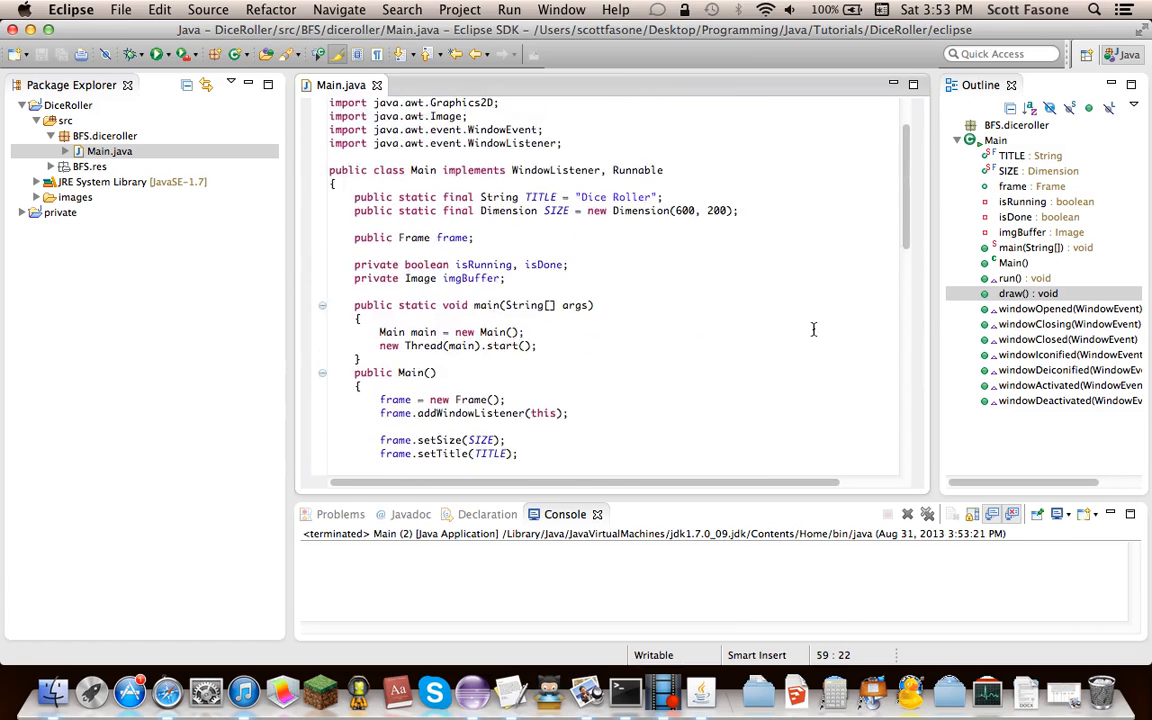
pyautogui.scroll(-3)
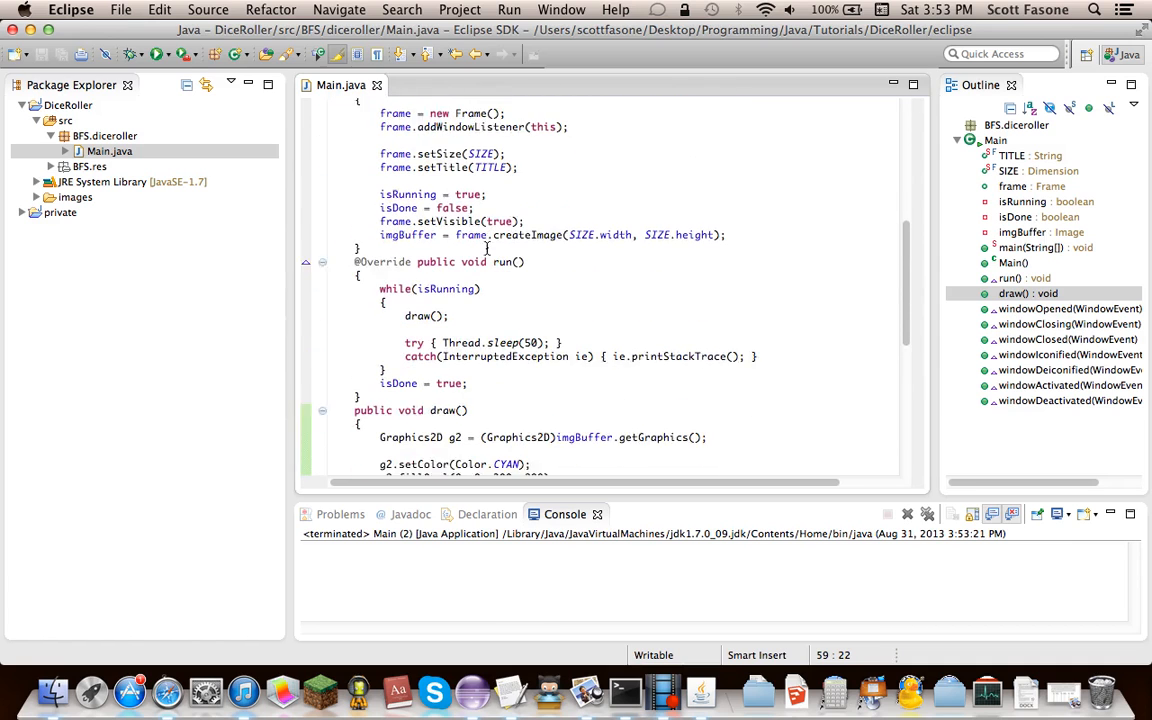
pyautogui.scroll(-3)
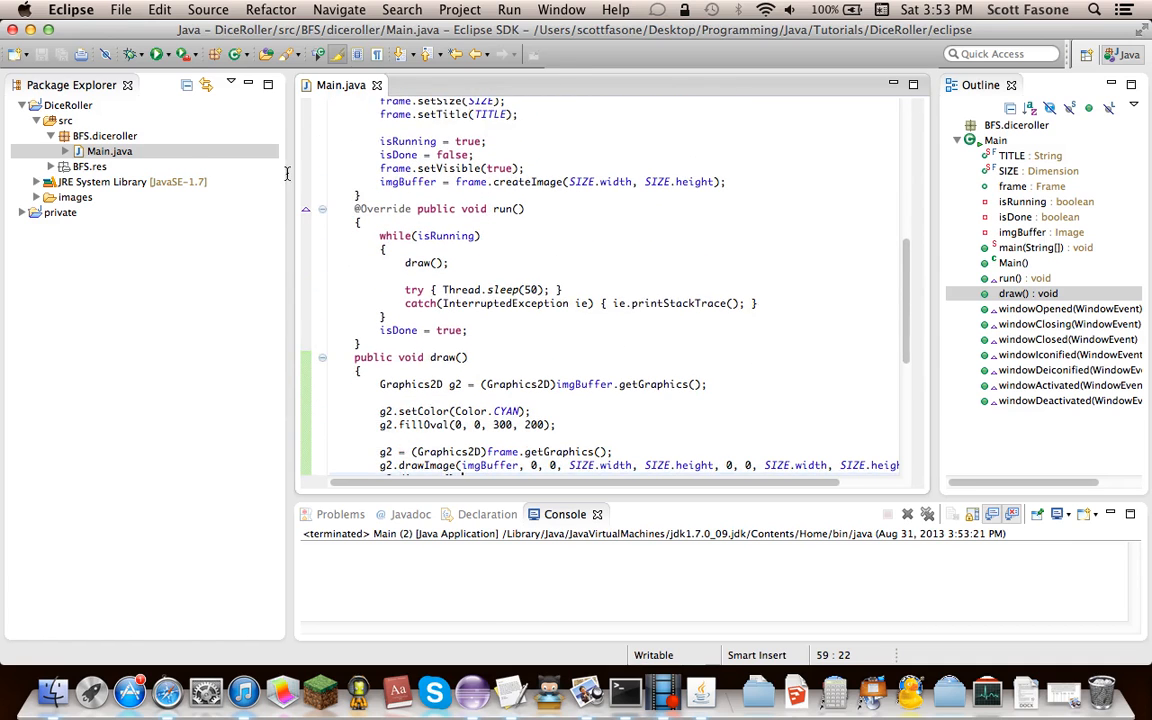
pyautogui.scroll(-3)
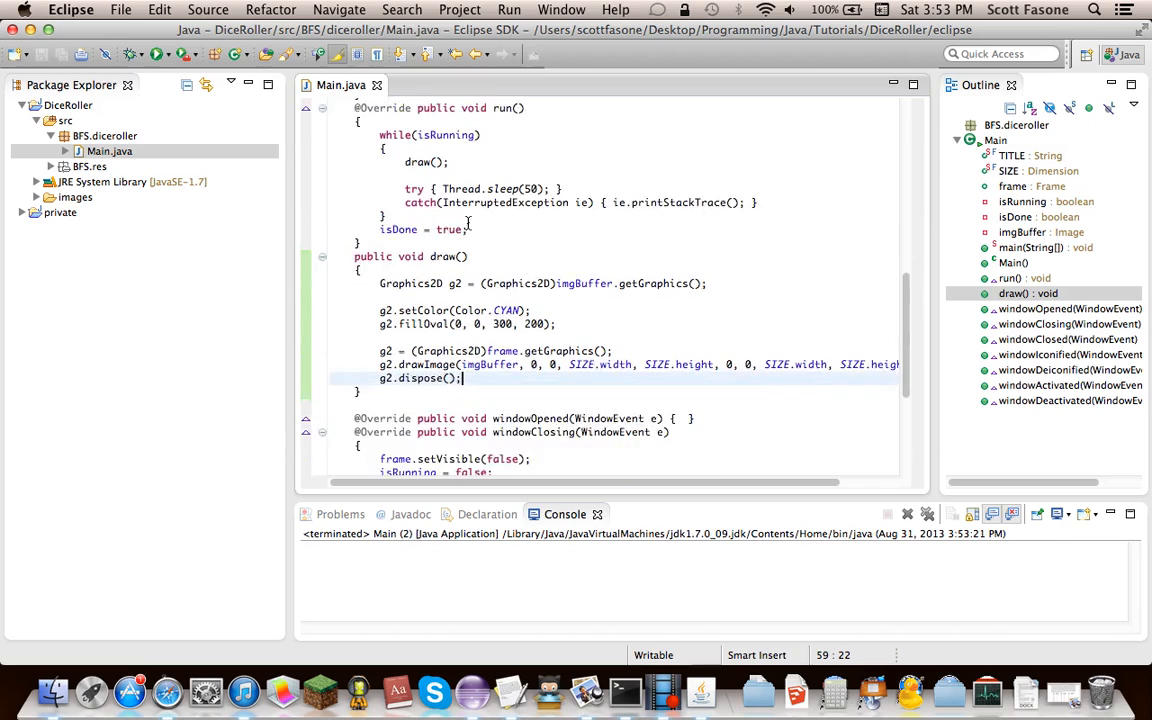
pyautogui.scroll(-3)
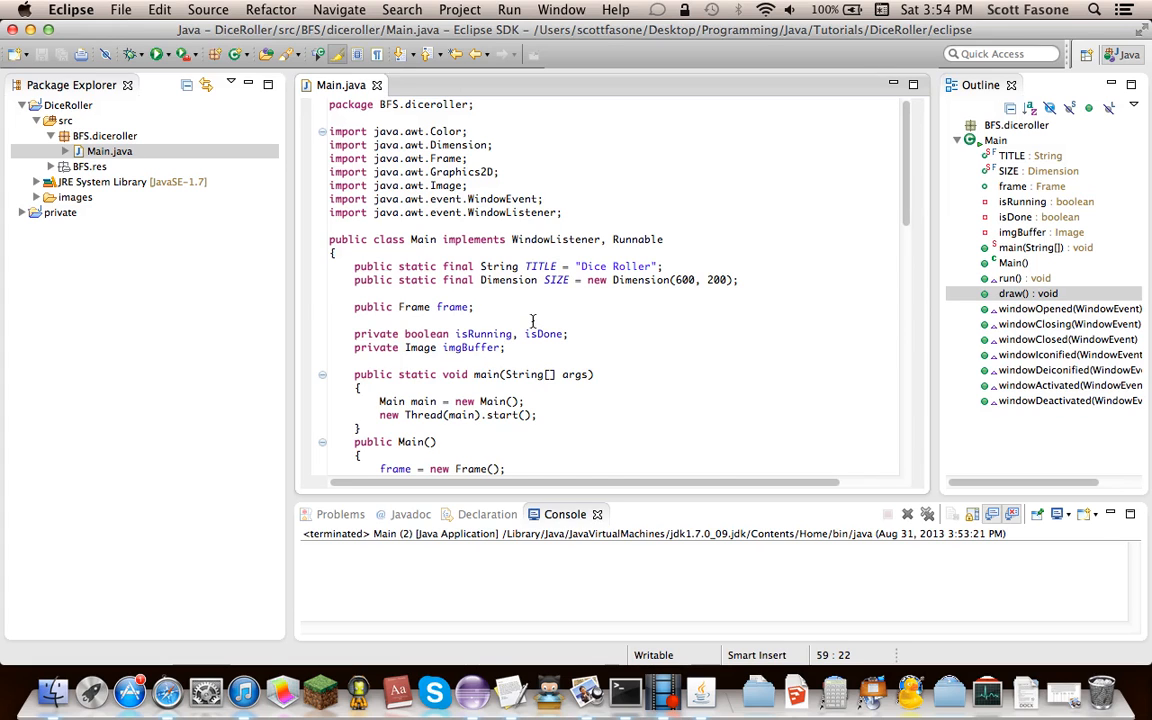
pyautogui.scroll(-3)
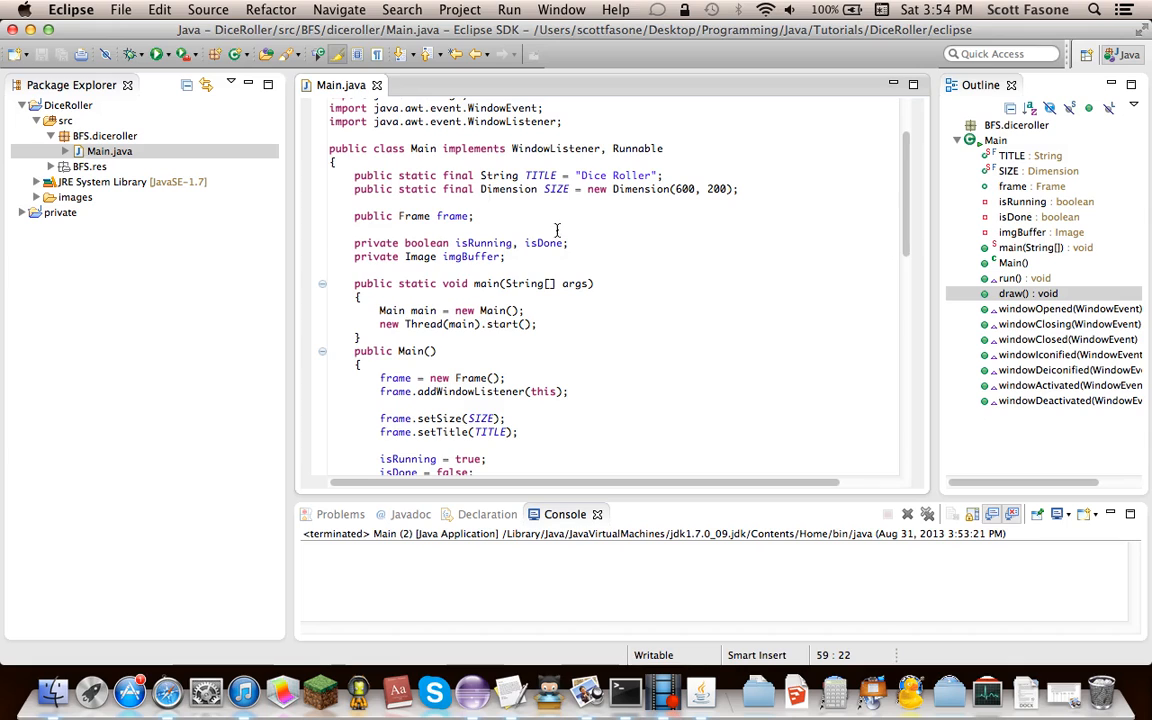
pyautogui.moveTo(498, 190)
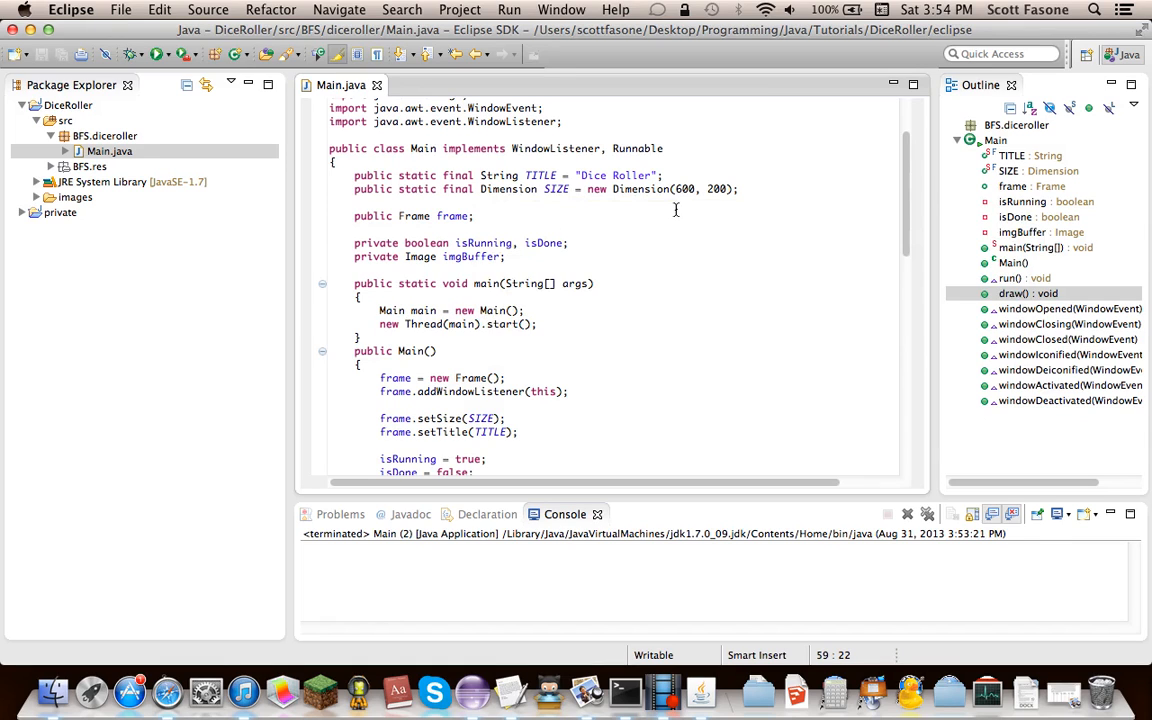
pyautogui.moveTo(637, 208)
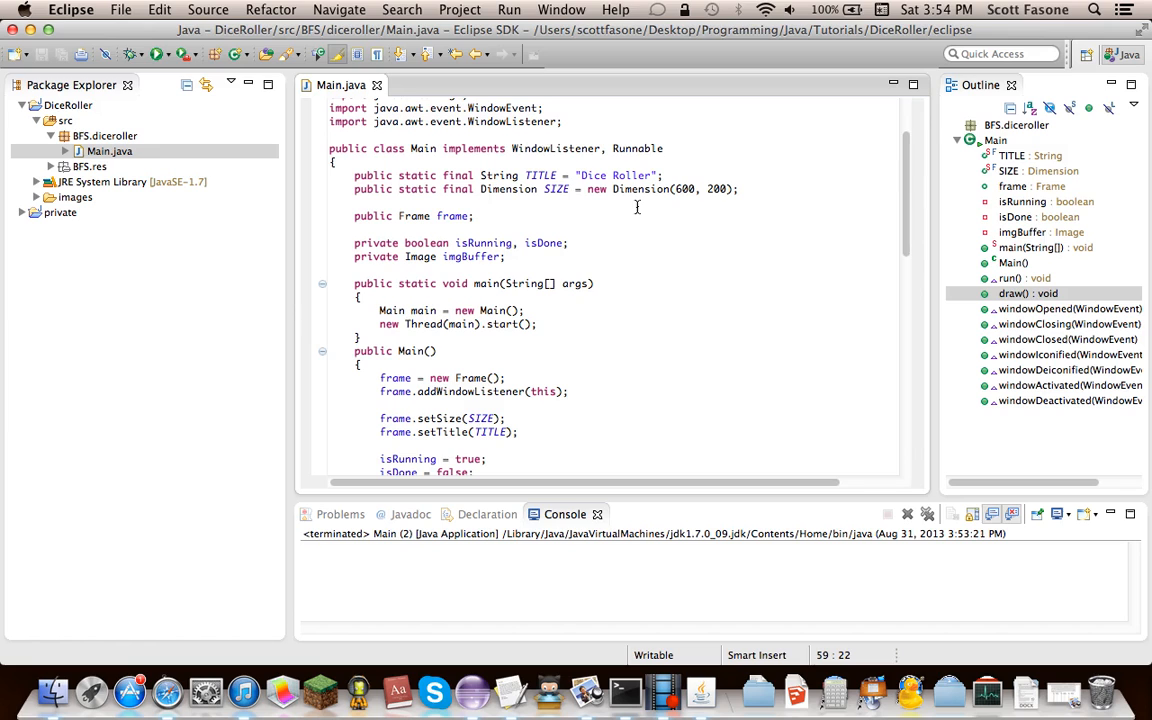
pyautogui.scroll(-3)
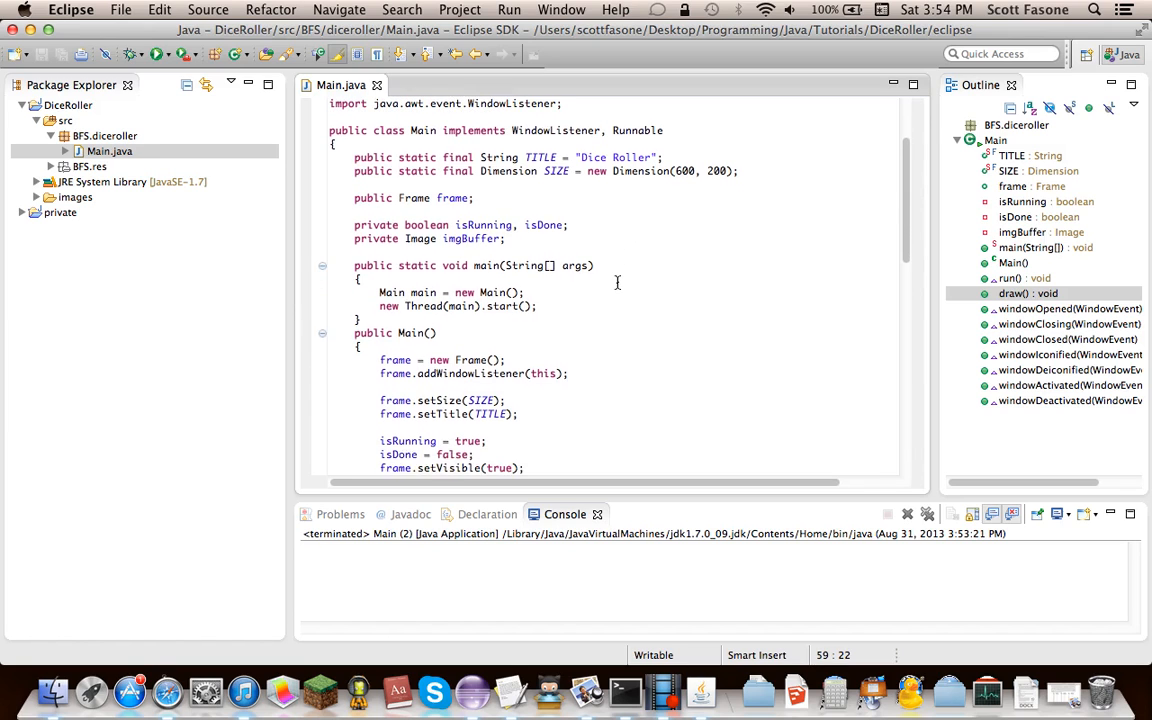